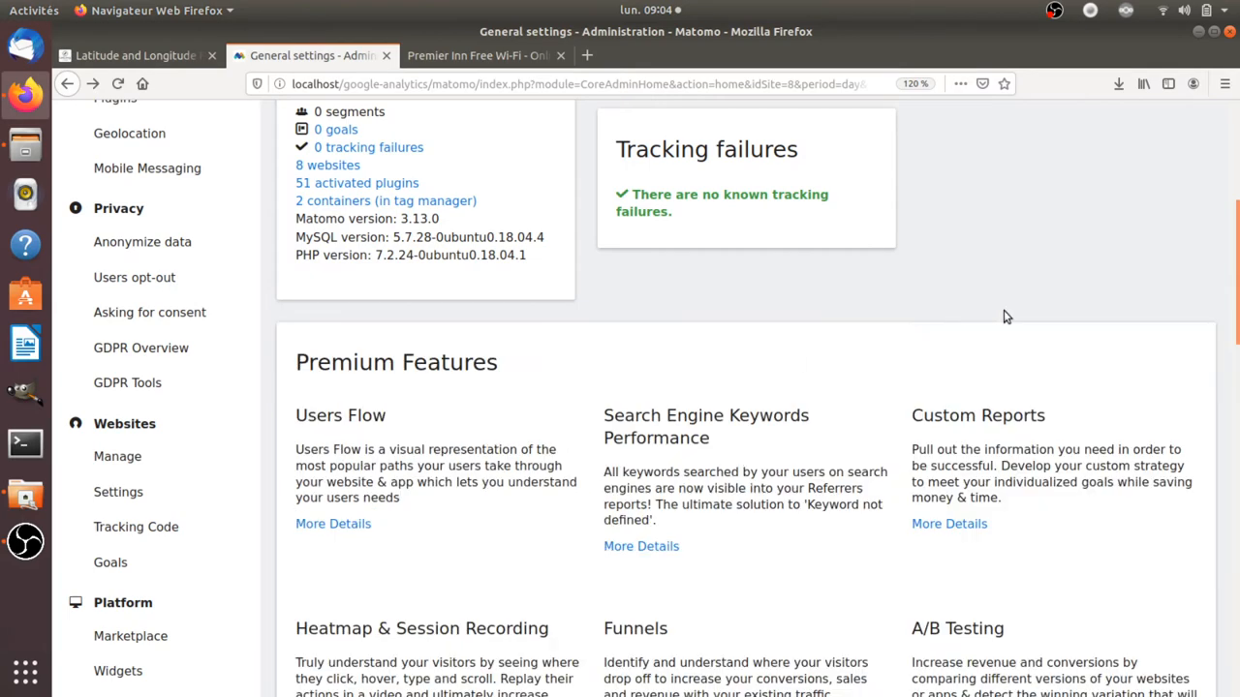
Show the WP site's Visits Log for 16 December 2019, then start a new browser tab.
scroll("up", 3)
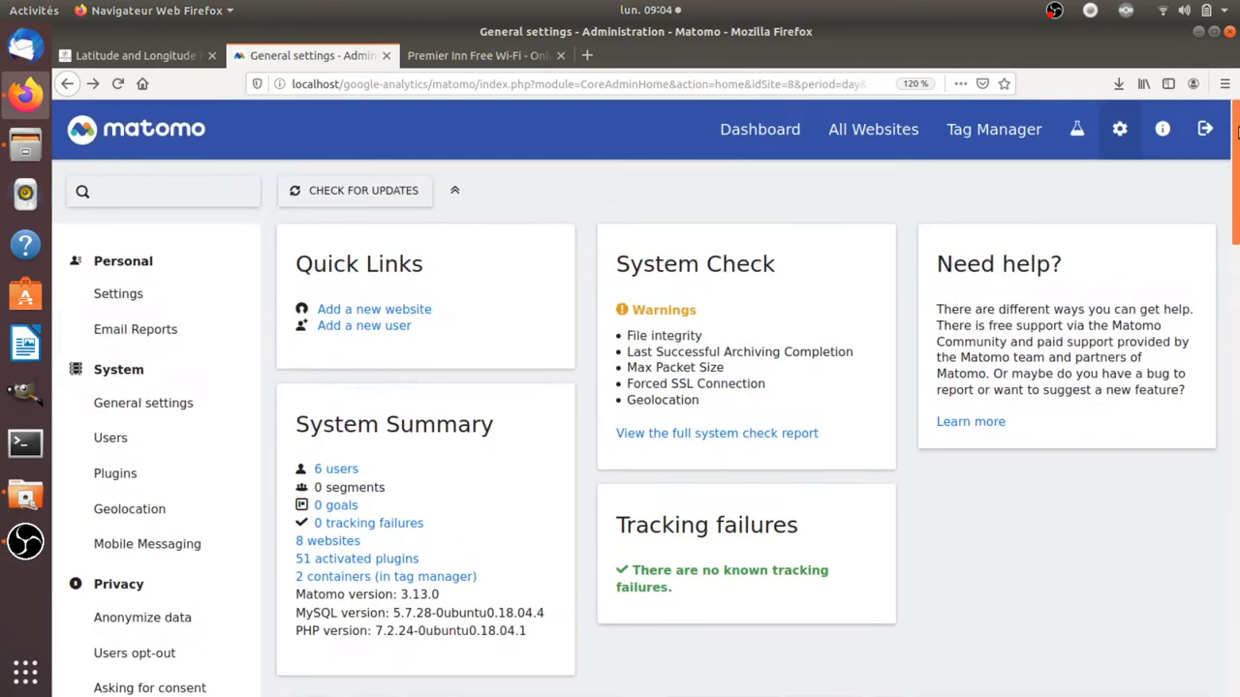
mouse_move(705, 193)
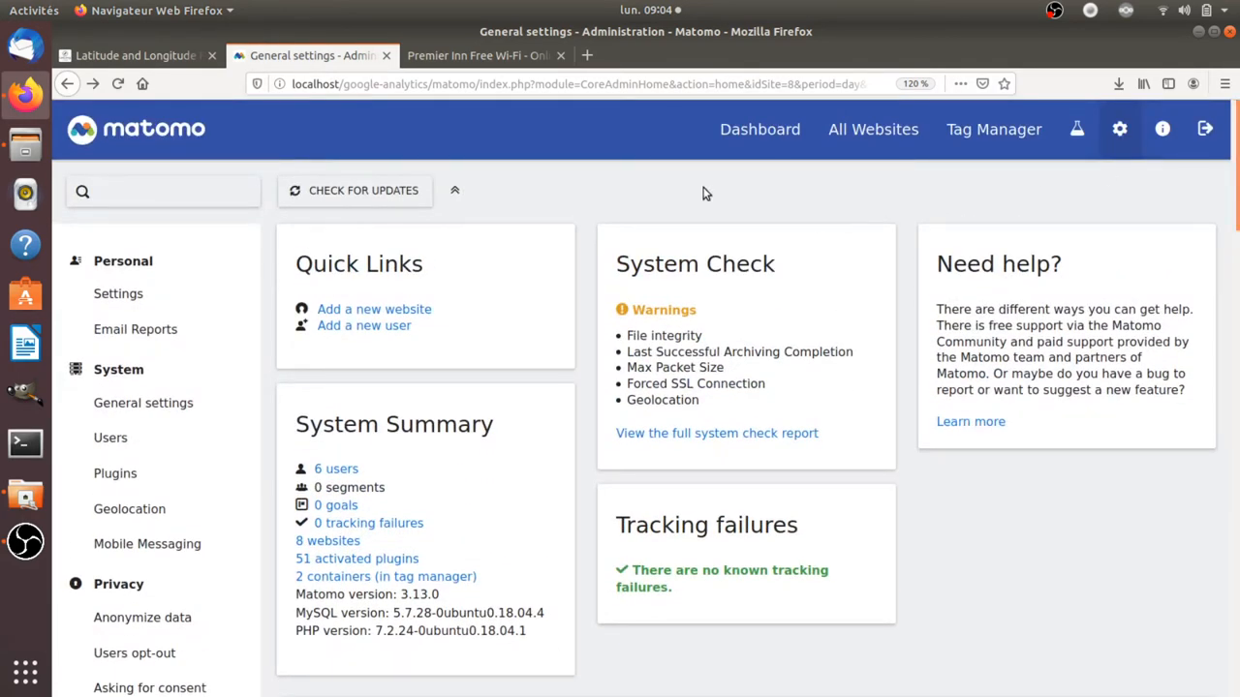
mouse_move(594, 186)
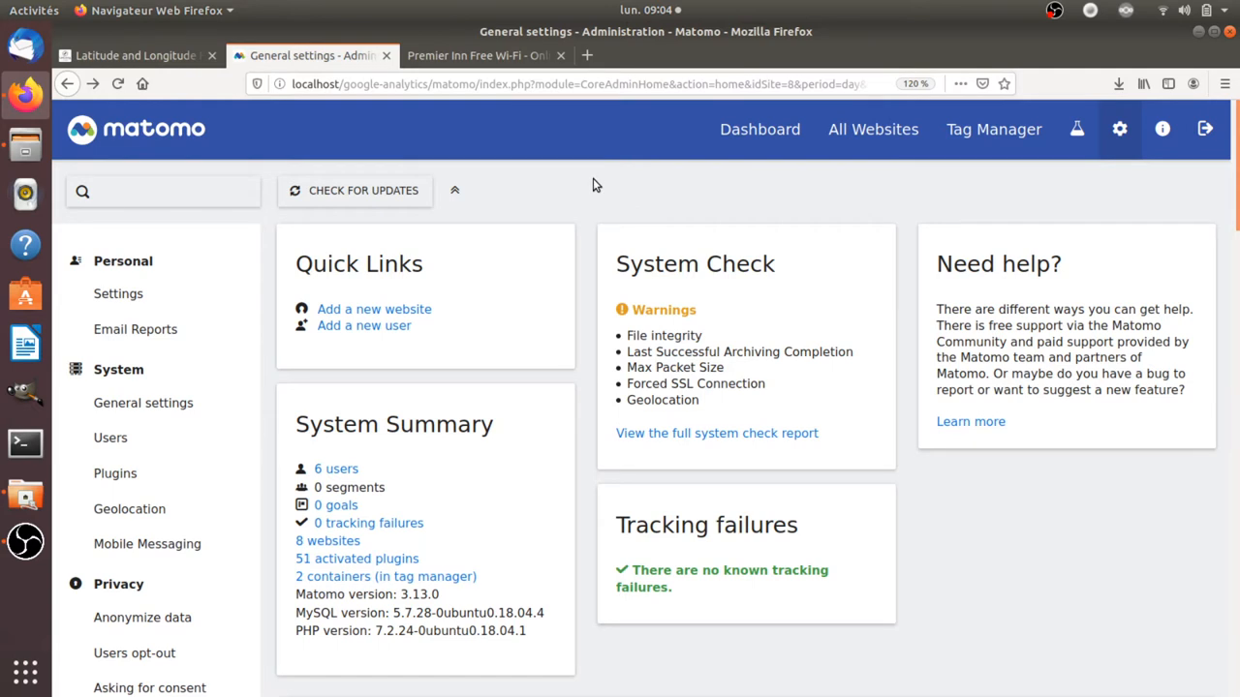
mouse_move(596, 178)
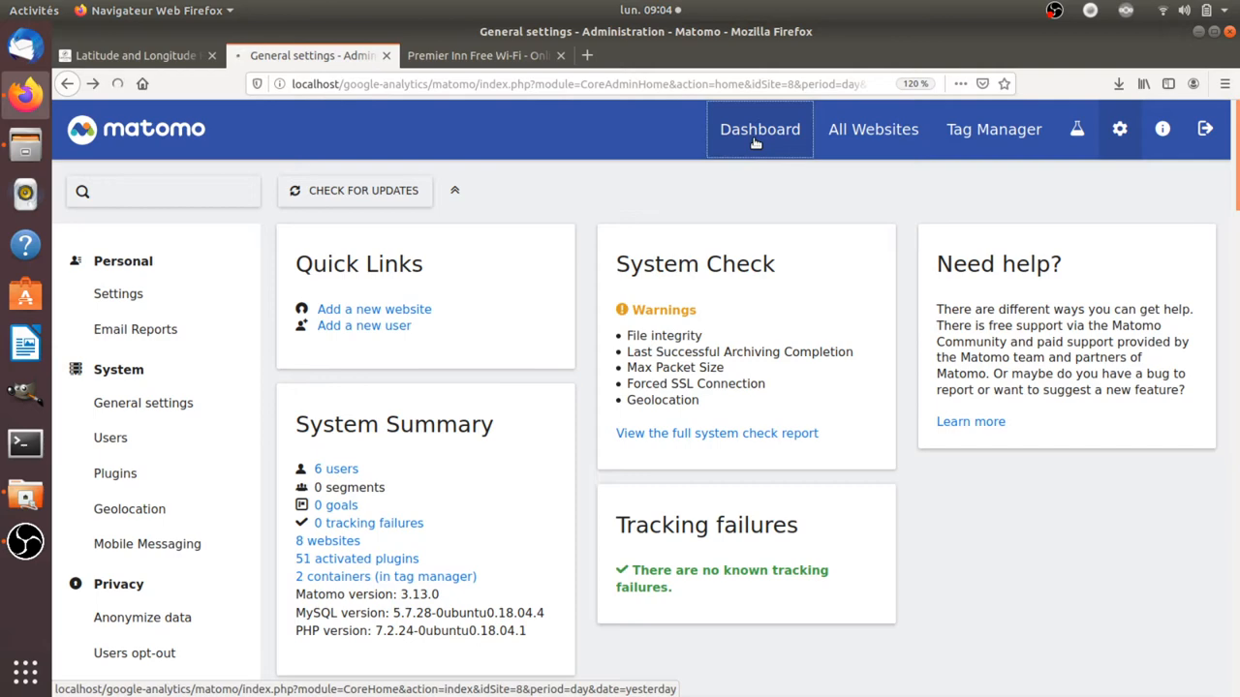
left_click(759, 128)
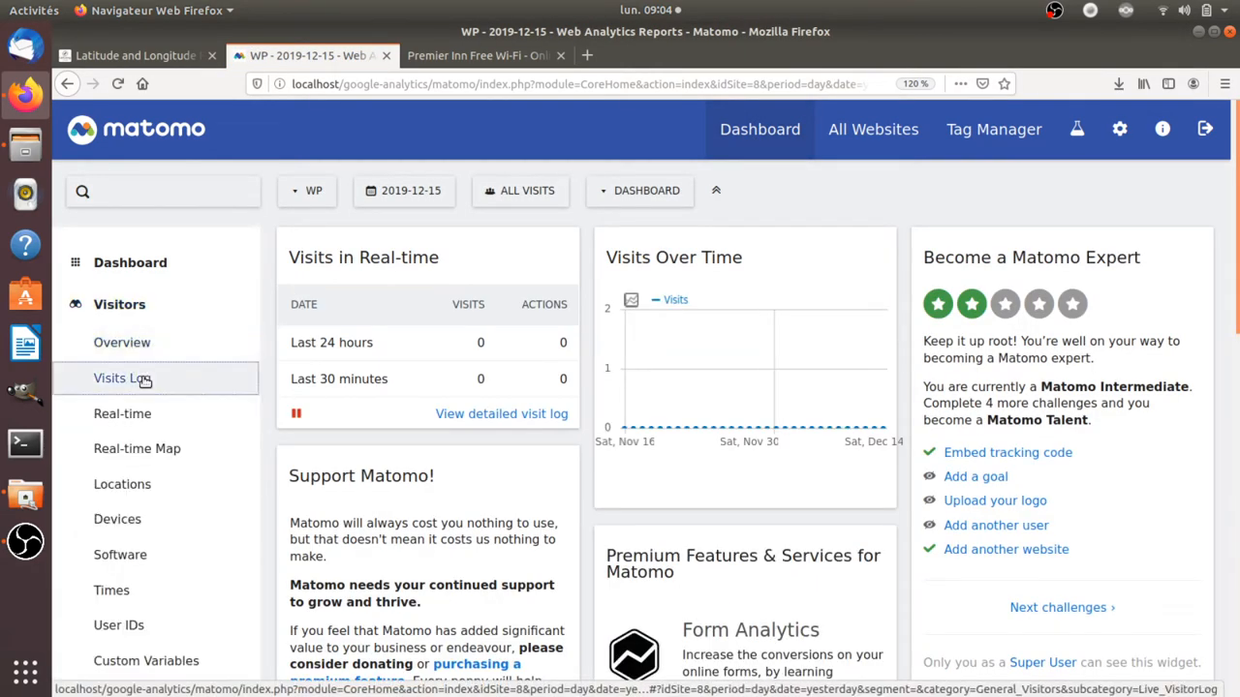
left_click(403, 190)
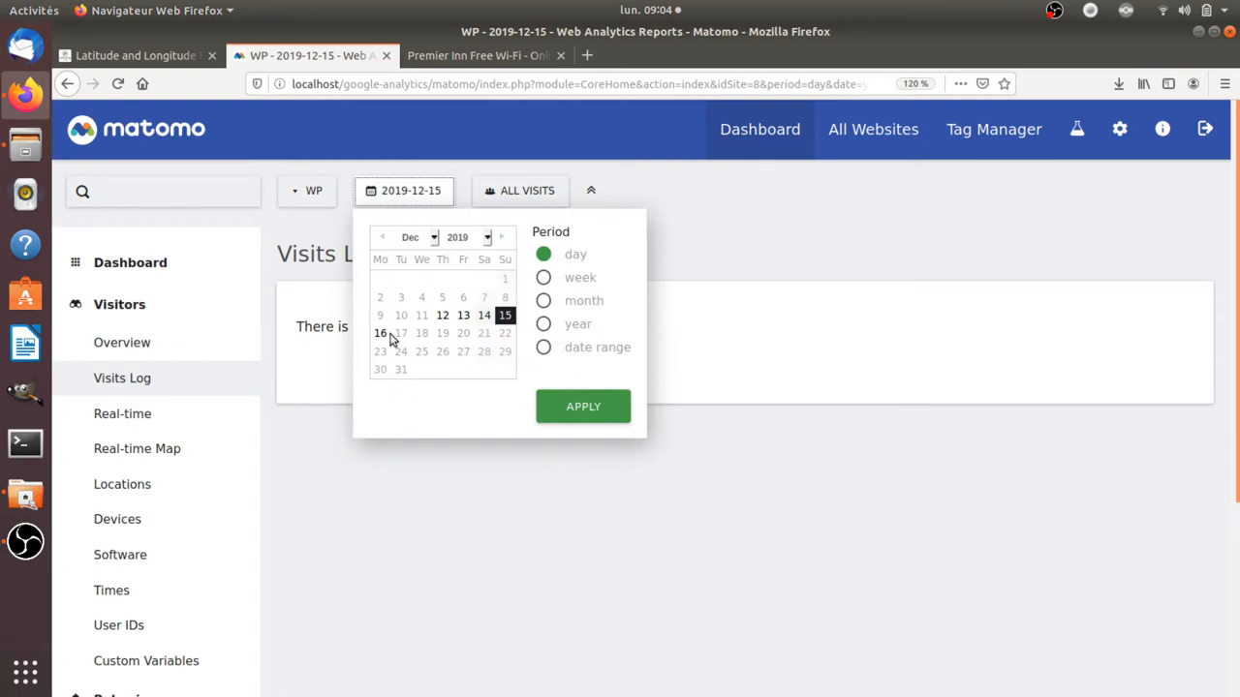
left_click(379, 333)
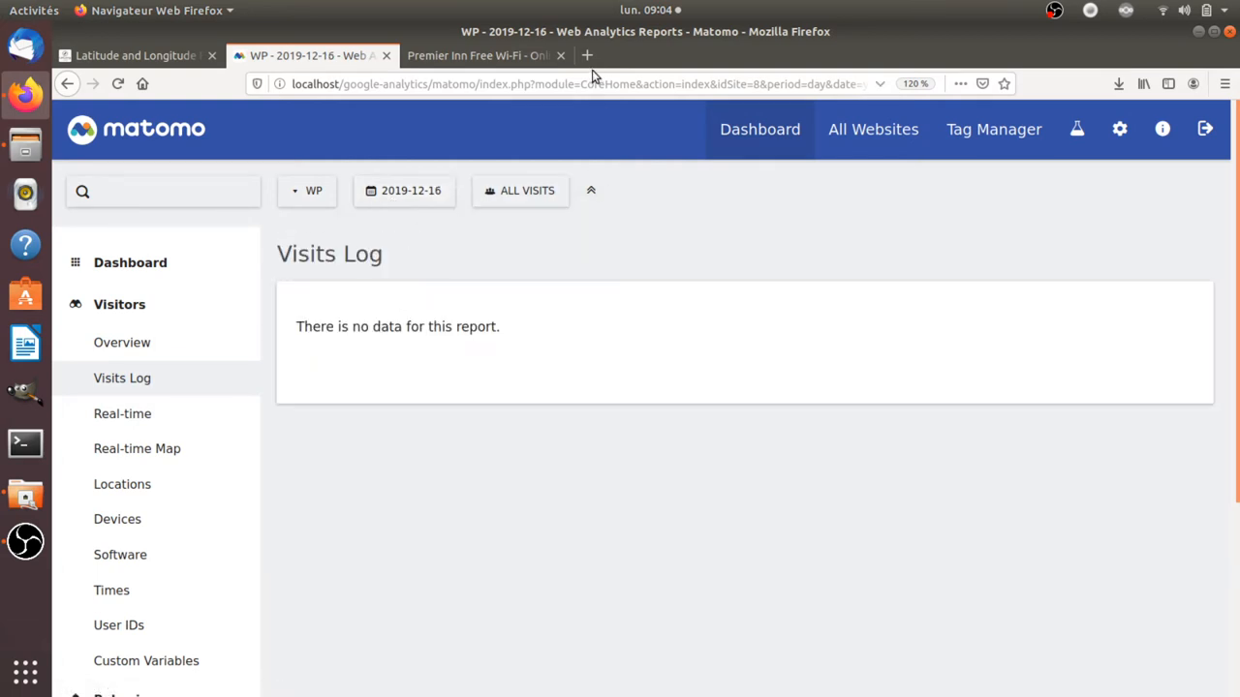
left_click(587, 54)
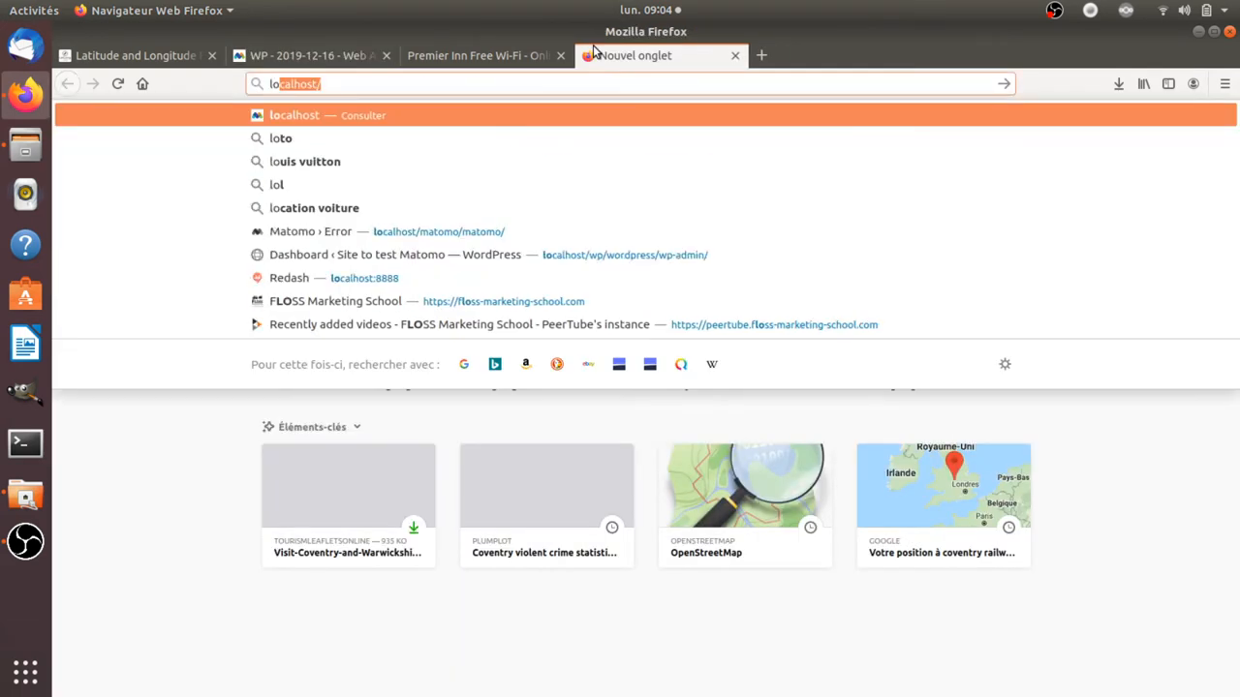
Load the localhost WordPress site in the new tab to record a visit.
type("wp/wordpress/")
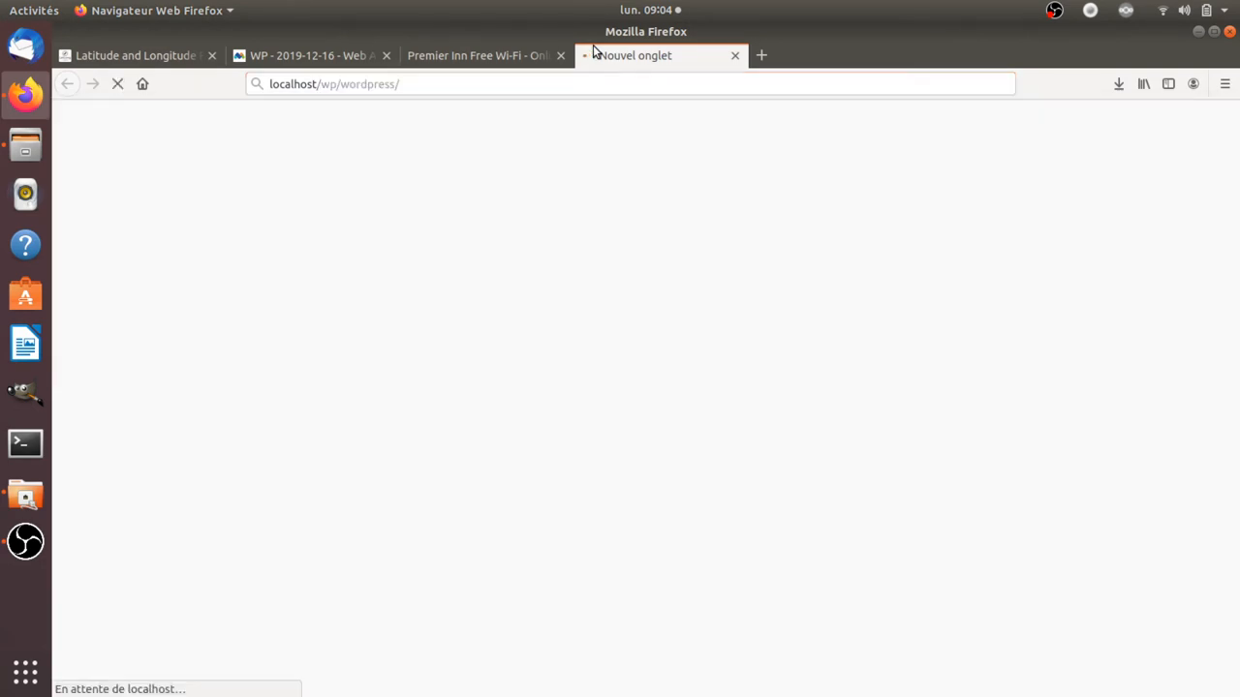
left_click(310, 54)
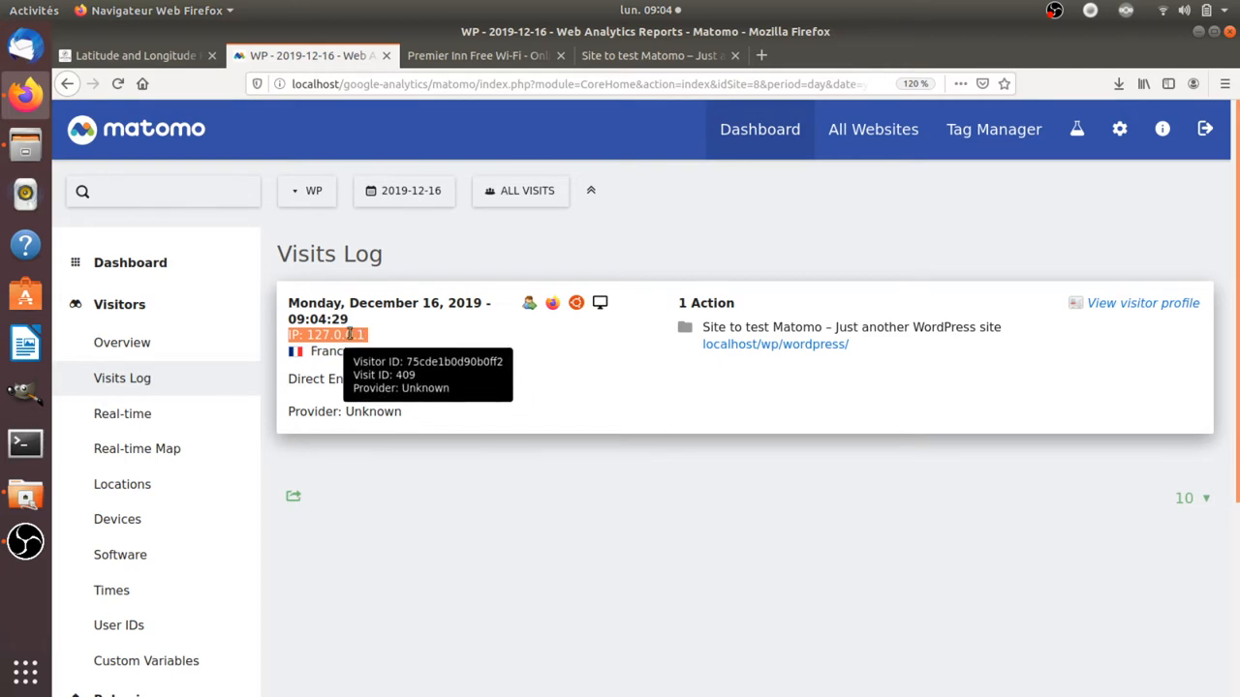
mouse_move(337, 378)
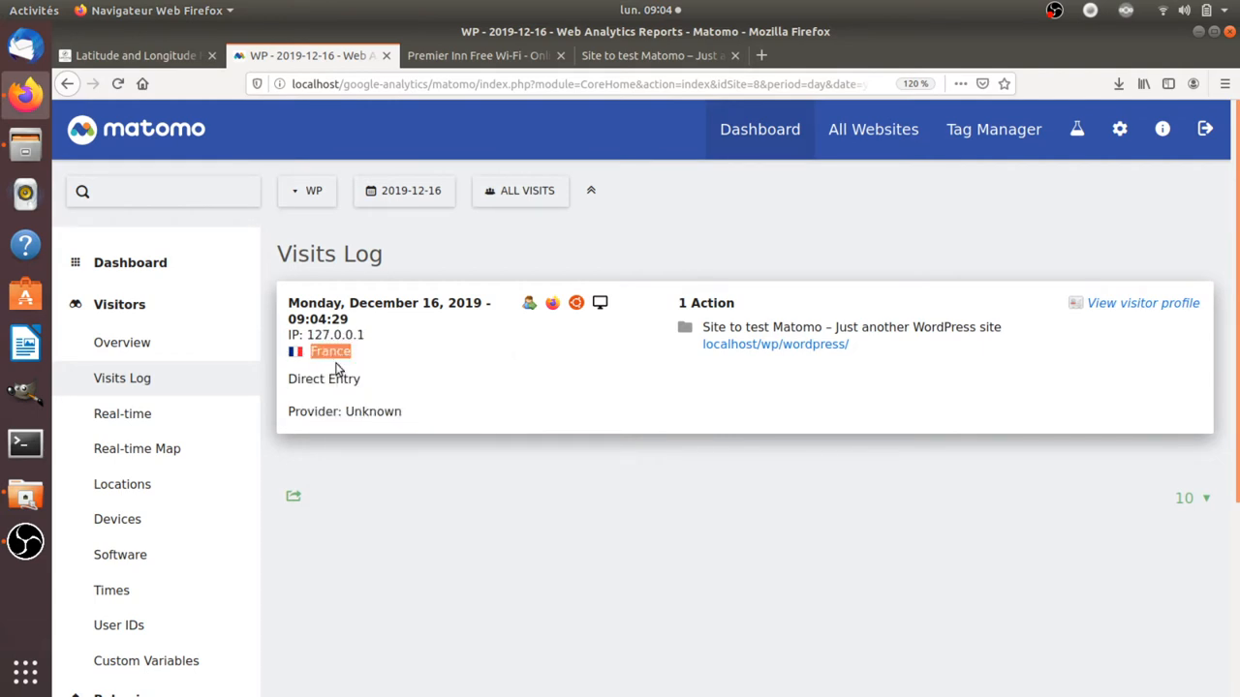
mouse_move(331, 351)
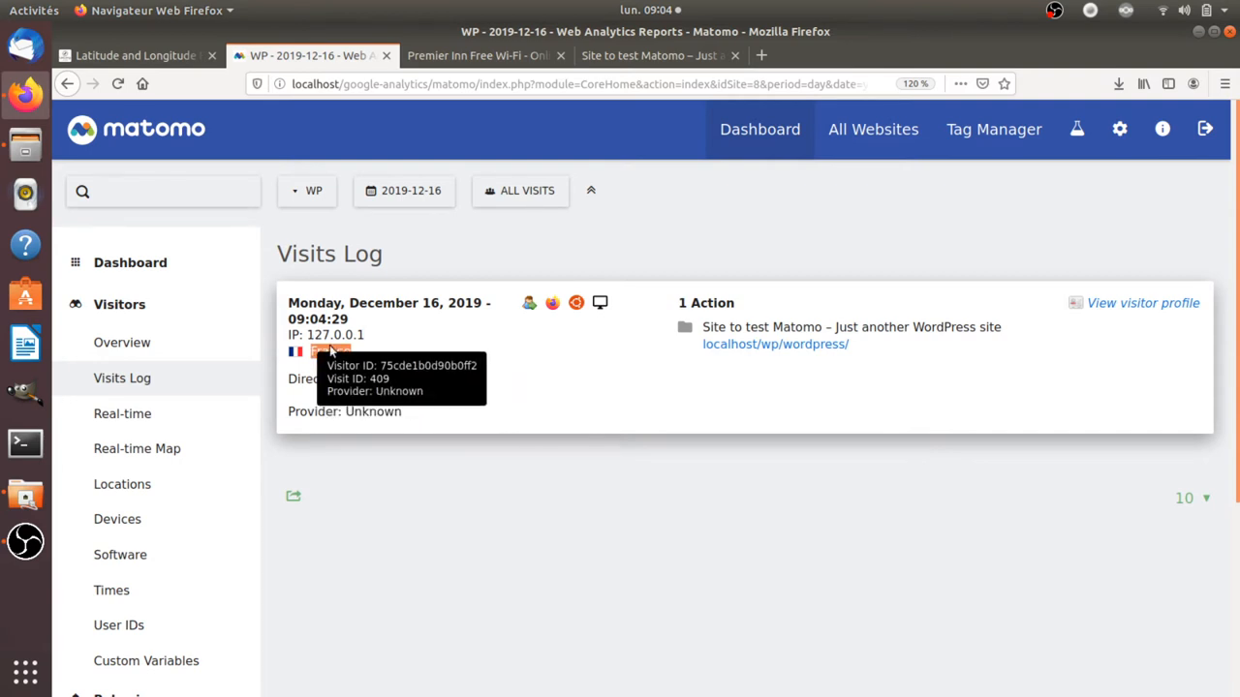
mouse_move(658, 259)
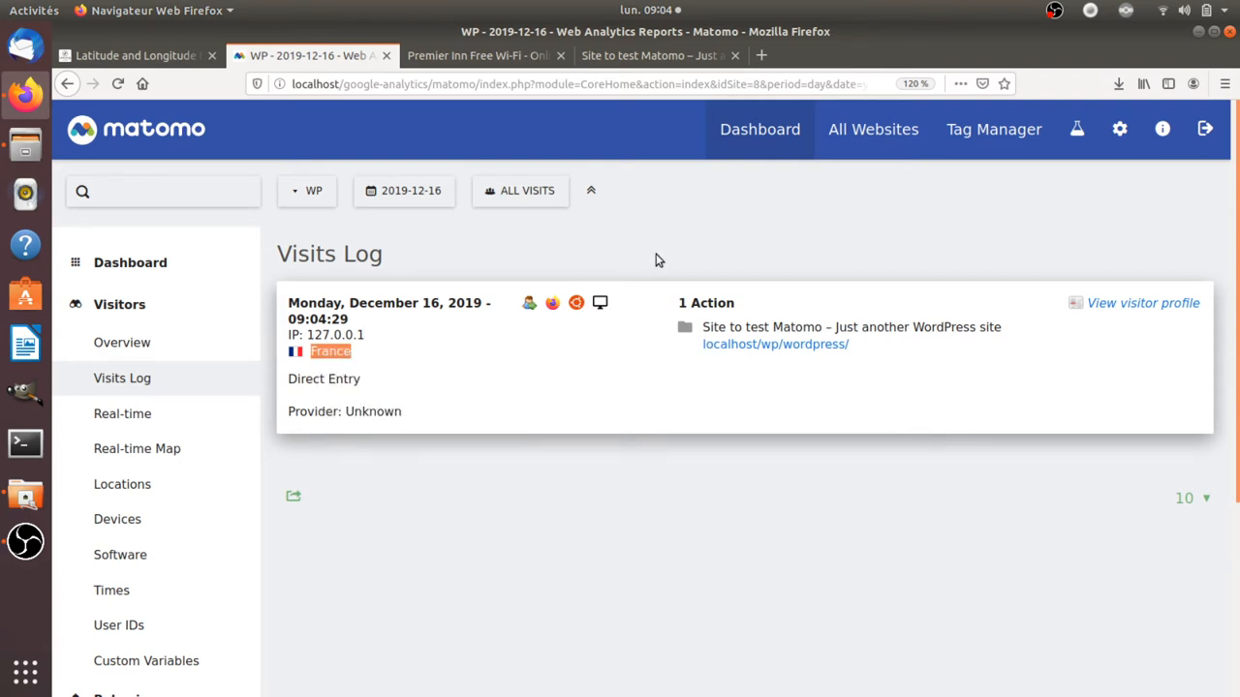
mouse_move(1119, 128)
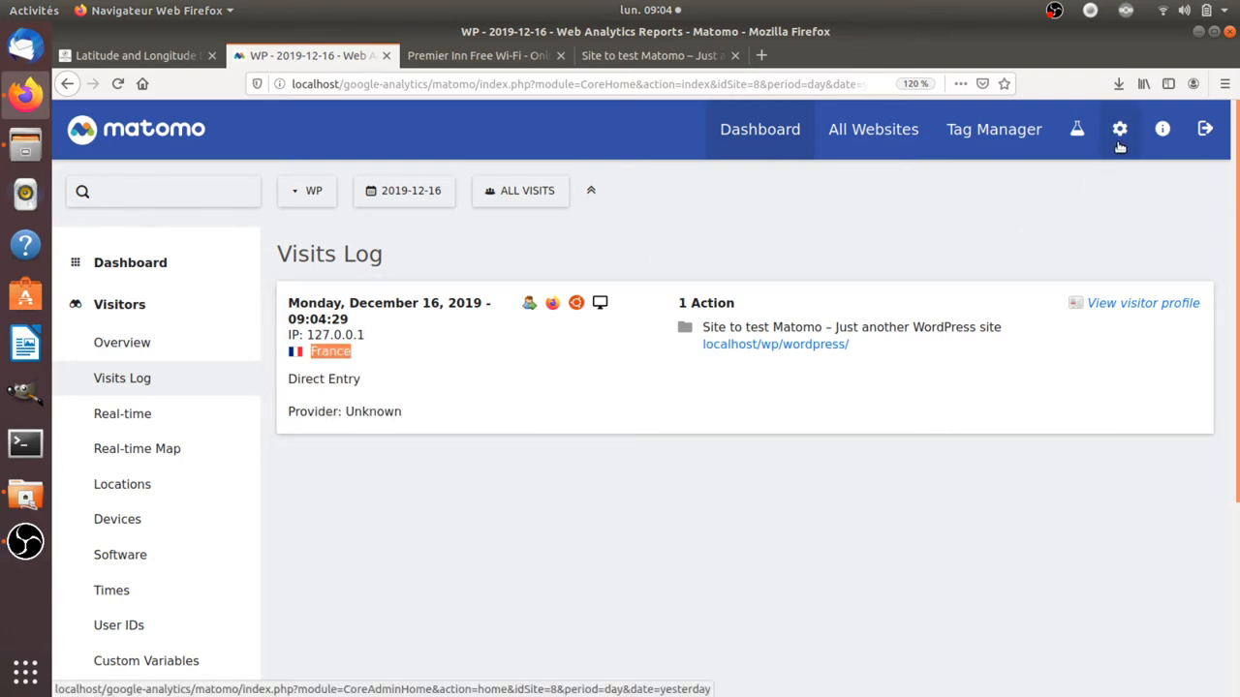
Go to Matomo Administration and bring up the installed plugins list.
left_click(1120, 128)
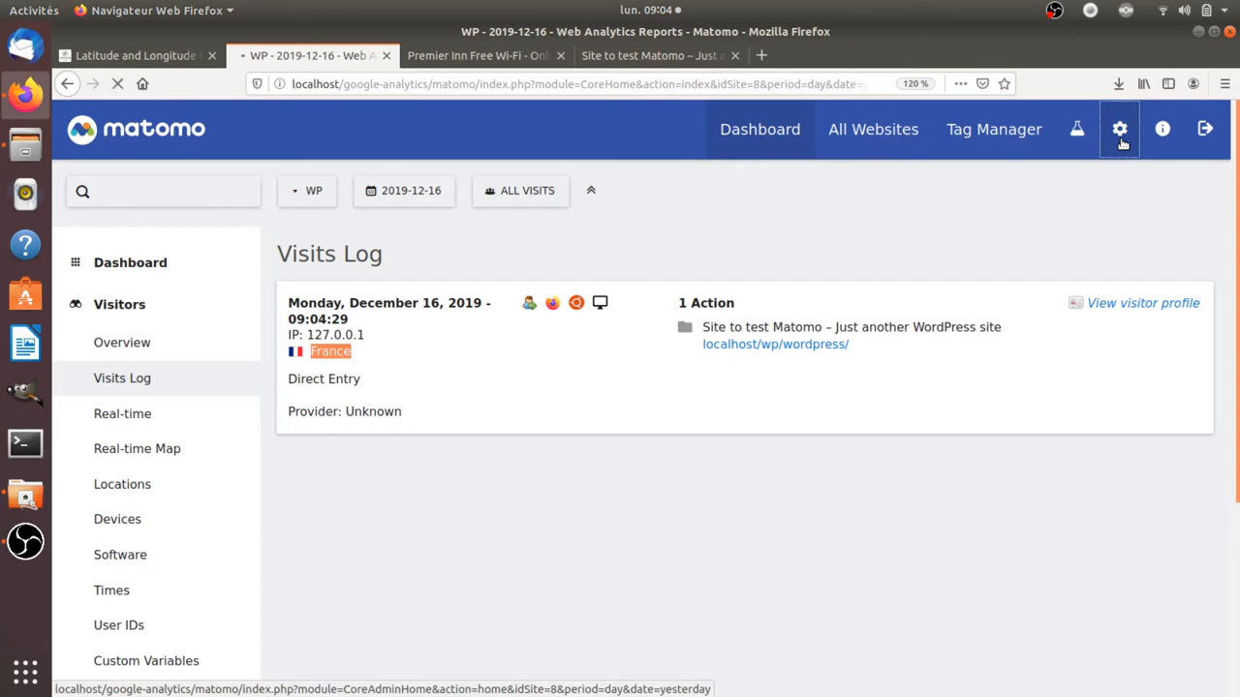
left_click(1119, 128)
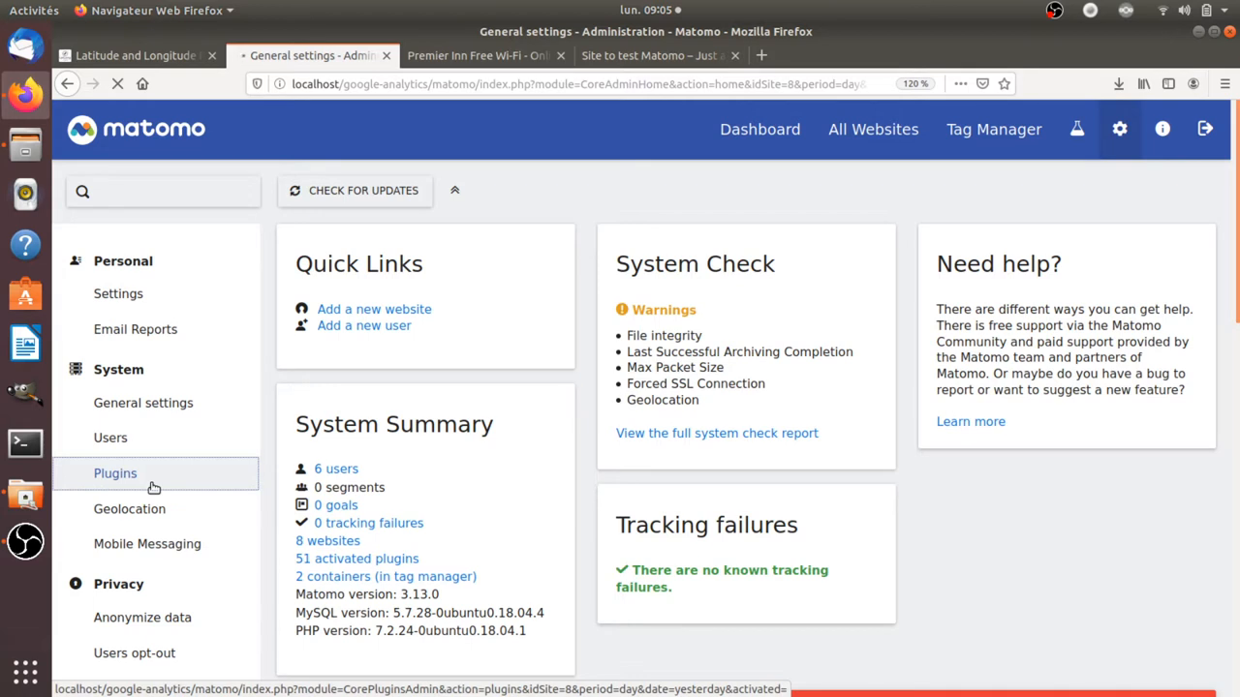
mouse_move(174, 476)
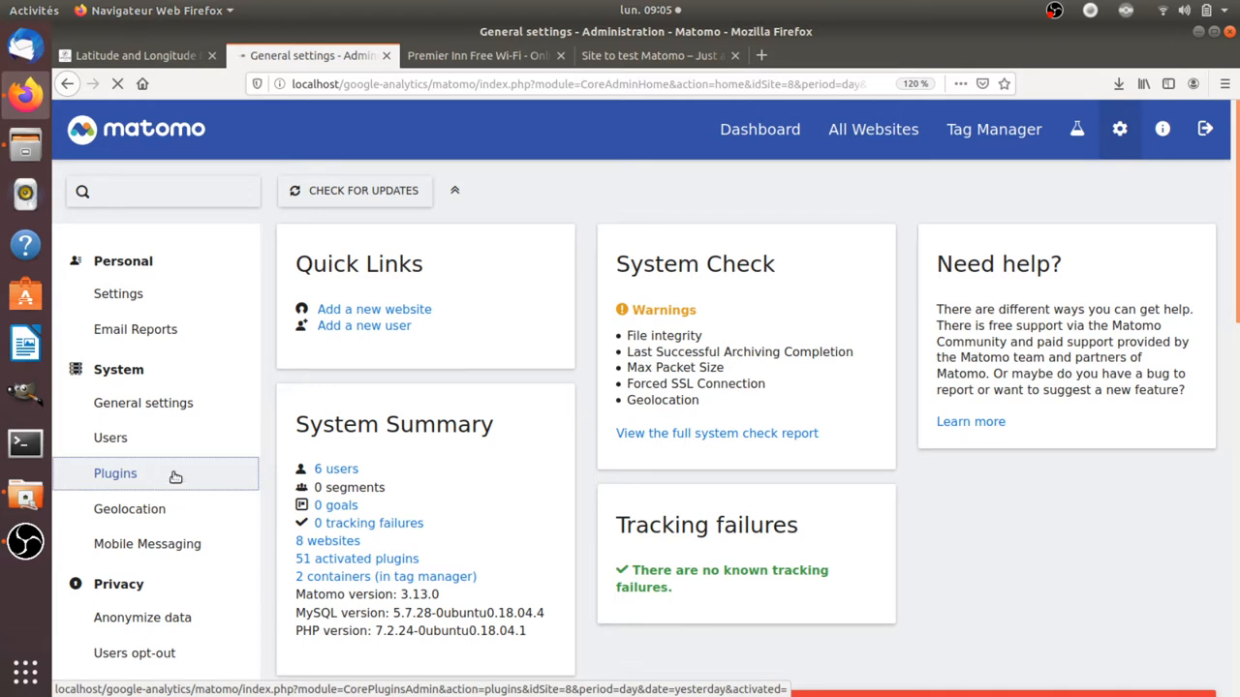
left_click(116, 472)
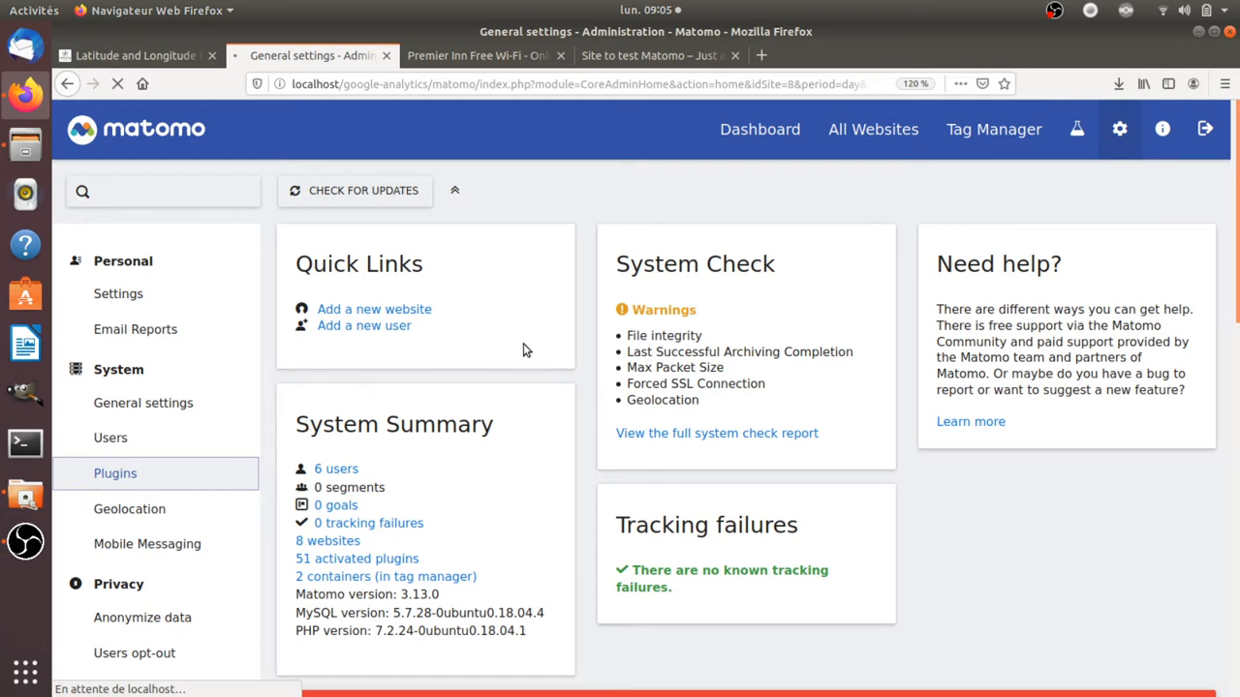
mouse_move(569, 281)
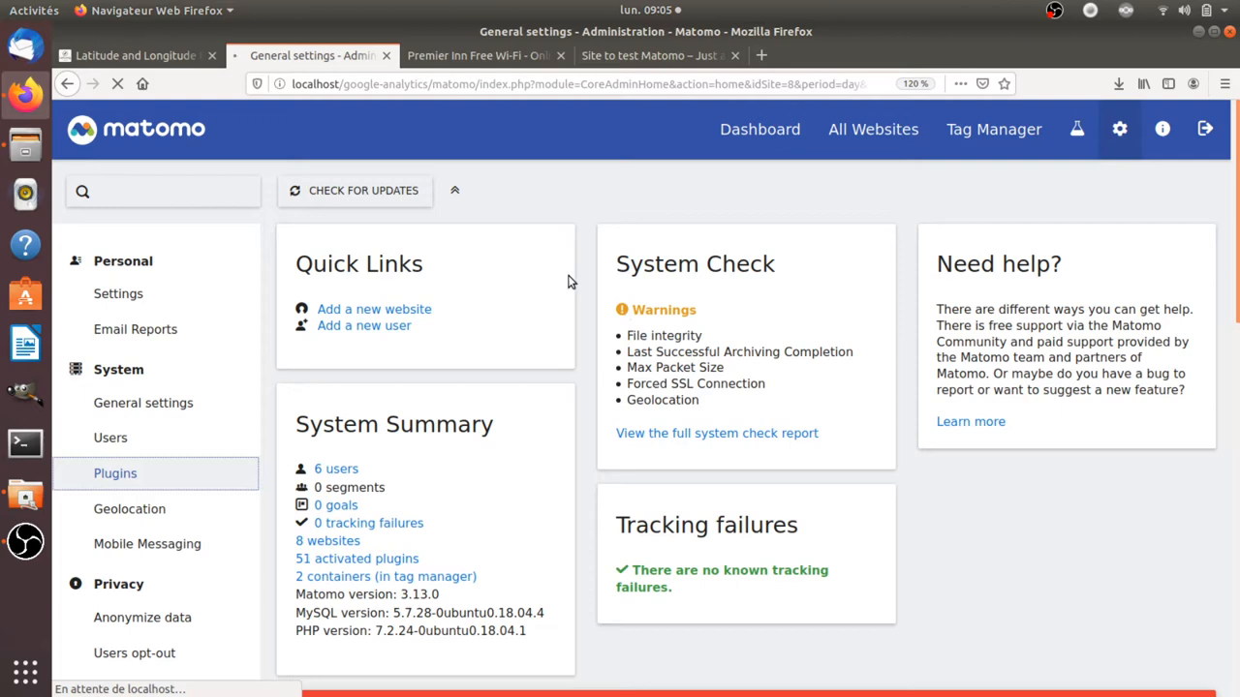
left_click(114, 473)
type("intran")
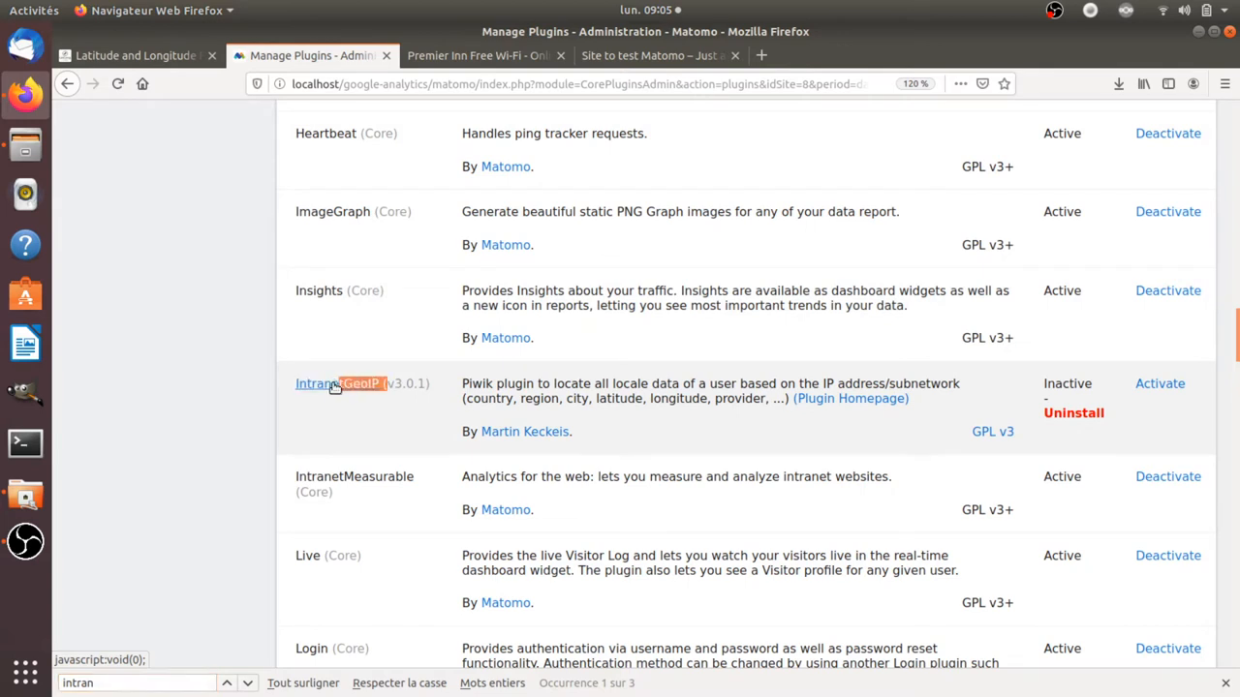
mouse_move(1135, 405)
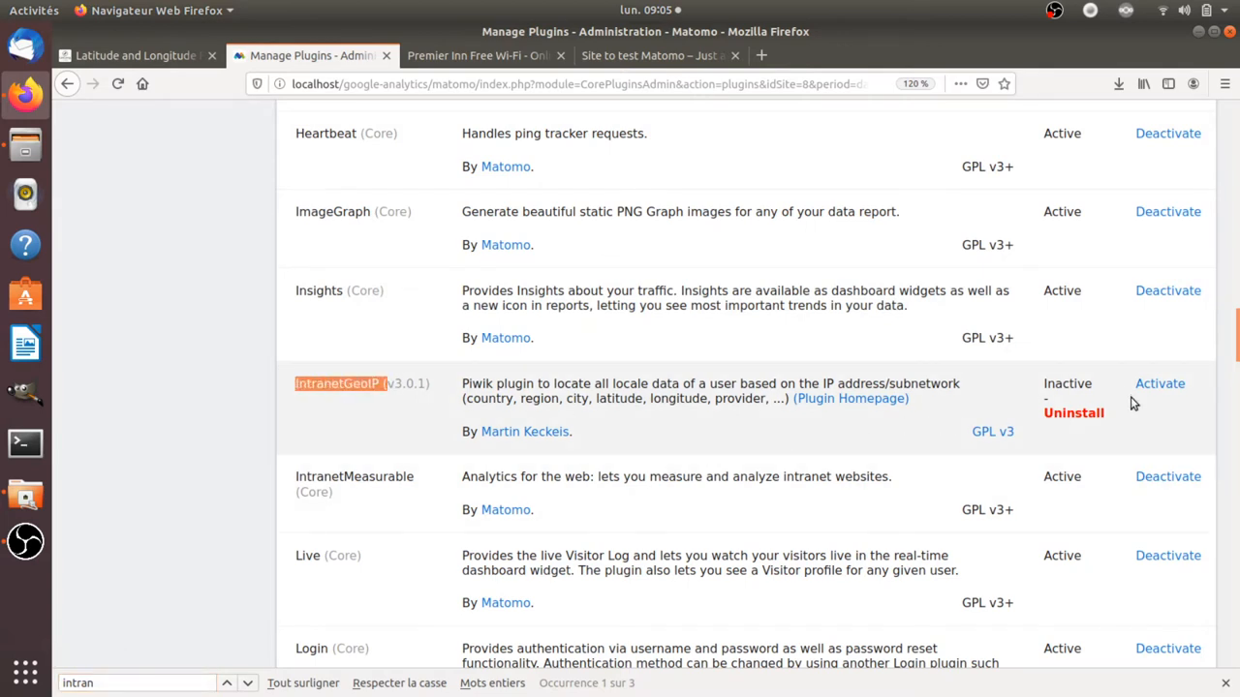
Activate the IntranetGeoIP plugin from the Manage Plugins list.
left_click(1158, 384)
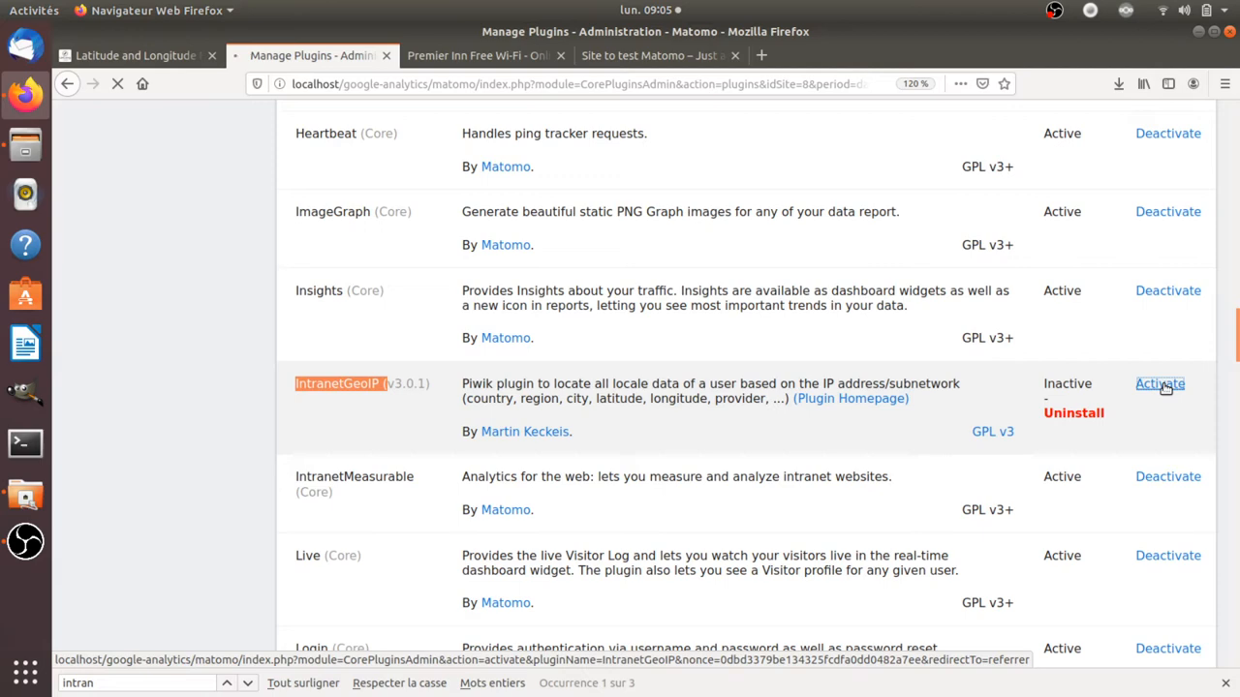
left_click(1158, 384)
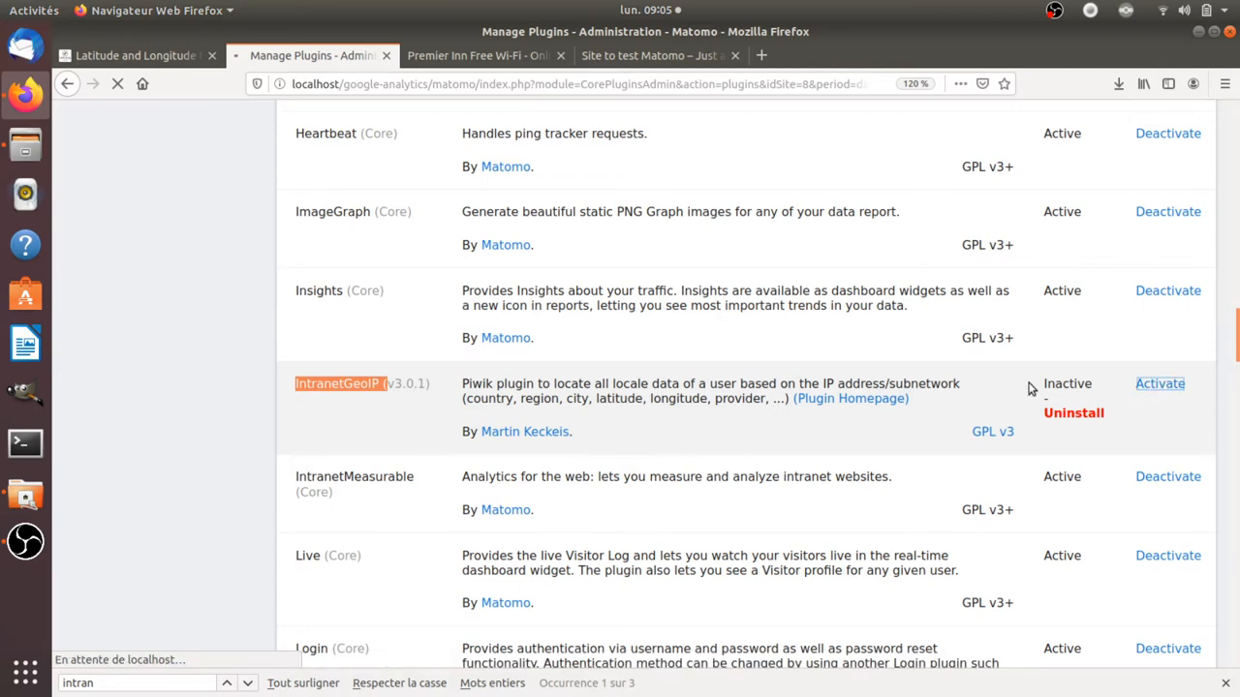
left_click(1158, 384)
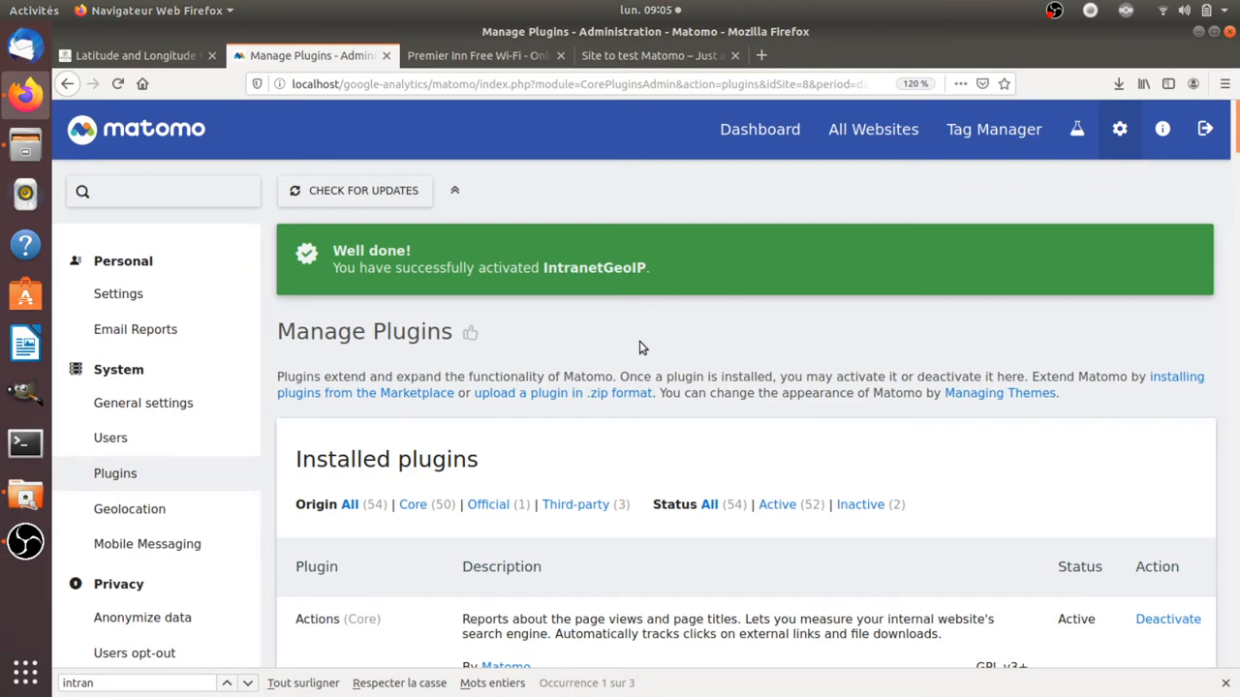
mouse_move(478, 354)
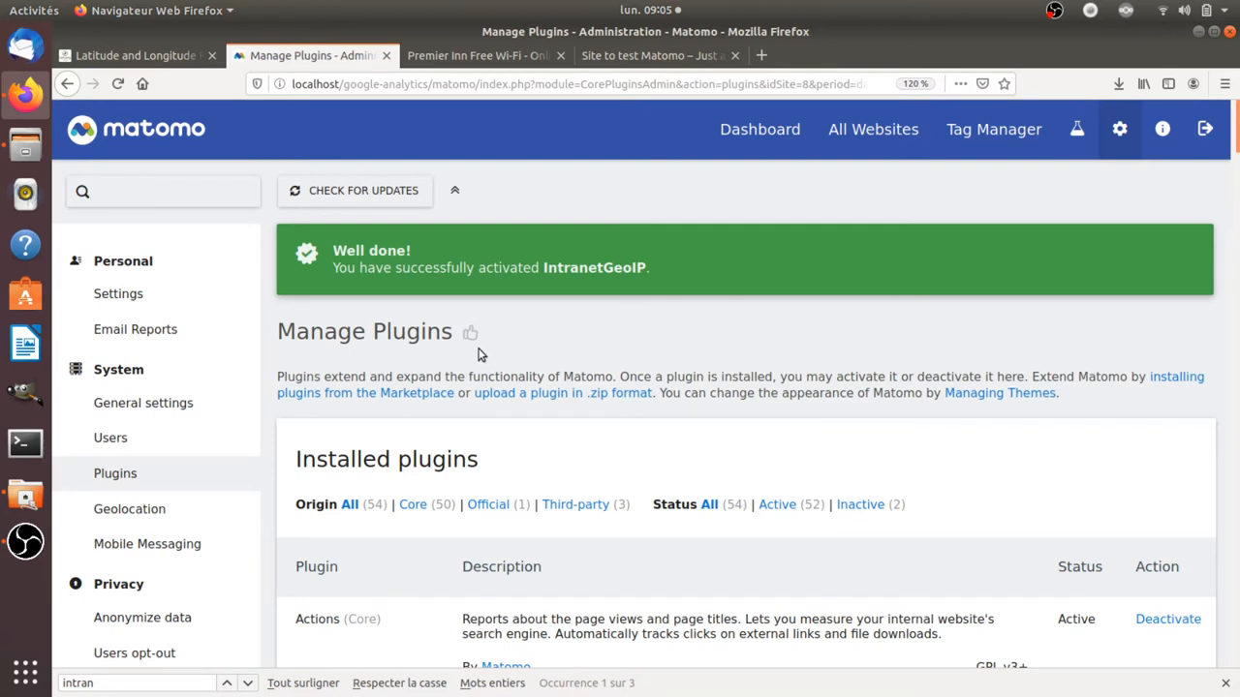
mouse_move(23, 444)
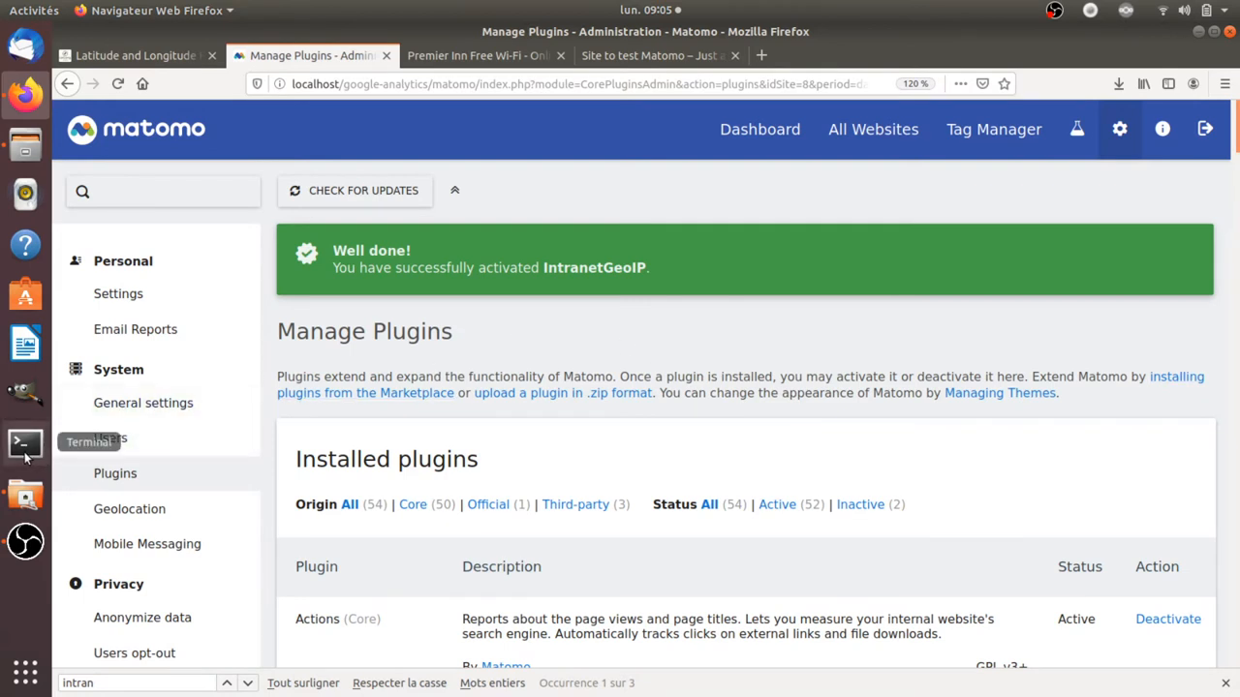
In a terminal, cd into /var/www/html/google-analytics and list its contents.
left_click(23, 441)
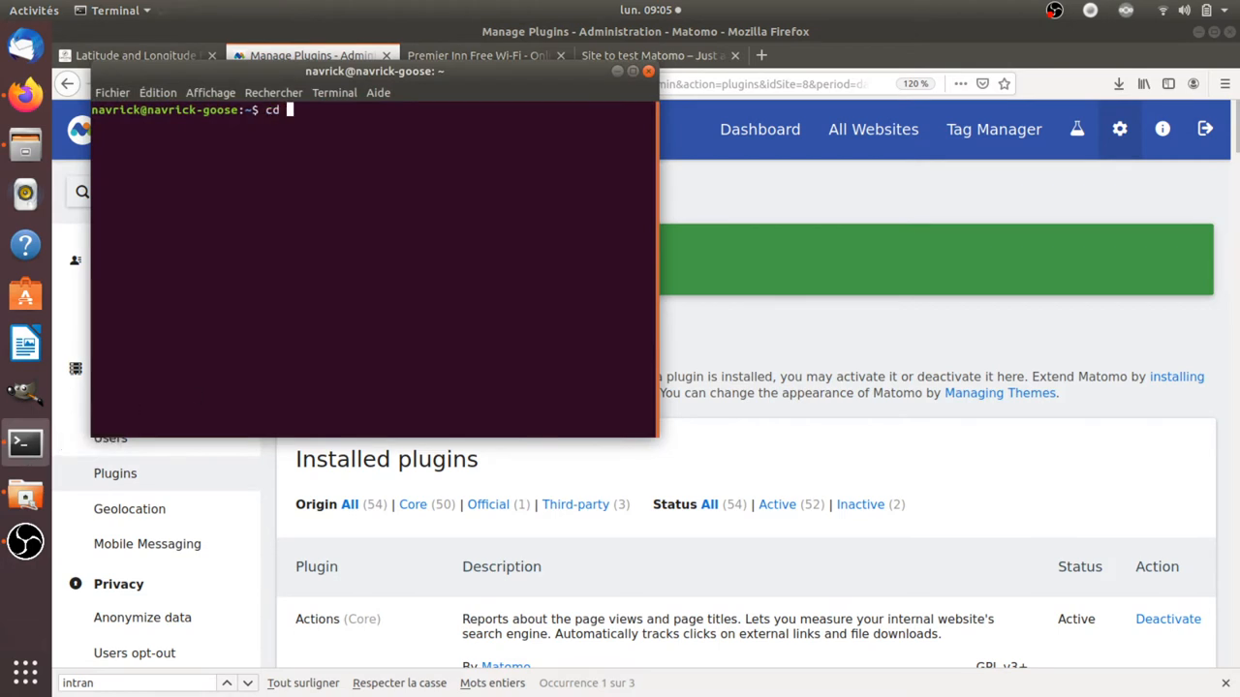
type("/varw")
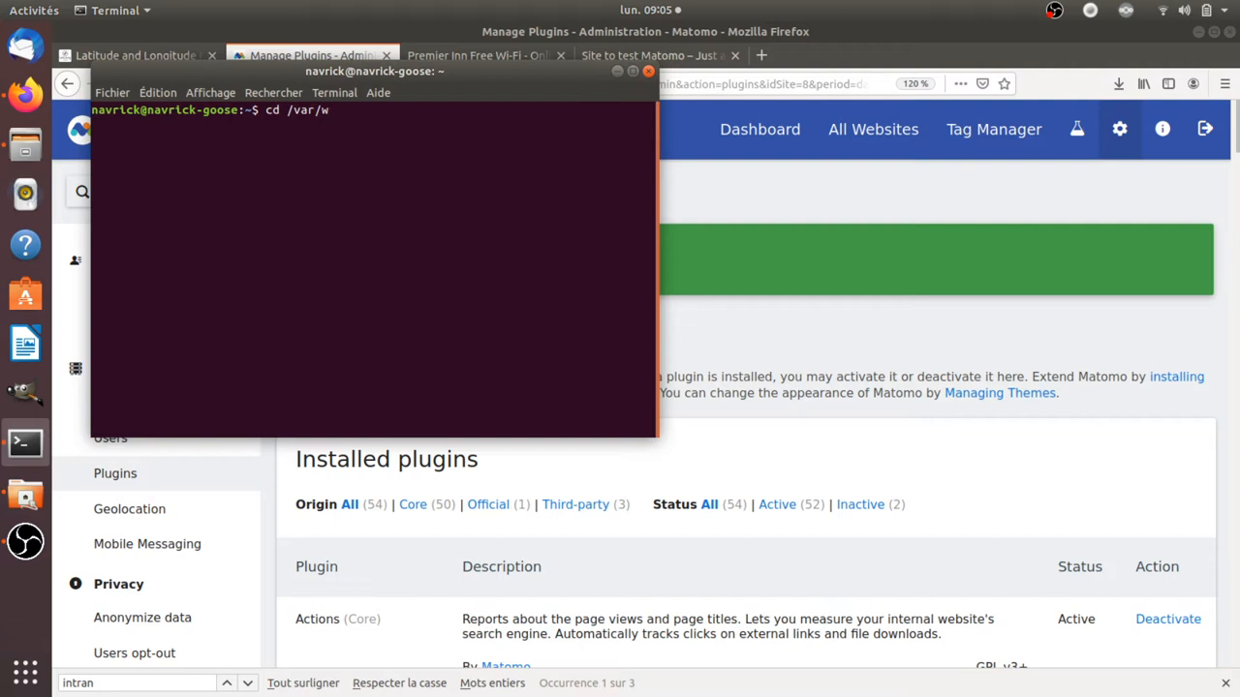
type("ww/")
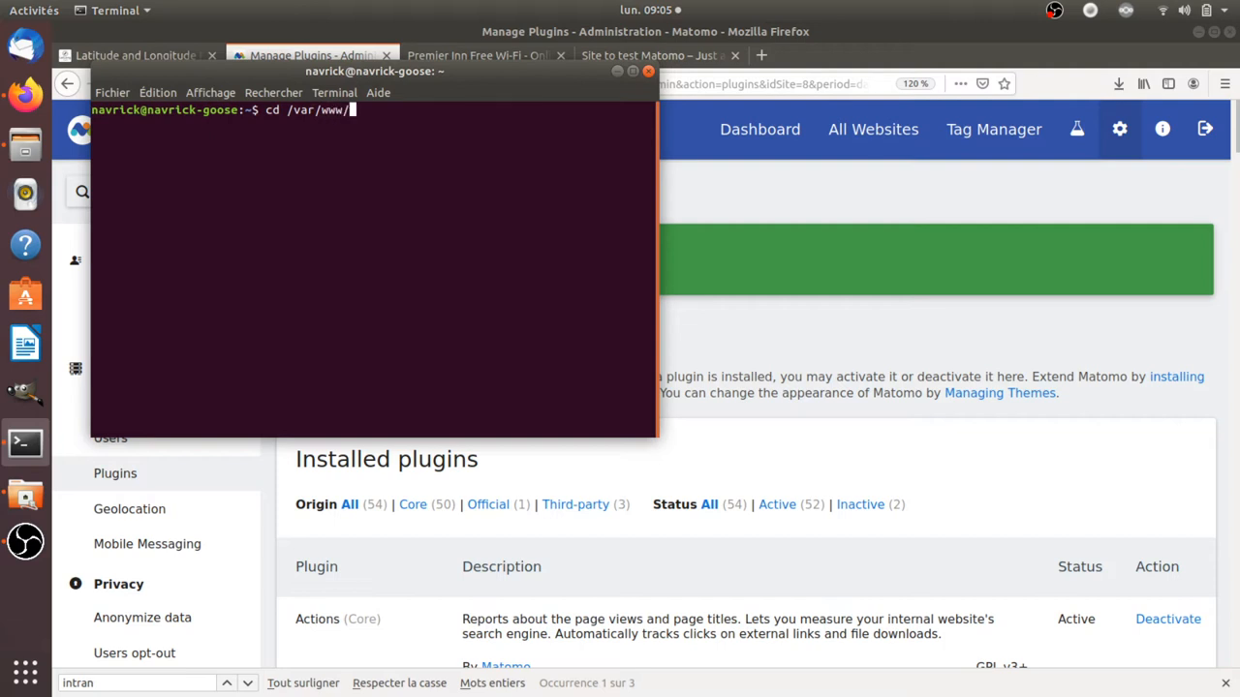
type("html/")
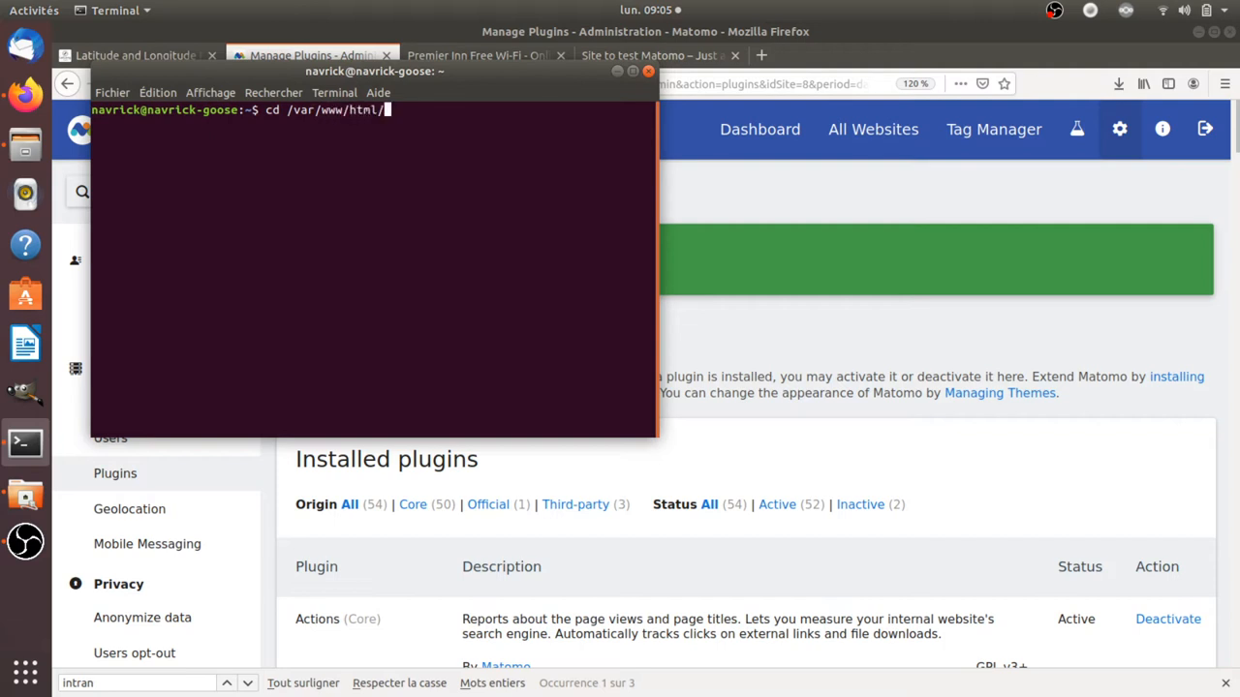
type("g")
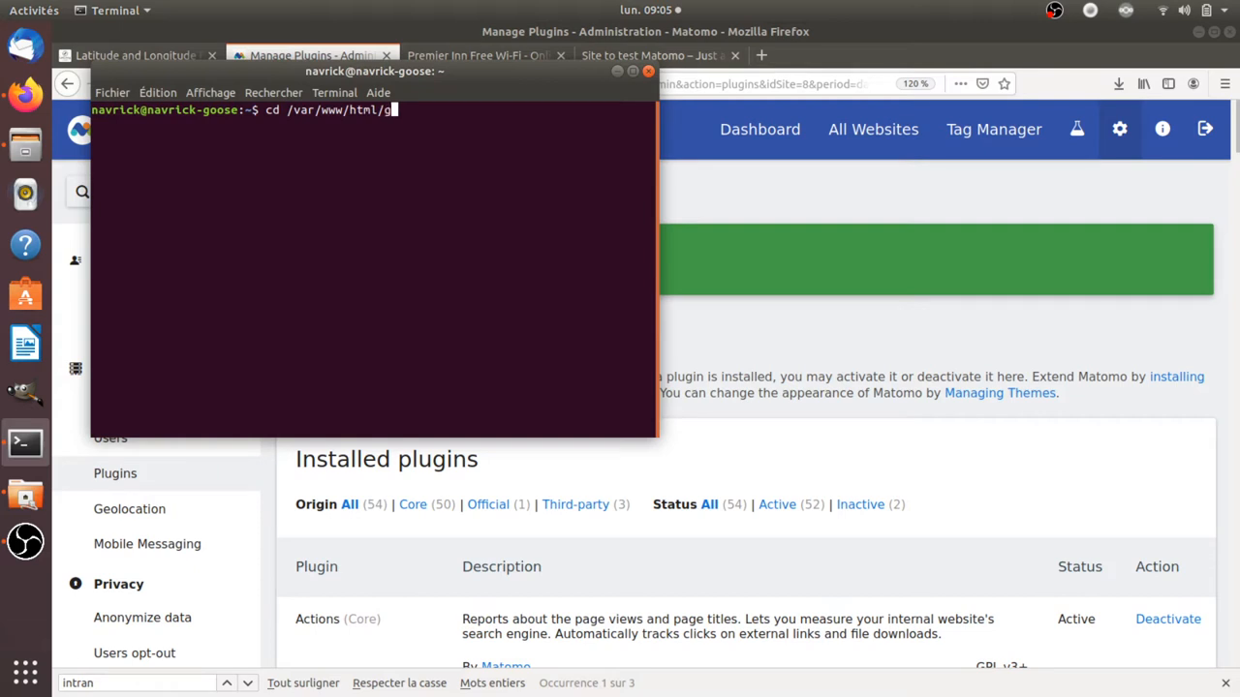
key("Return")
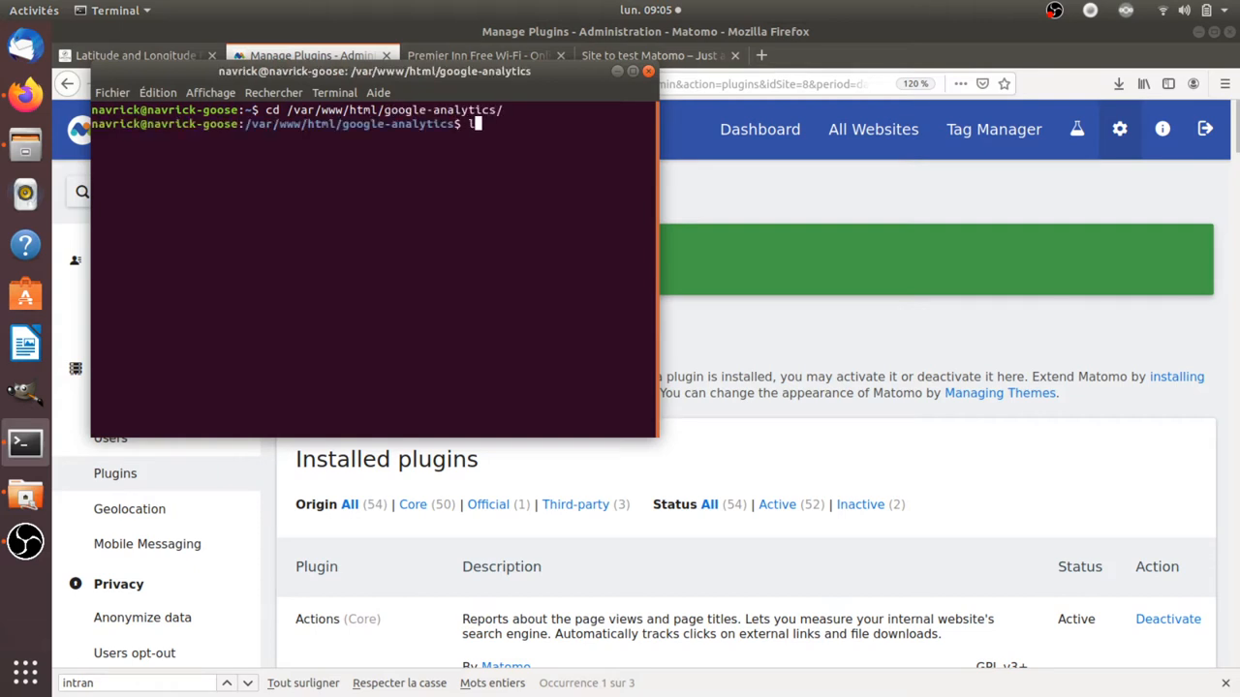
type("ls")
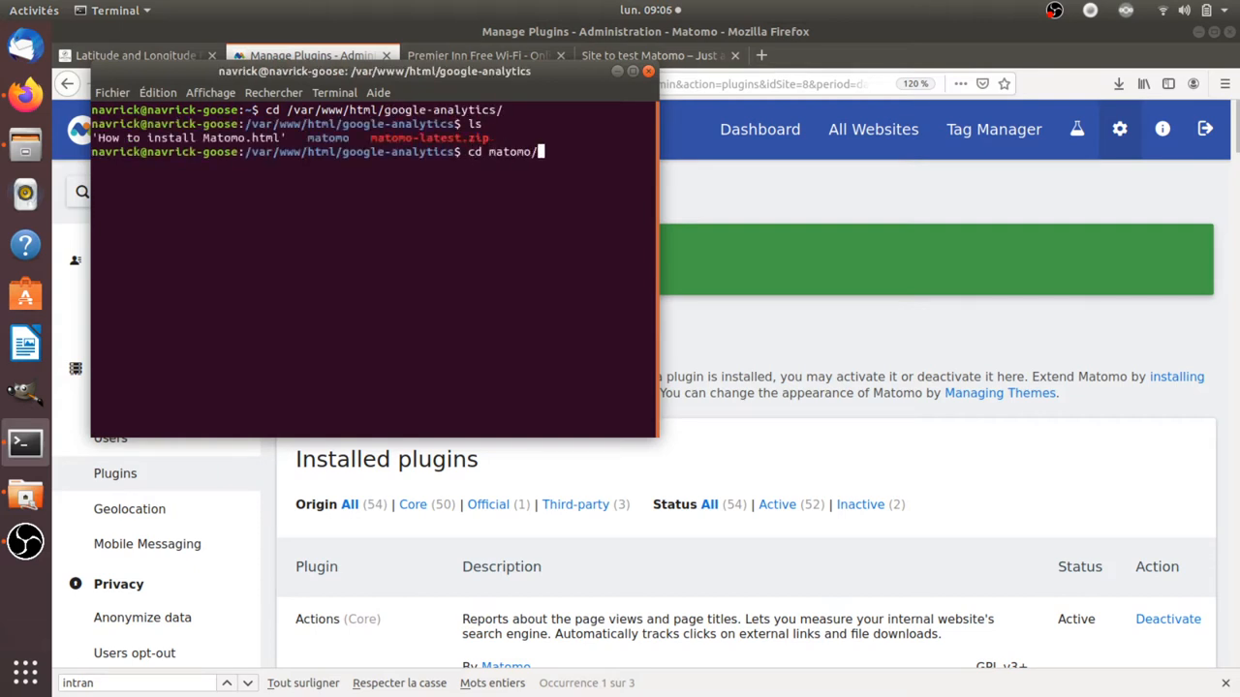
key("Return")
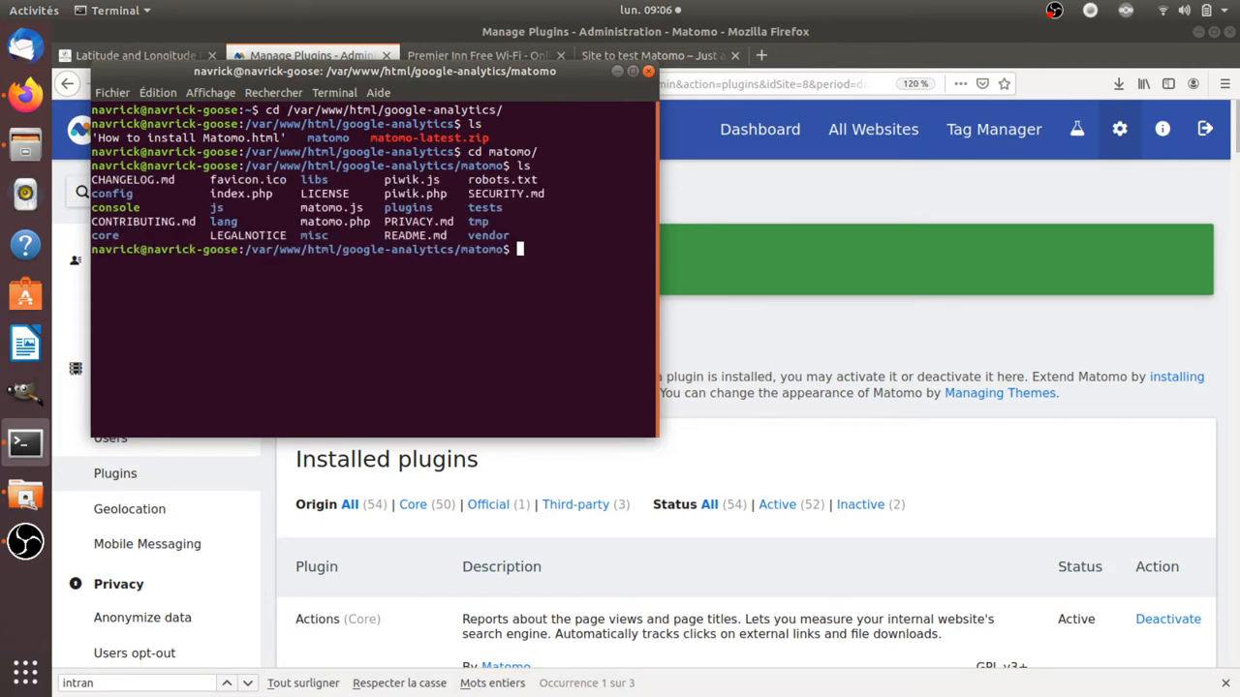
Move into the matomo plugins folder and list the plugin folders.
type("cd p")
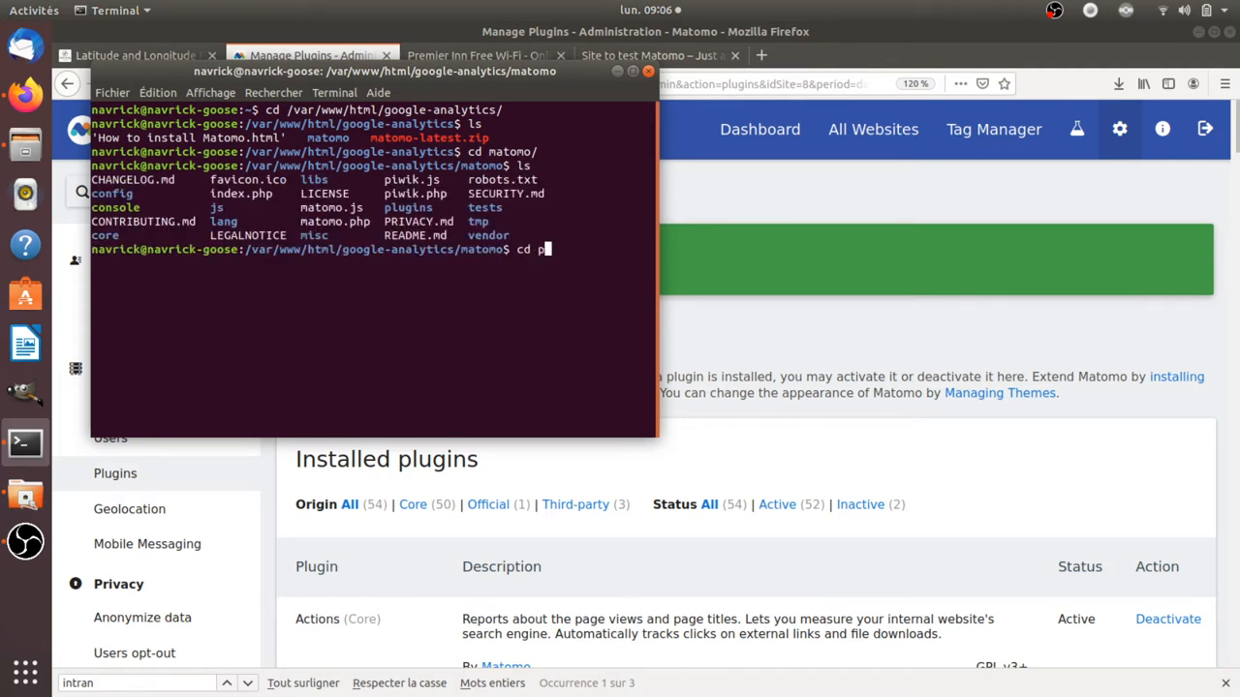
key("Return")
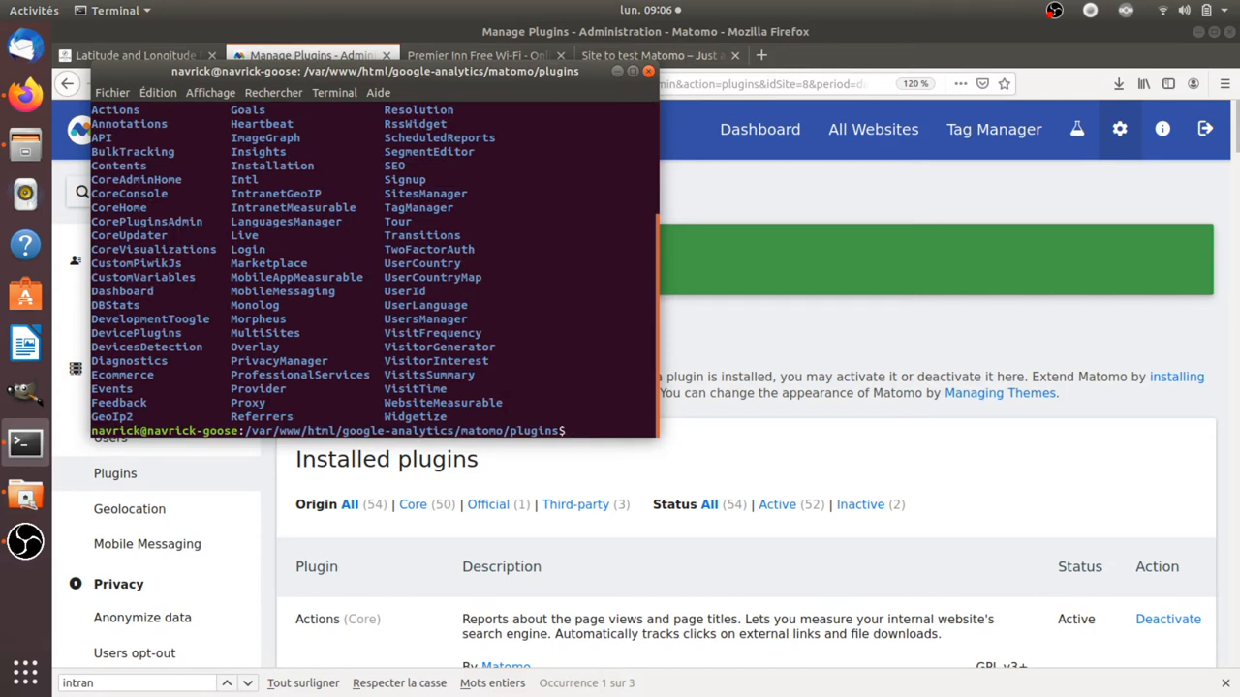
List the IntranetGeoIP plugin folder, then cd back up to the matomo folder.
type("cd Intranet")
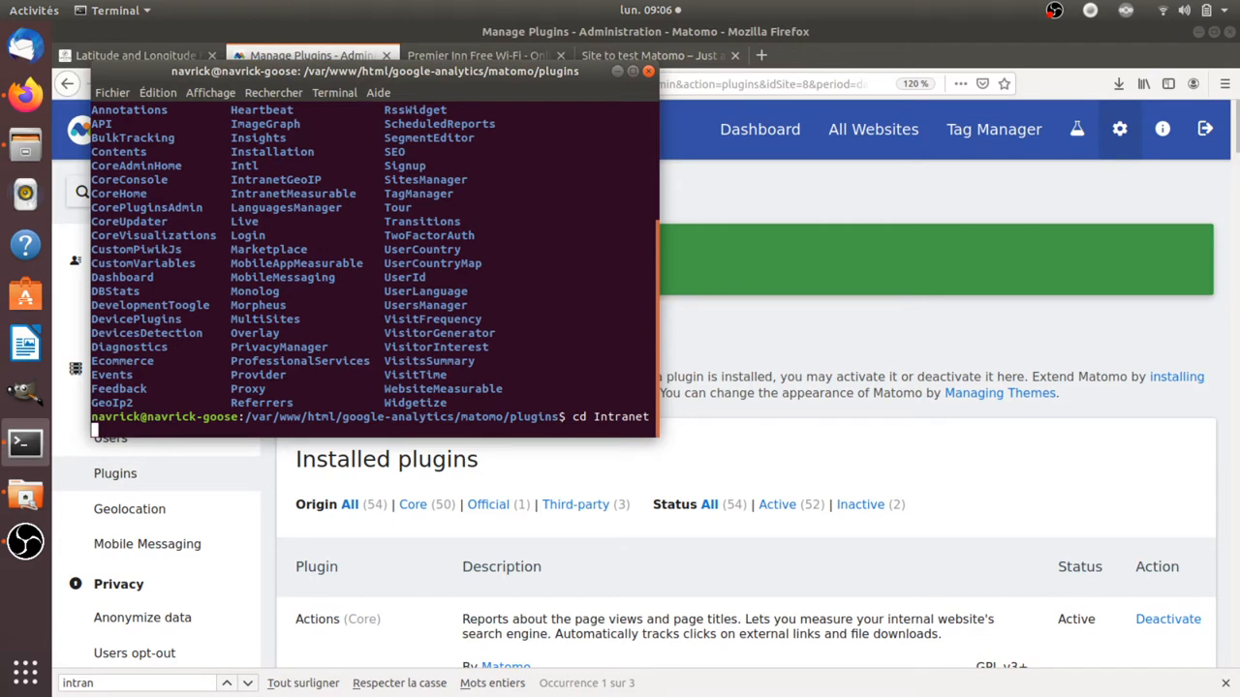
key("Return")
type("ls")
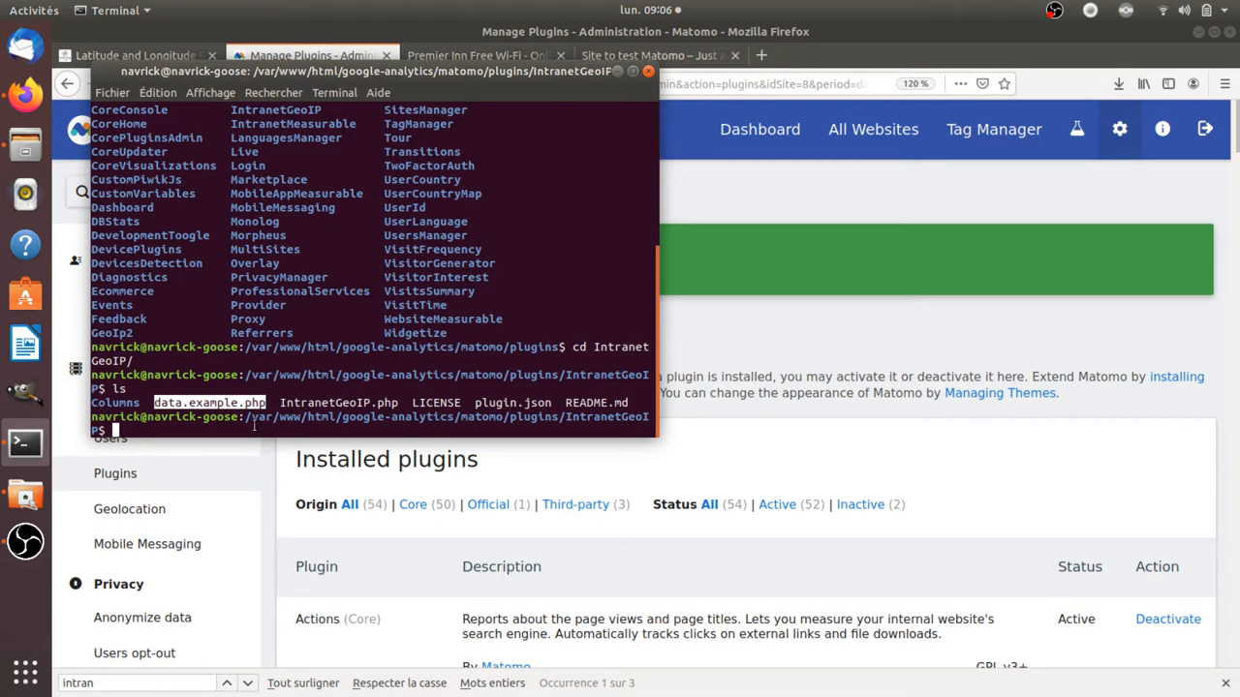
type("cd")
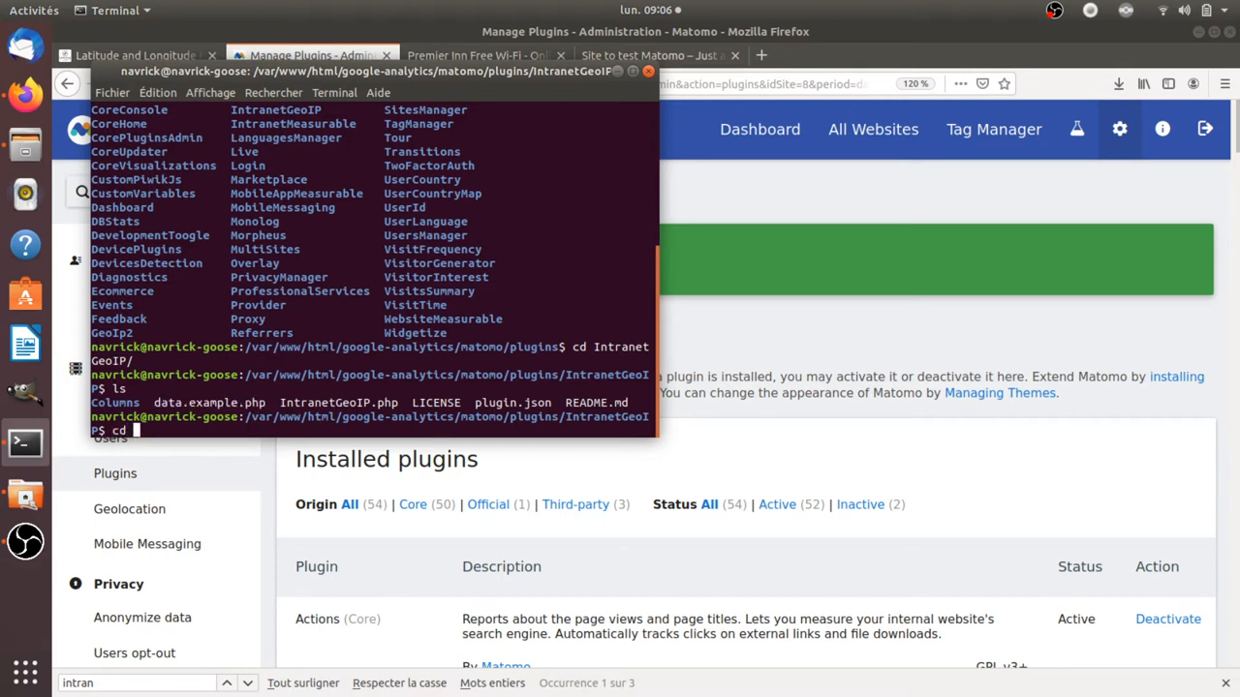
type("cd ..")
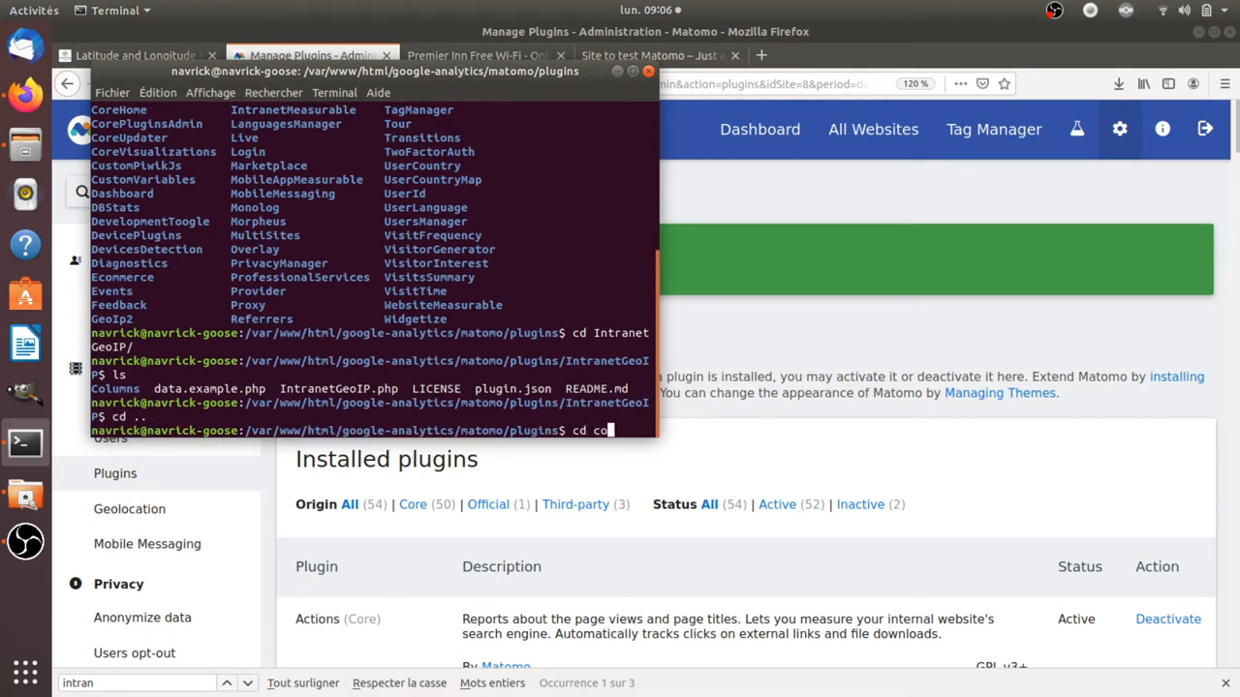
type("nf")
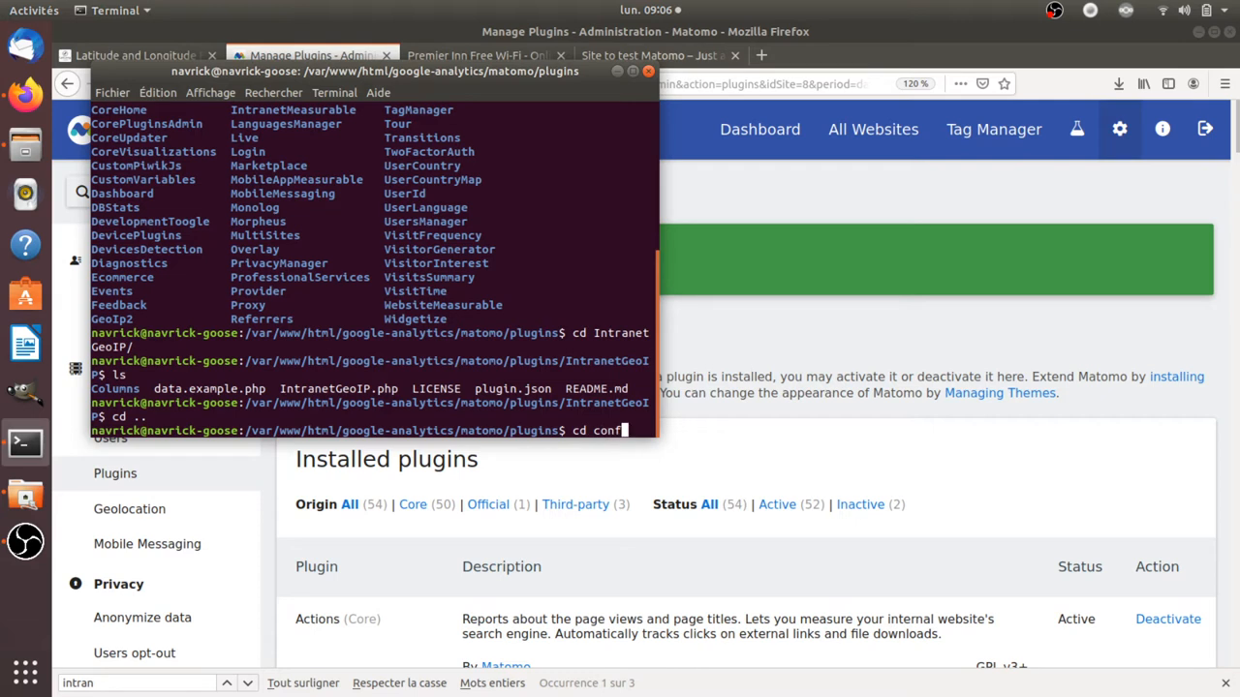
key("Return")
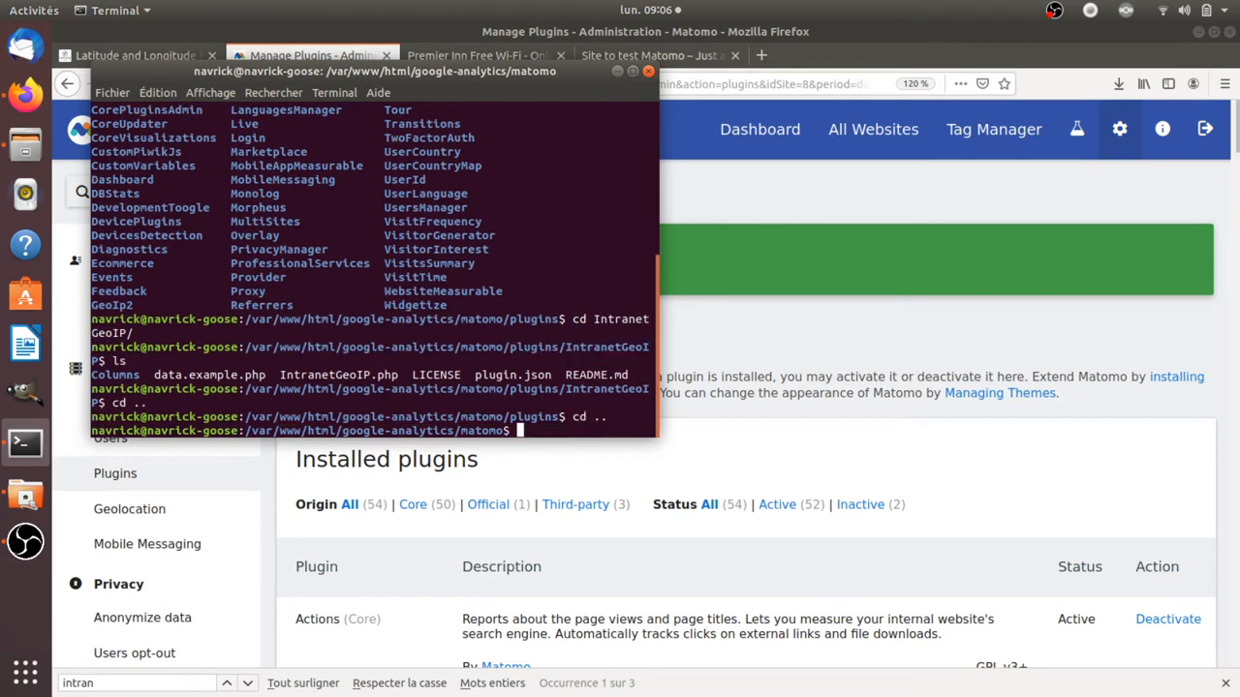
Enter the config folder and run sudo geany on IntranetGeoIP.data.php.
type("cd config/")
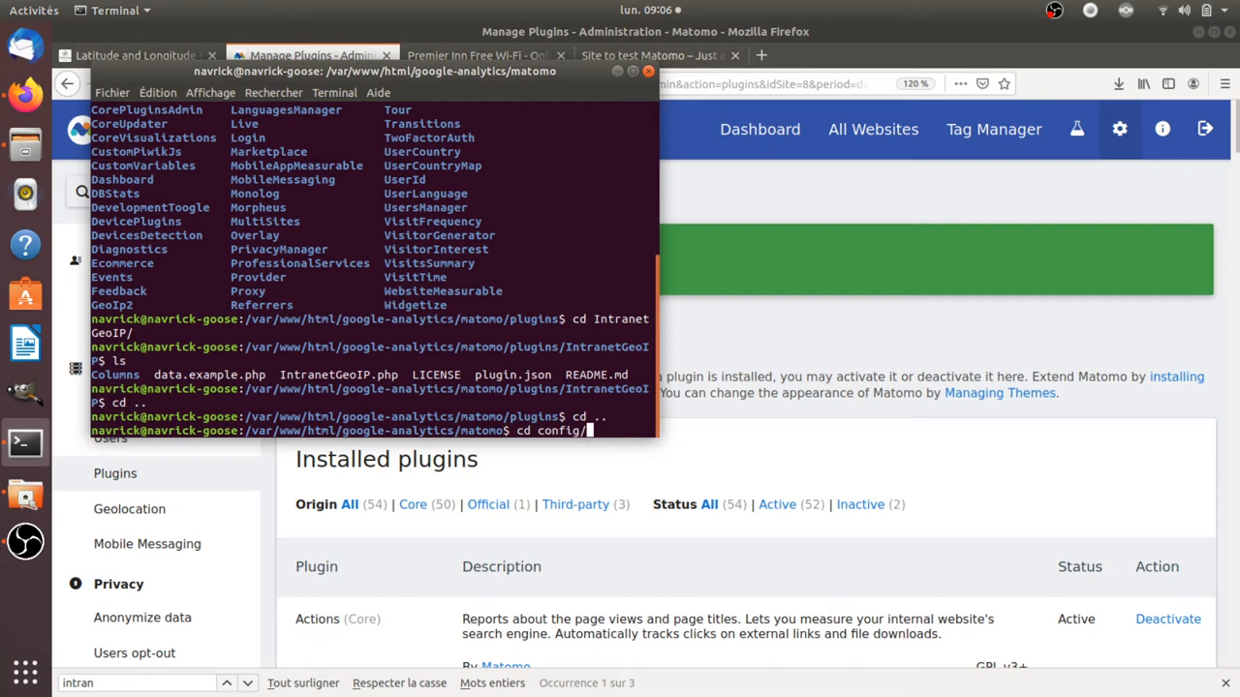
key("Return")
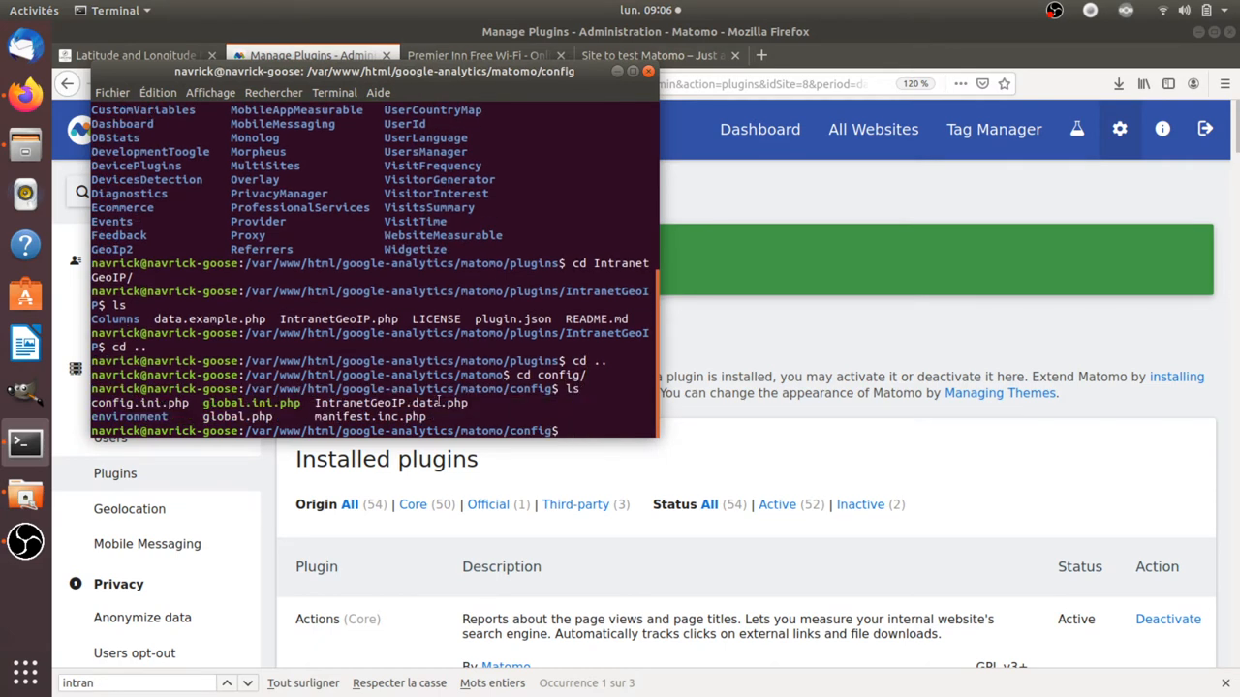
type("sudo")
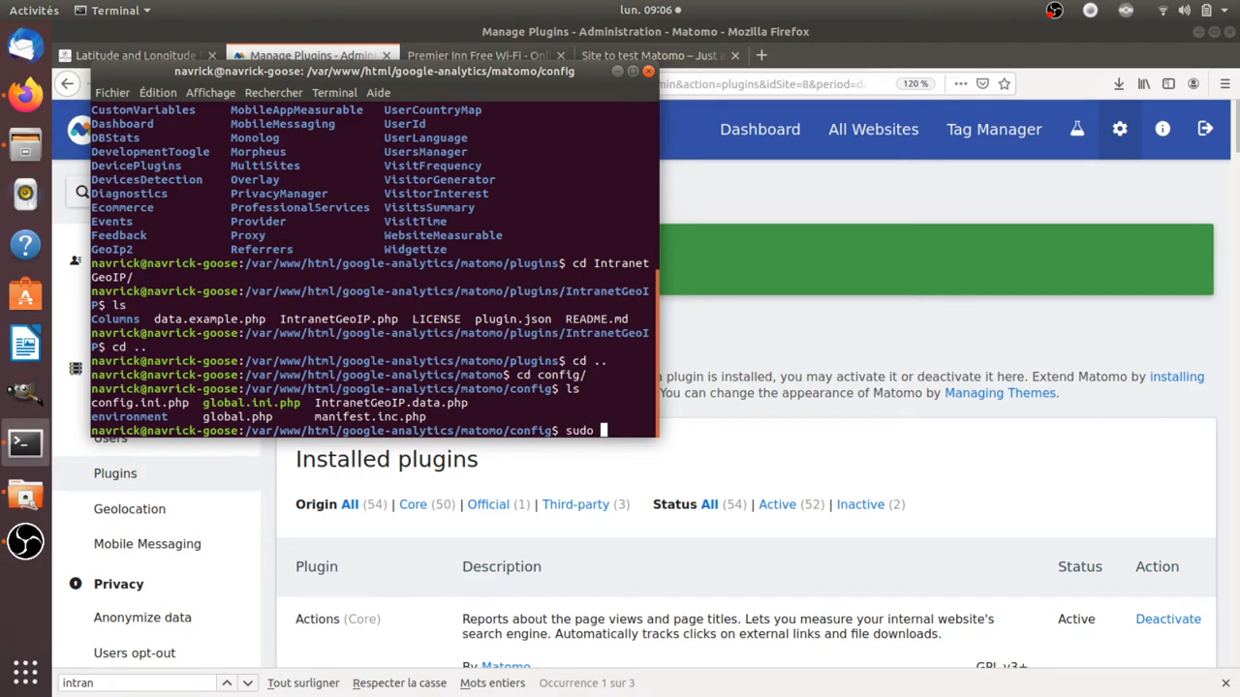
type("geany")
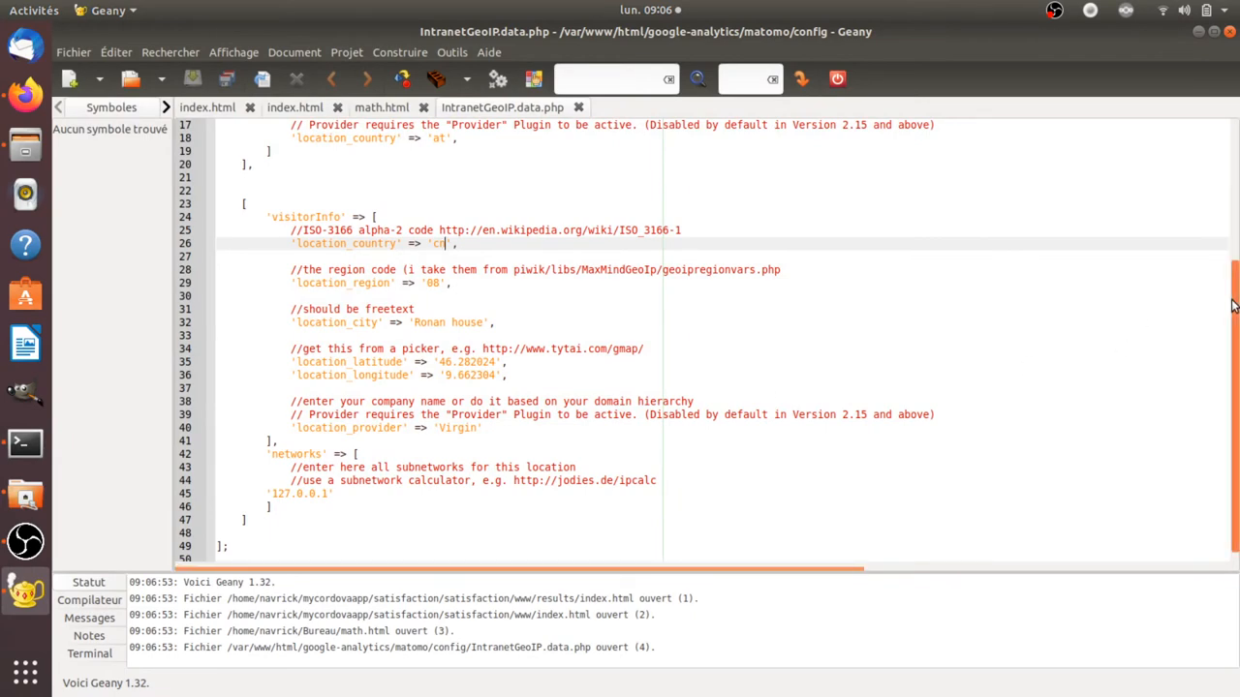
Scroll IntranetGeoIP.data.php to the visitorInfo and networks block for 127.0.0.1.
scroll("up", 3)
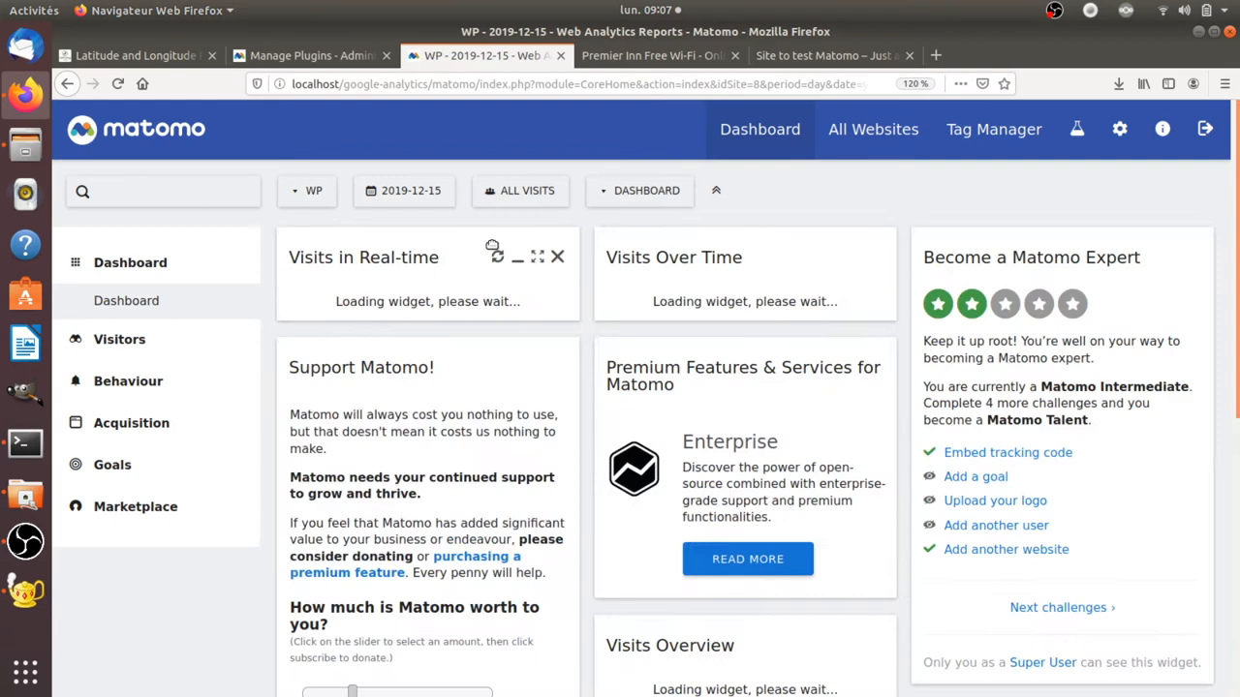
Show the Visits Log for December 16 with the 127.0.0.1 visit placed in France.
left_click(120, 339)
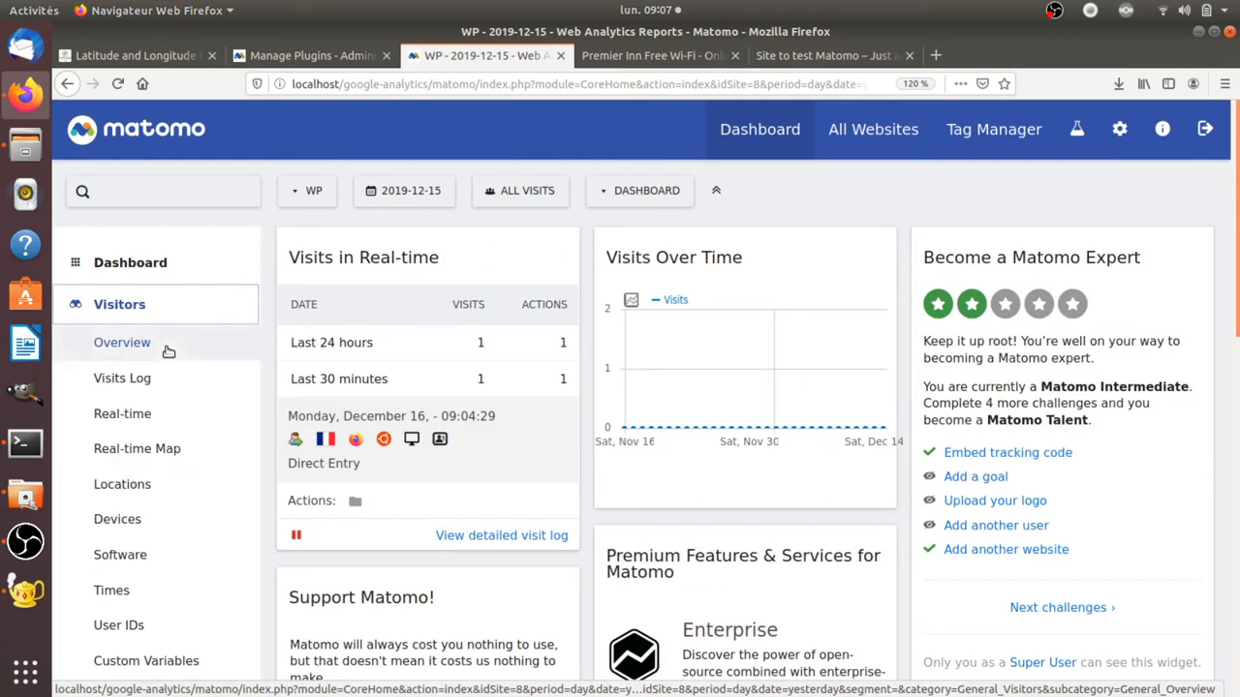
left_click(122, 378)
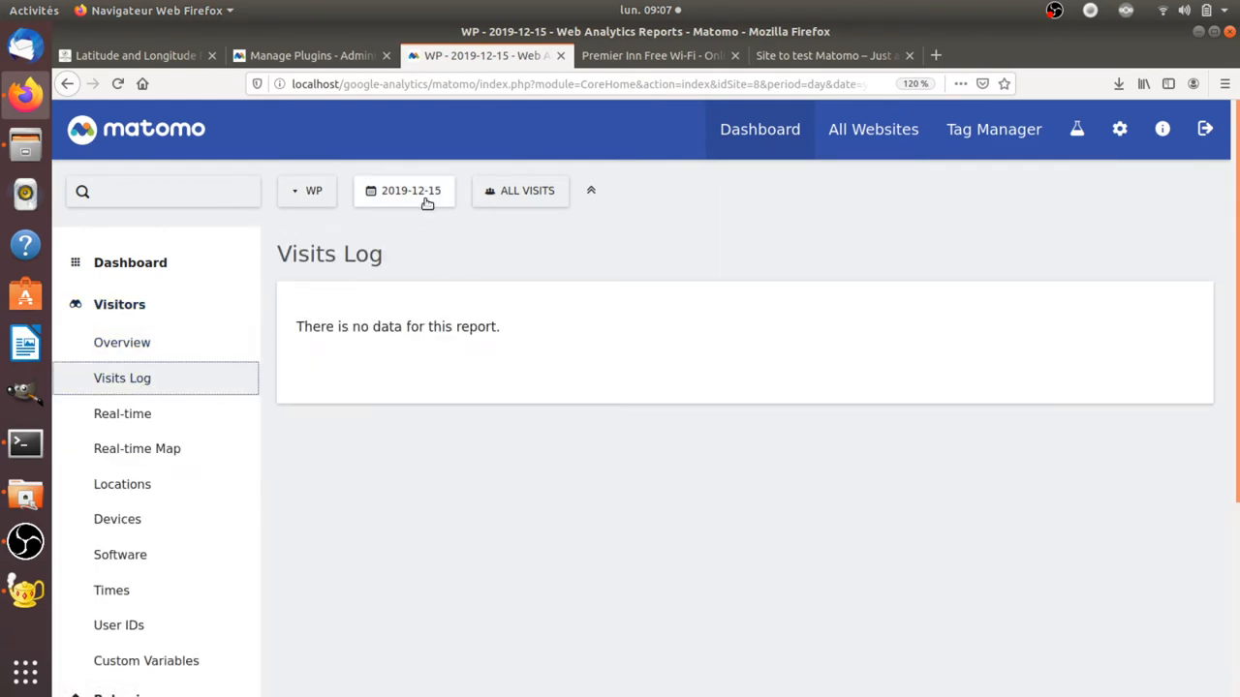
left_click(405, 190)
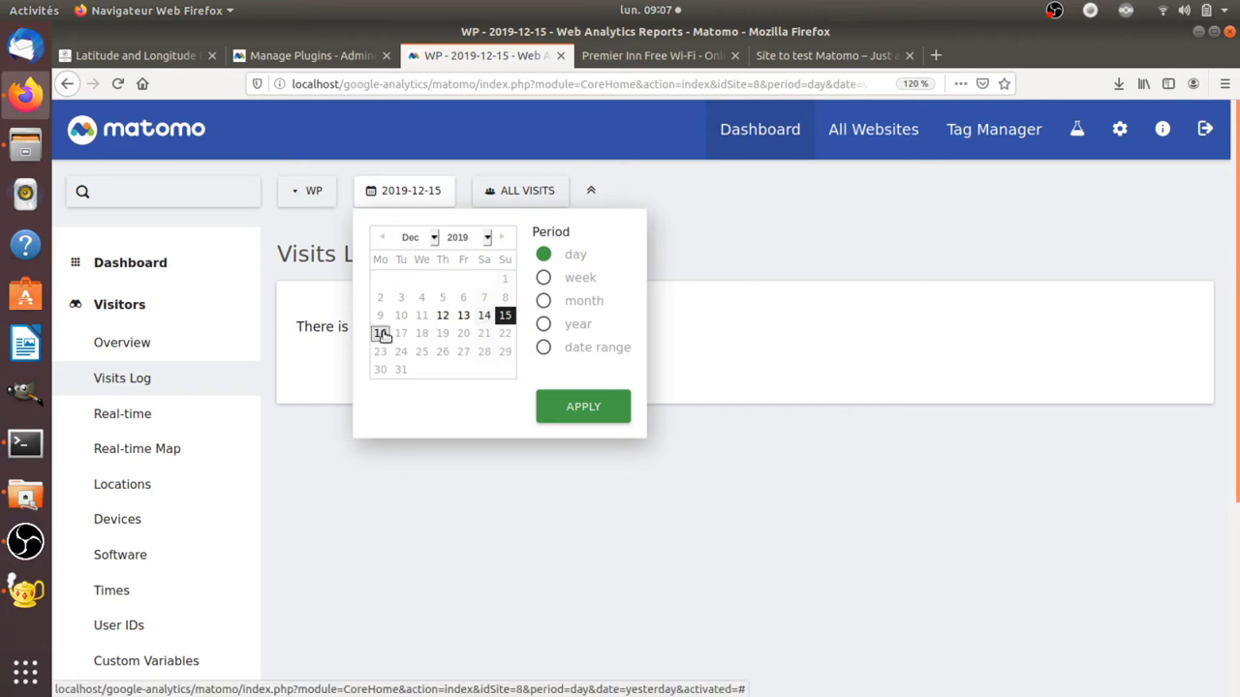
left_click(379, 333)
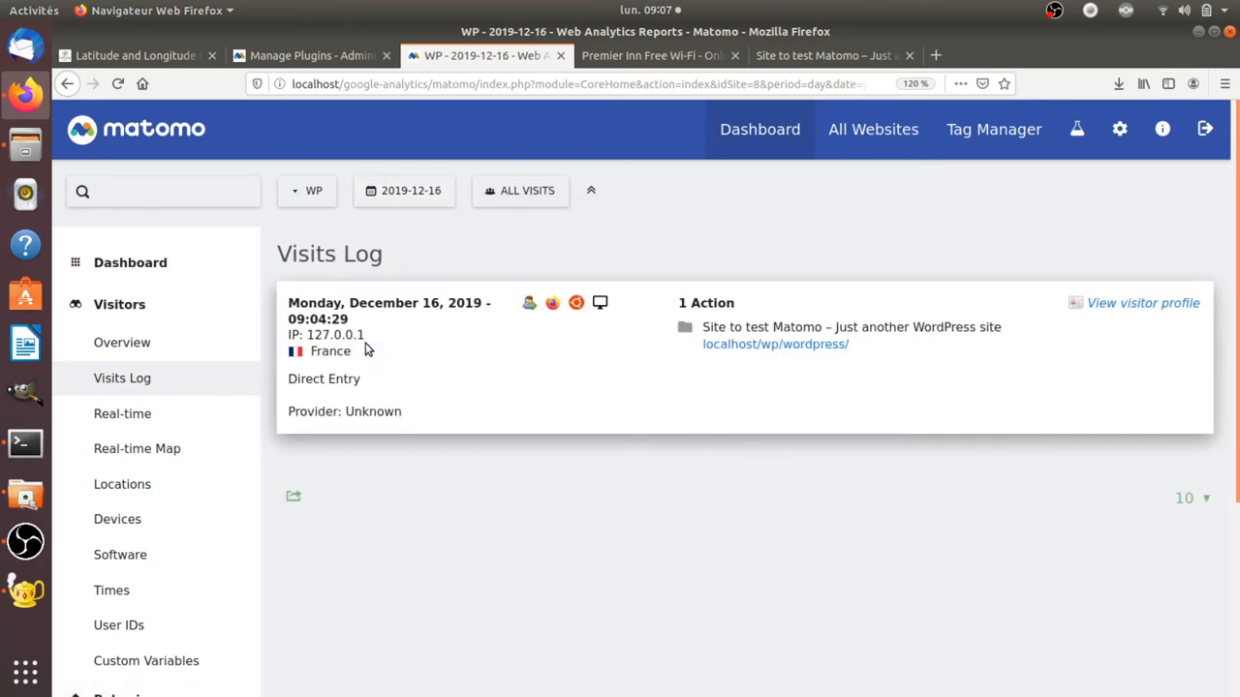
left_click(136, 54)
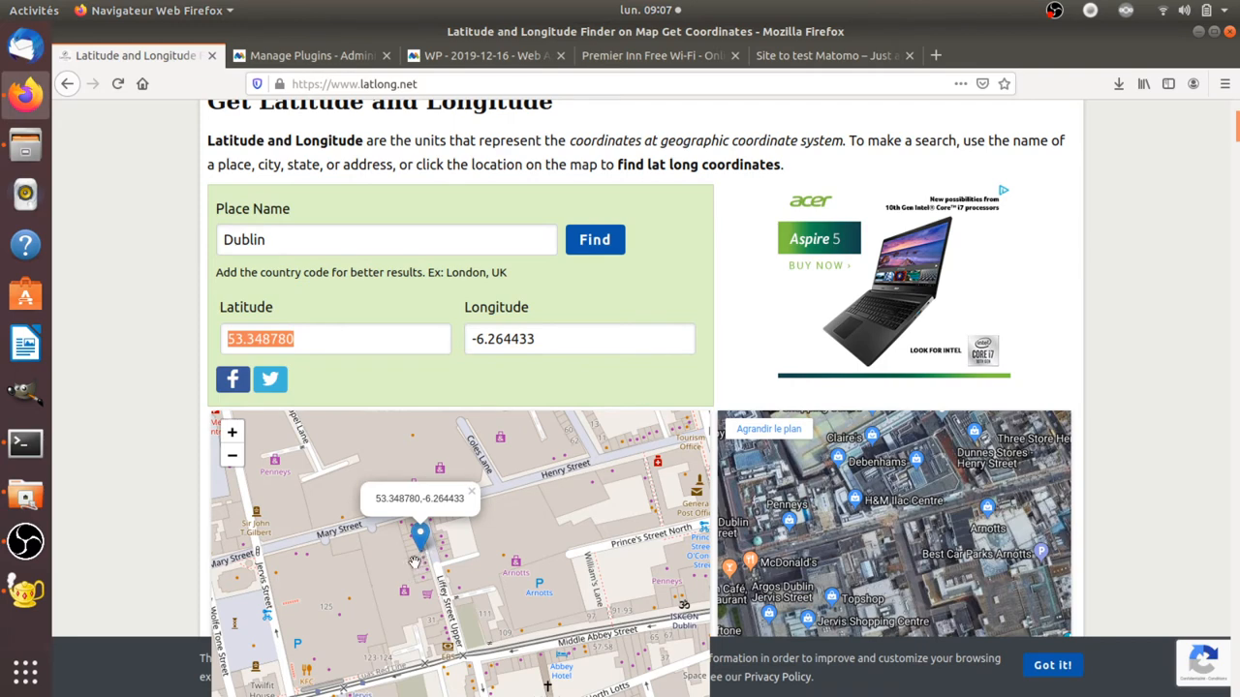
mouse_move(335, 578)
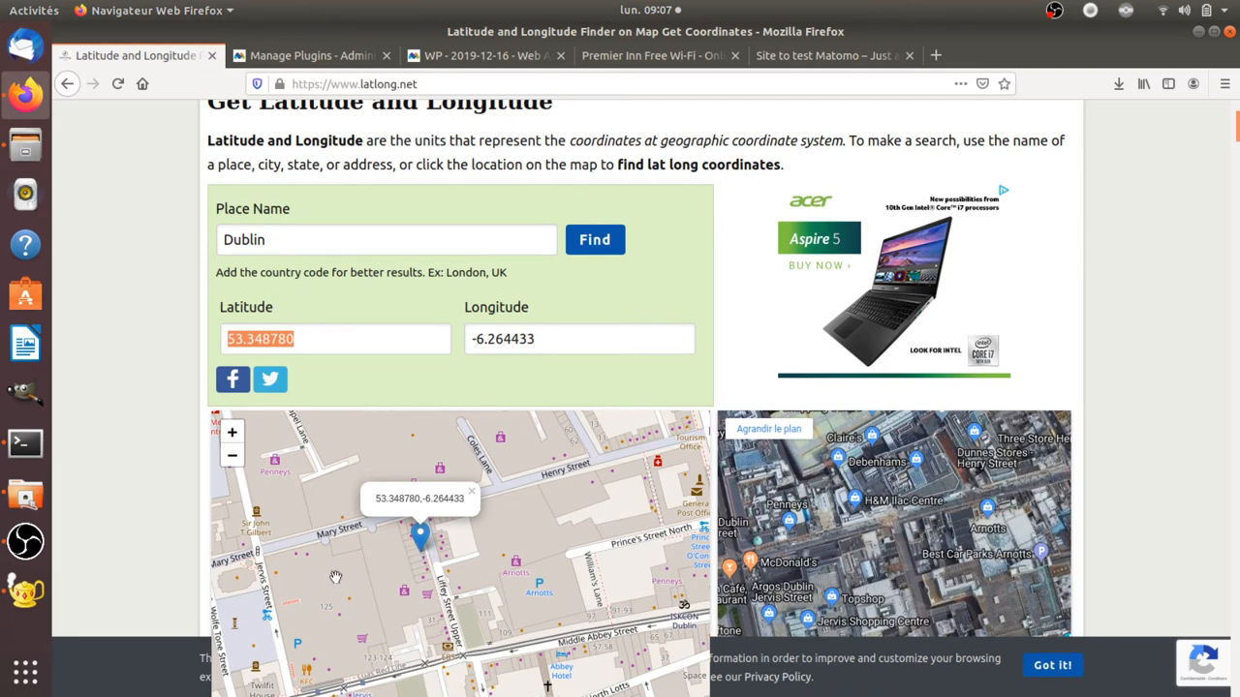
mouse_move(24, 591)
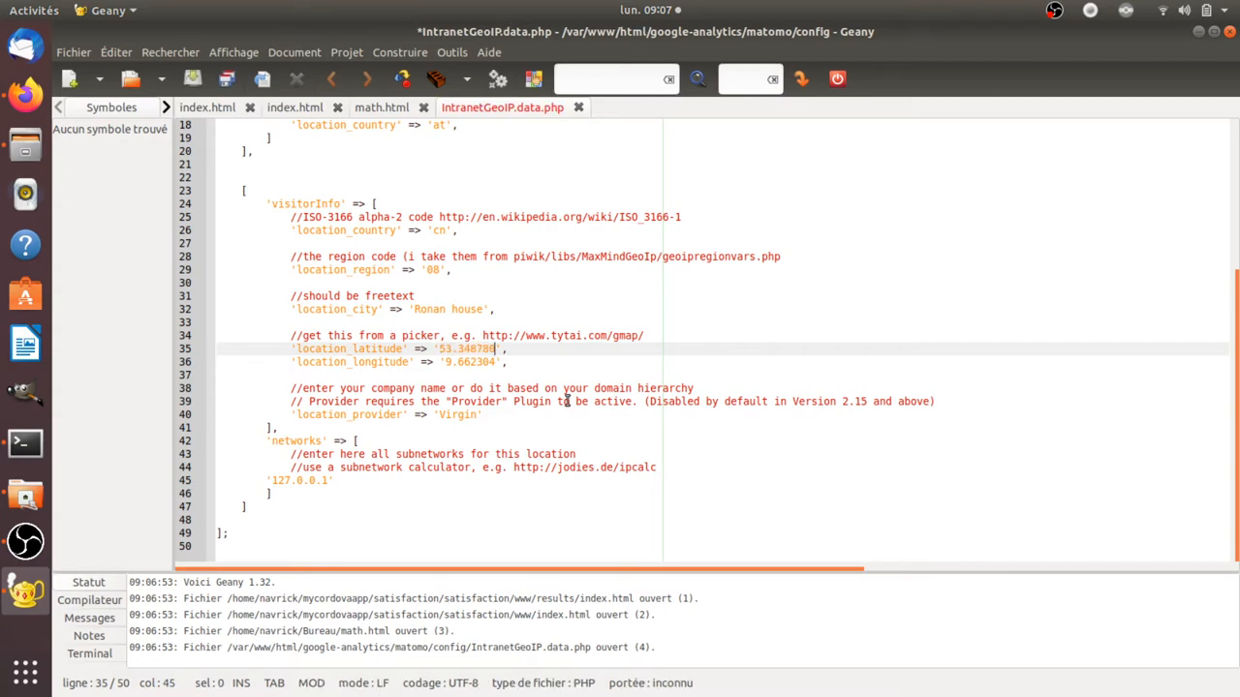
Replace the location_longitude value with -6.264433.
left_click(24, 95)
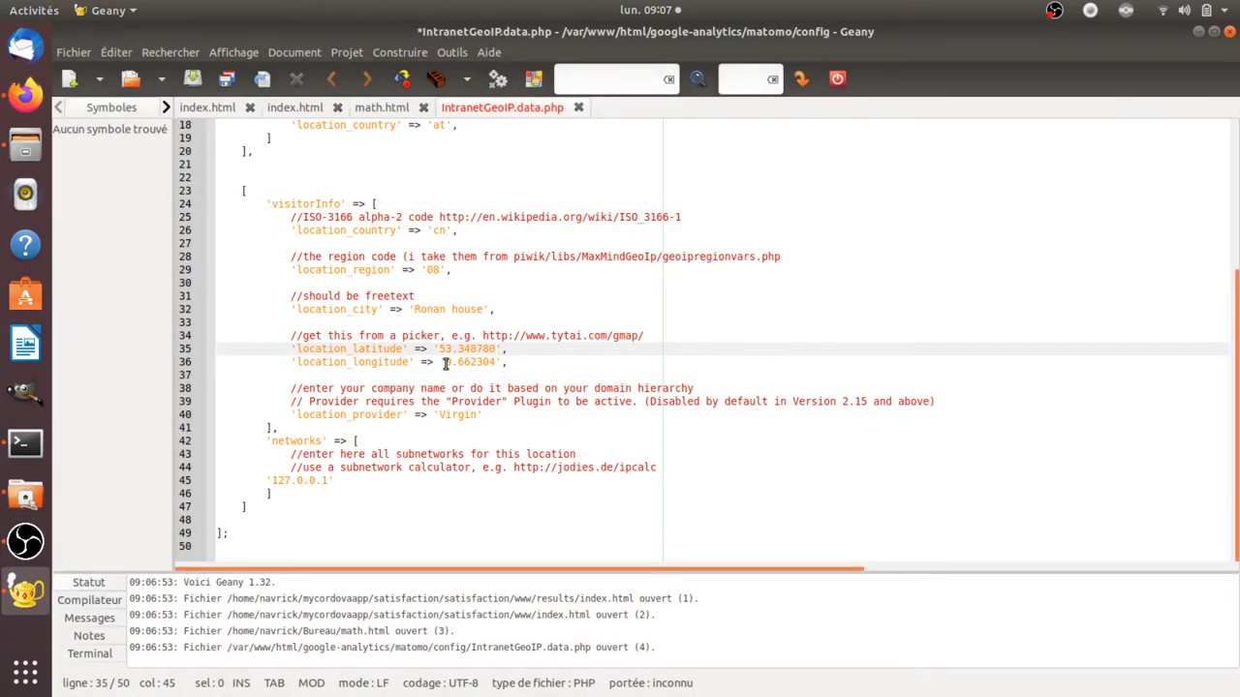
double_click(469, 362)
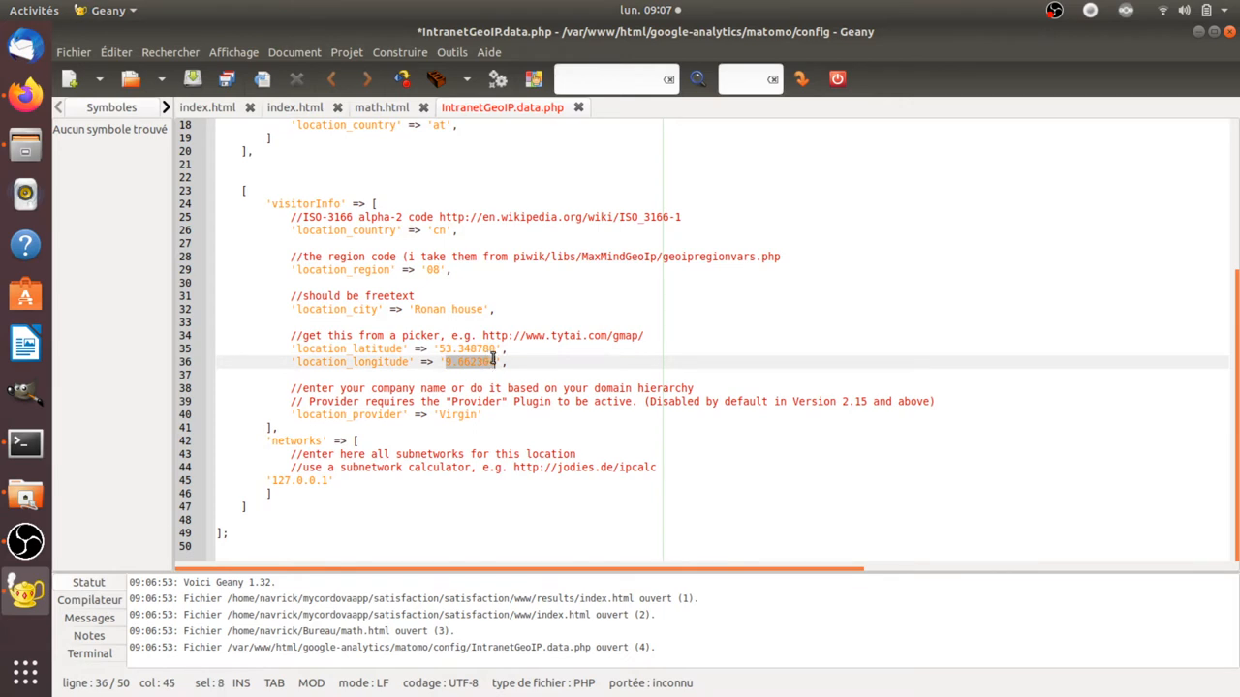
type("-6.264433")
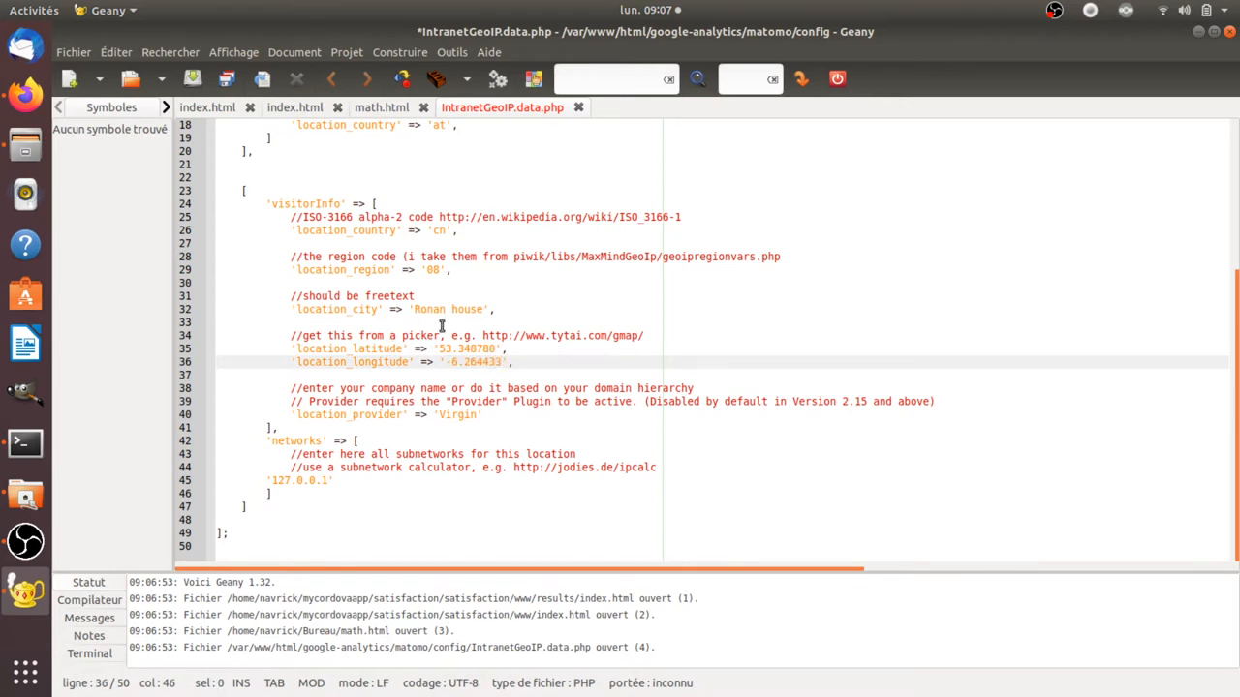
Set location_city to 'Dublin - Office 234' and move to the country code value.
double_click(428, 309)
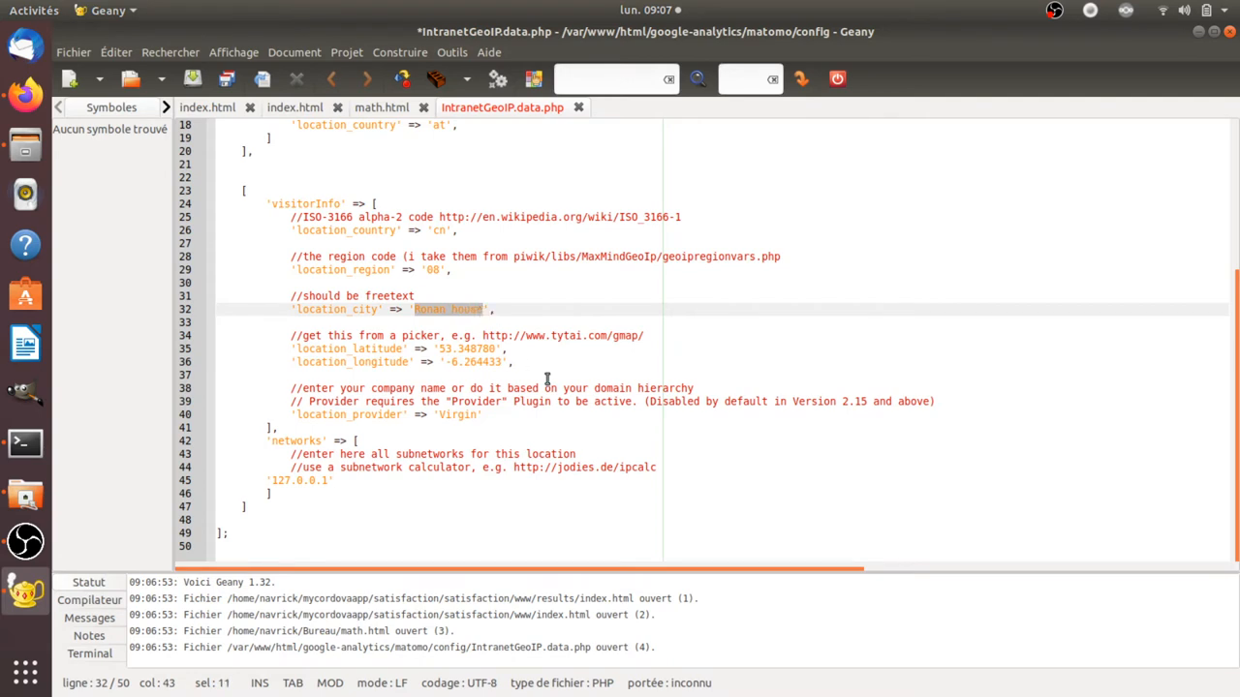
type("Dublin")
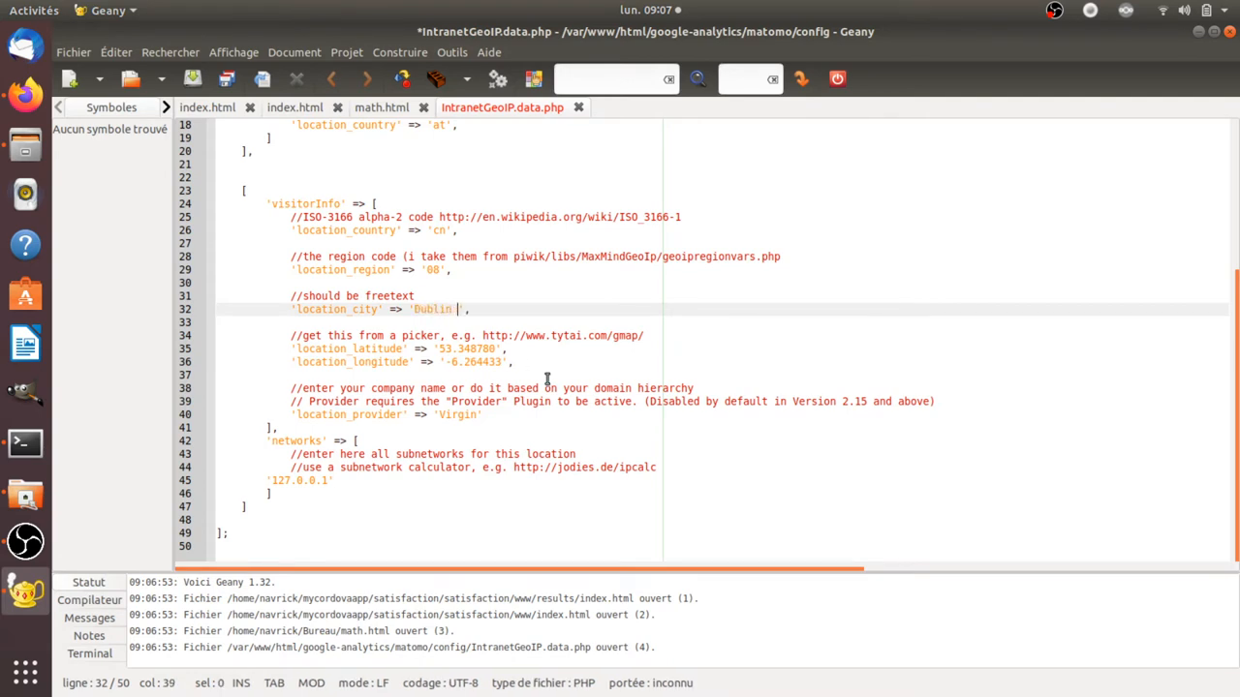
type("- Offi")
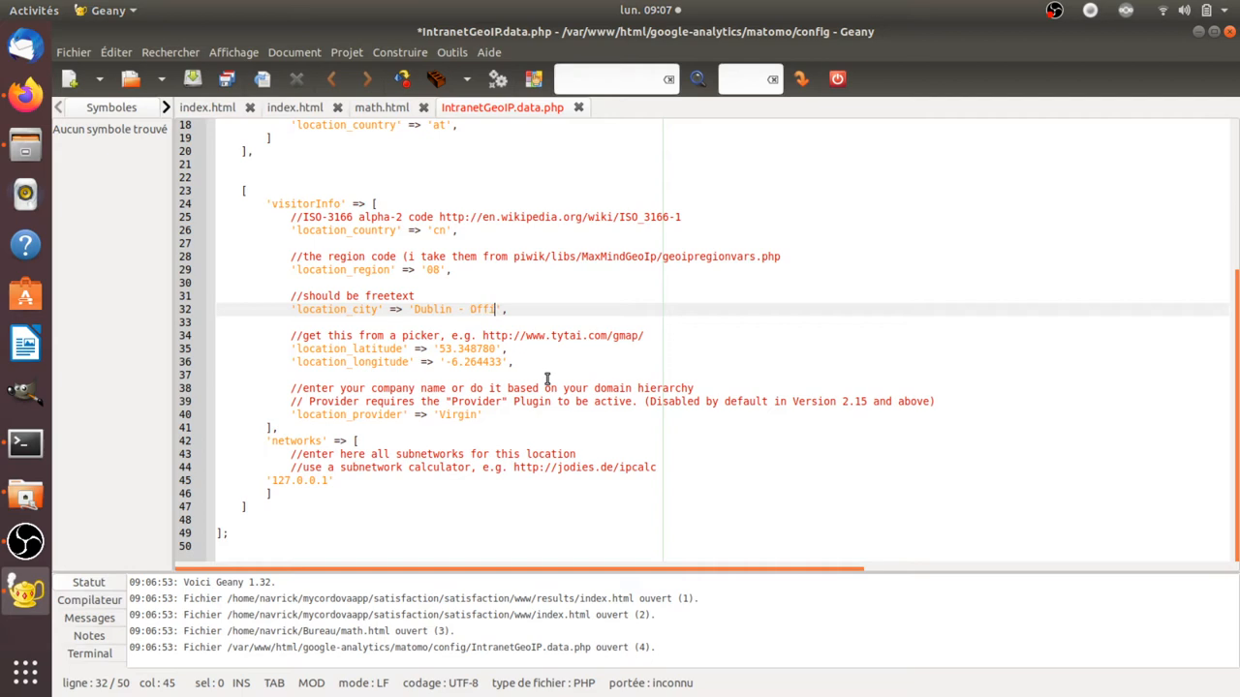
type("ce 2")
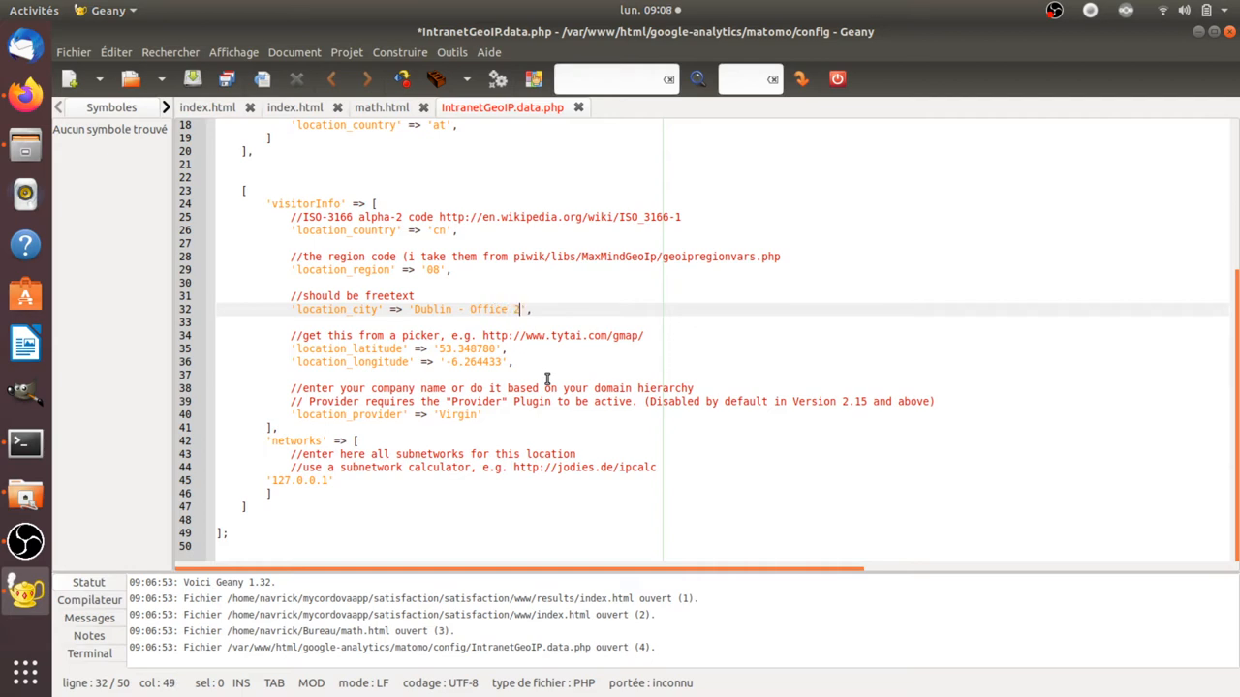
type("34 - Ronan Chardonneau")
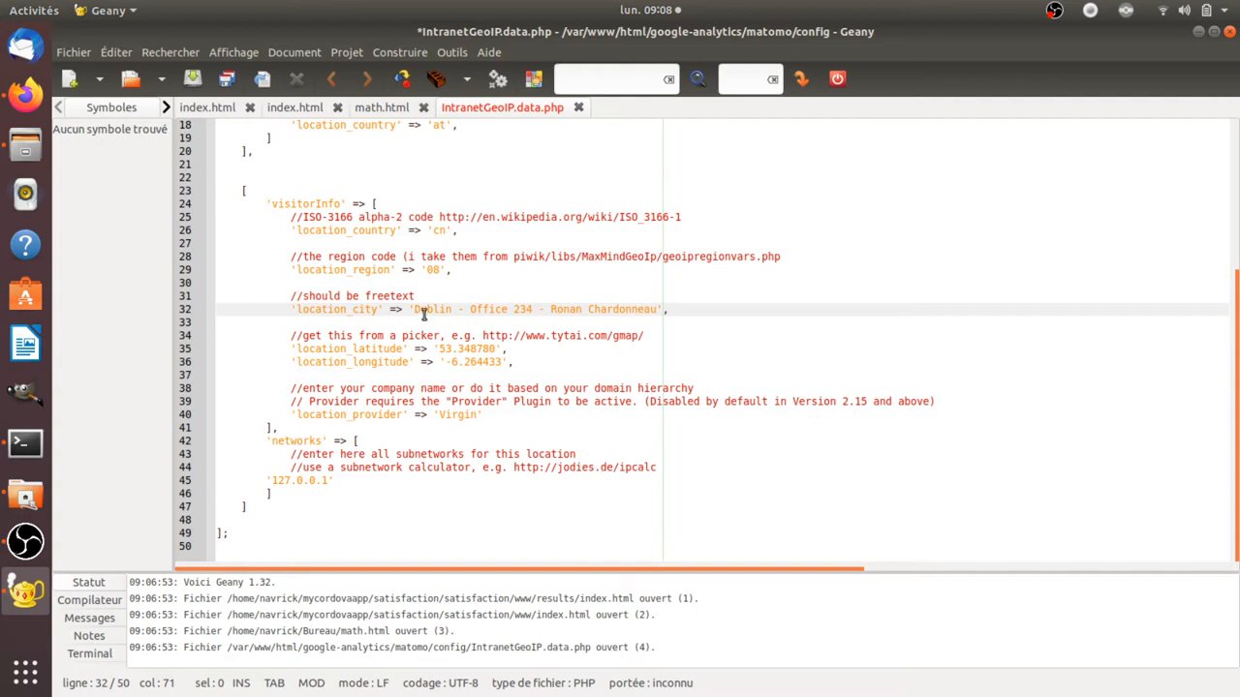
mouse_move(535, 317)
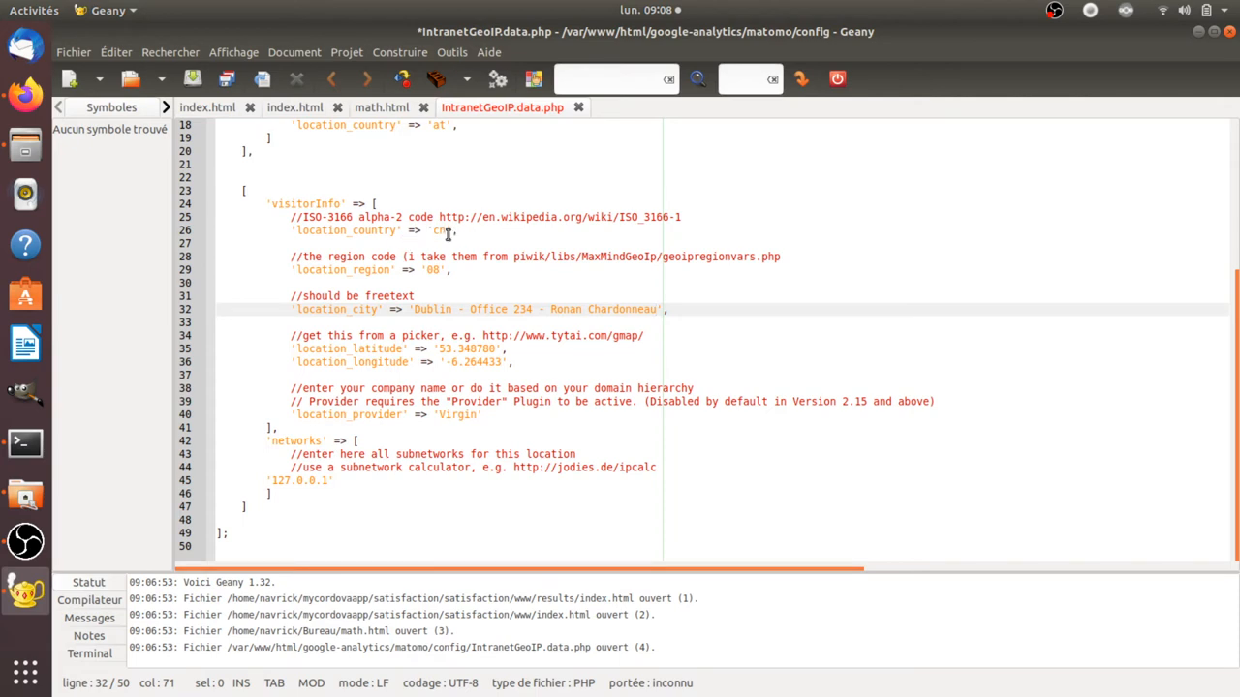
left_click(438, 217)
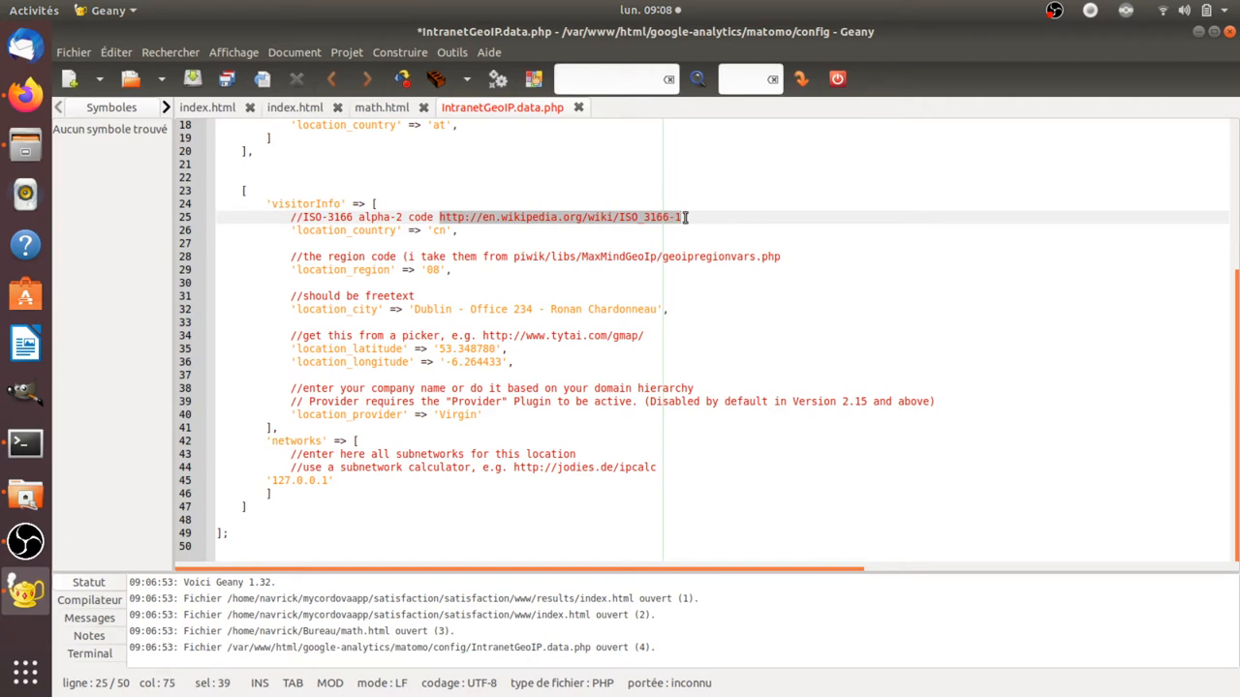
left_click(446, 229)
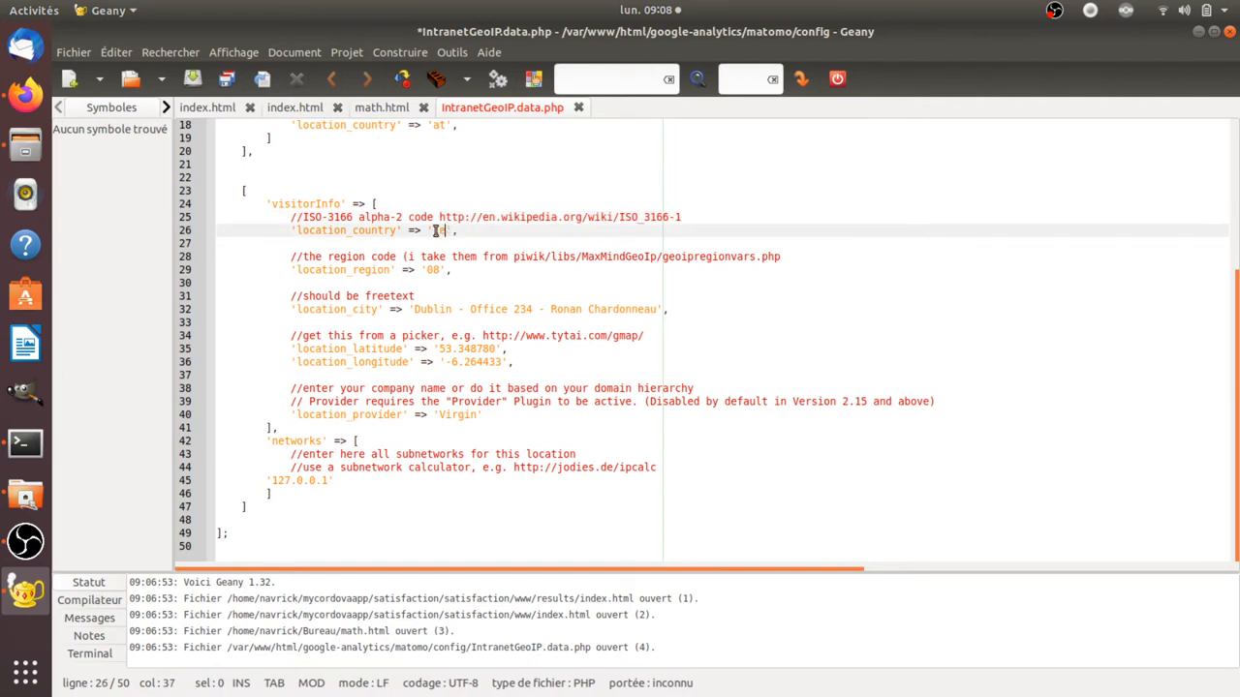
Open Wikipedia's ISO 3166-1 table in the browser and jump to Ireland's entry, code IE.
left_click(23, 93)
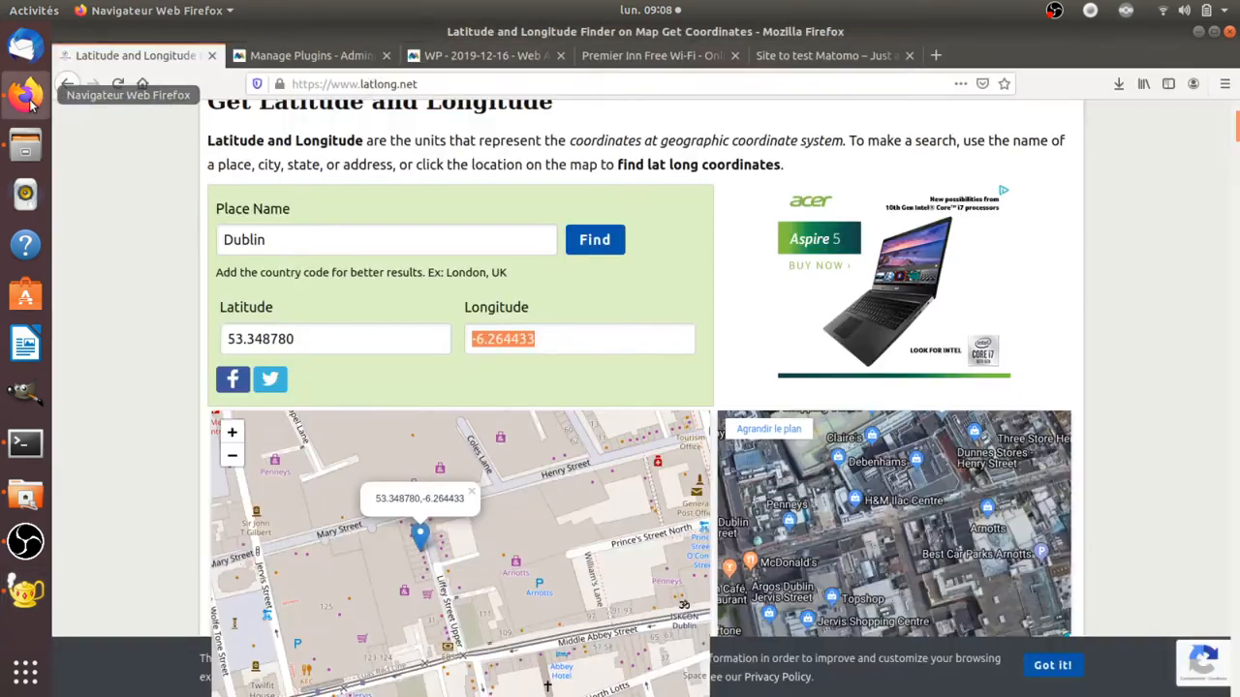
left_click(980, 54)
type("irel")
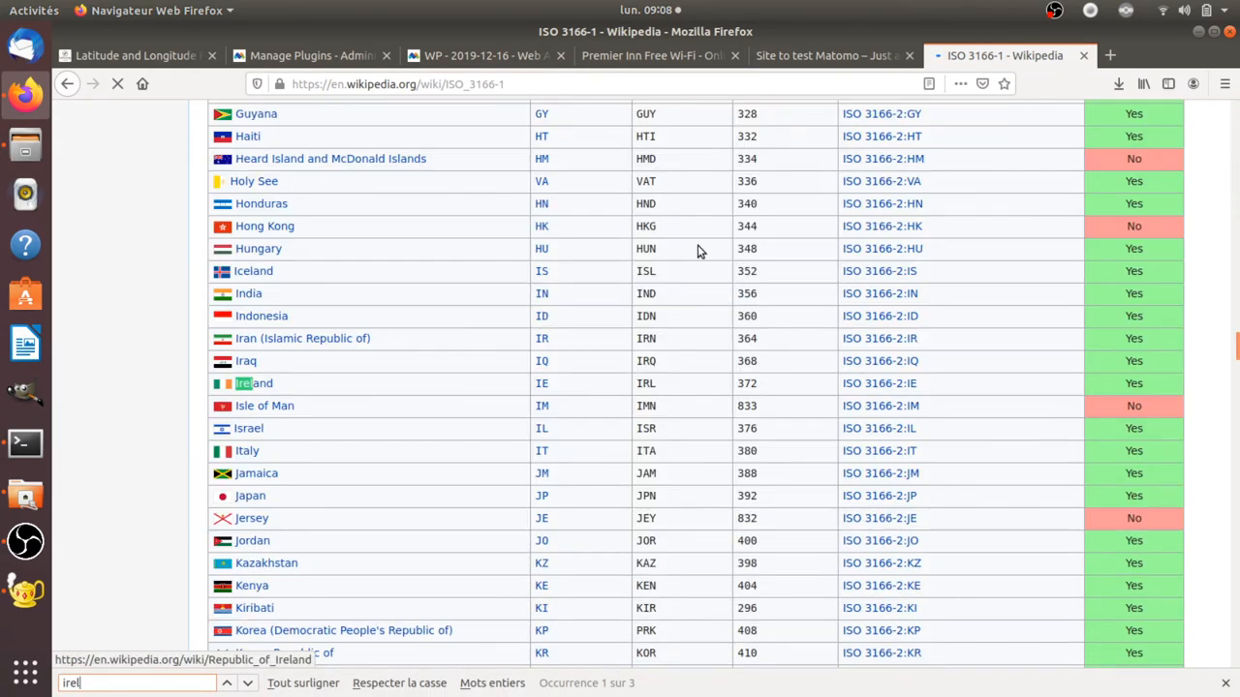
left_click(246, 682)
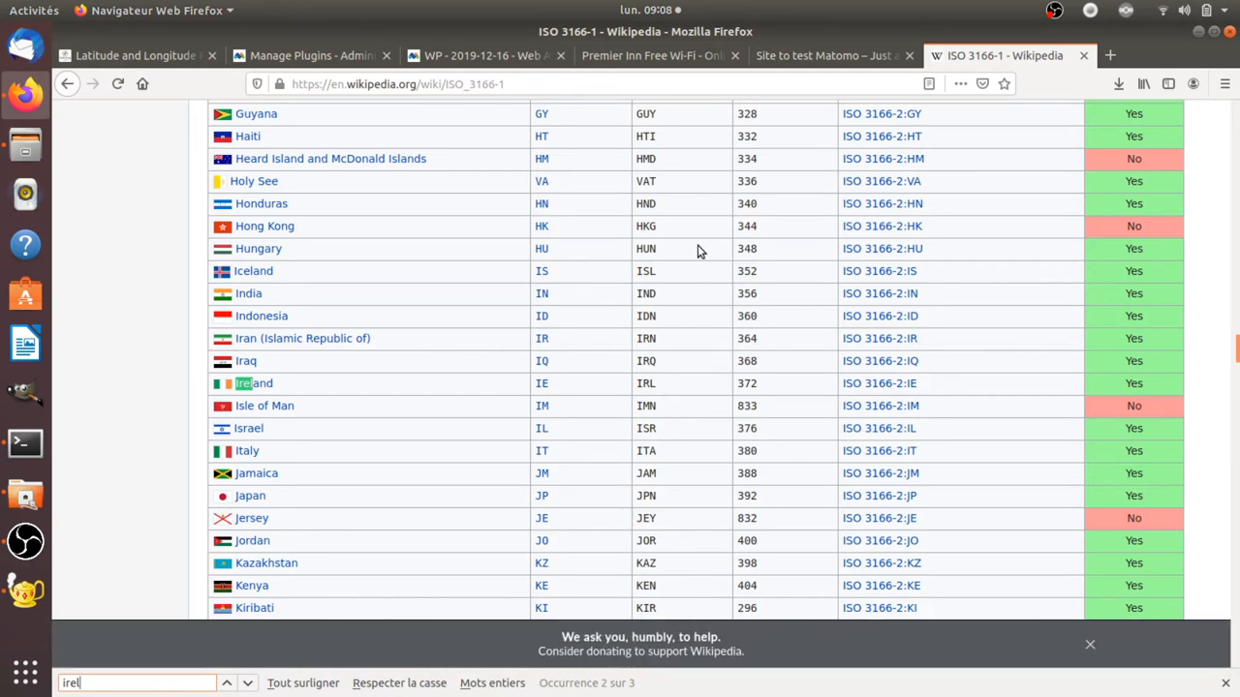
mouse_move(543, 384)
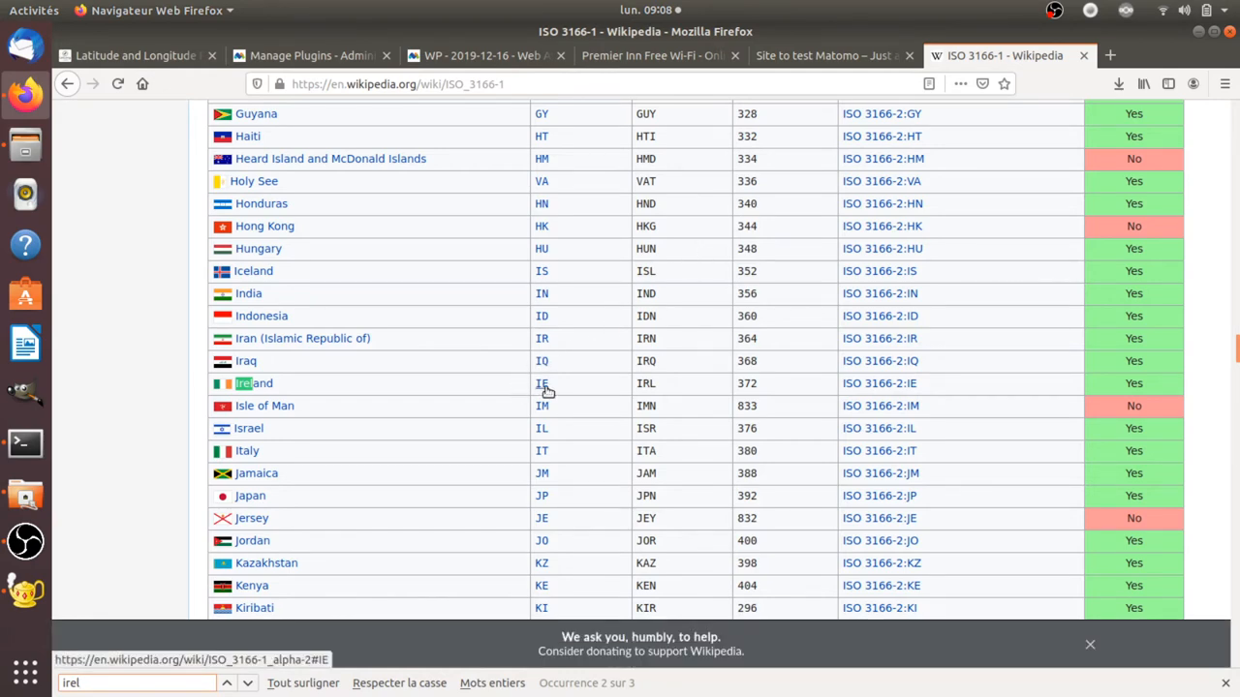
mouse_move(77, 437)
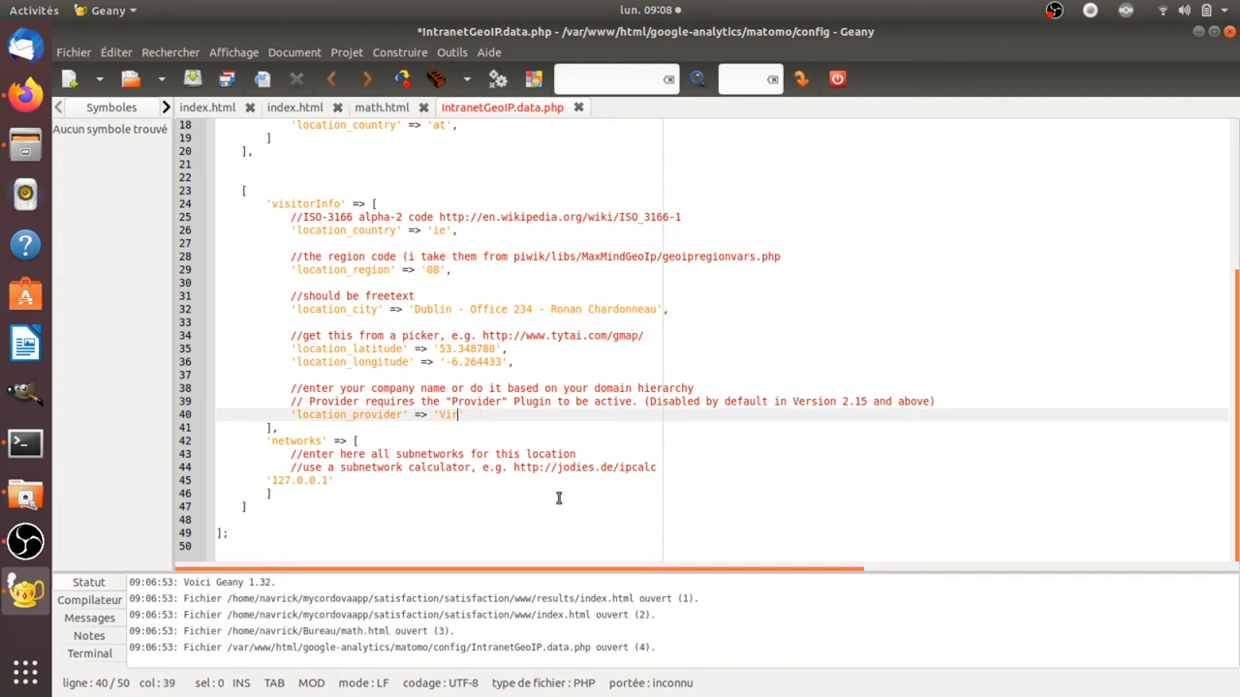
Set location_provider to 'FREE SAS' and save IntranetGeoIP.data.php.
type("FREE")
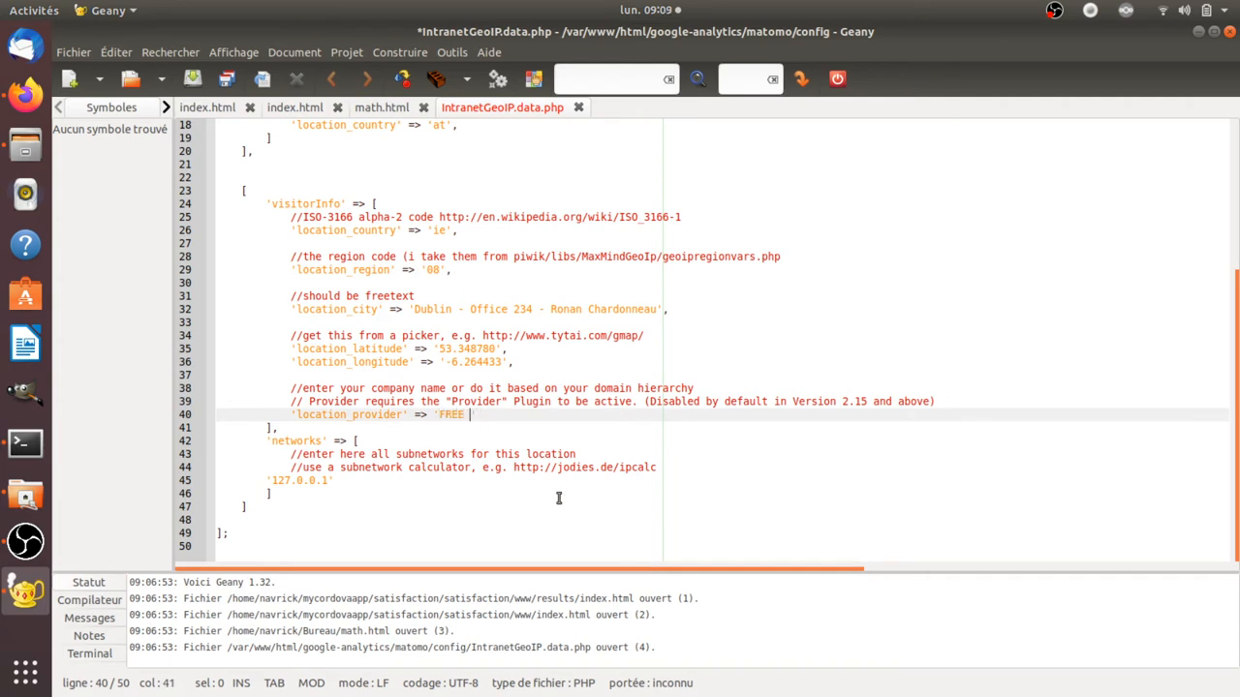
type("SAS")
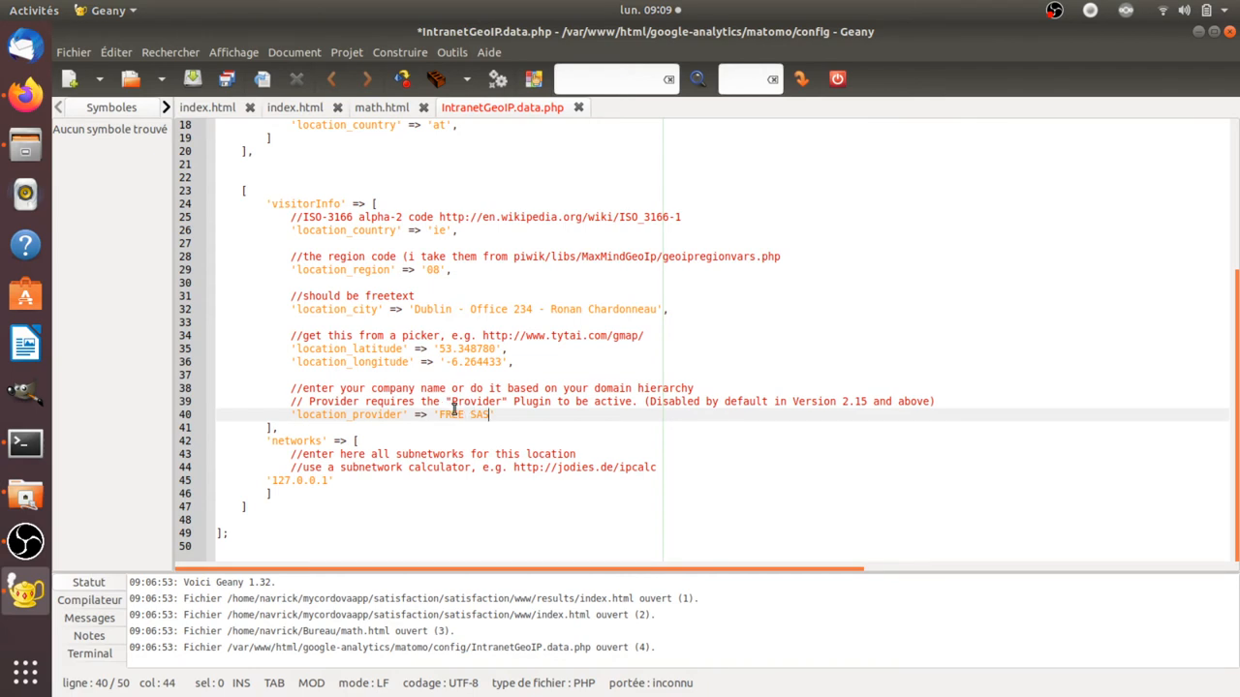
mouse_move(732, 383)
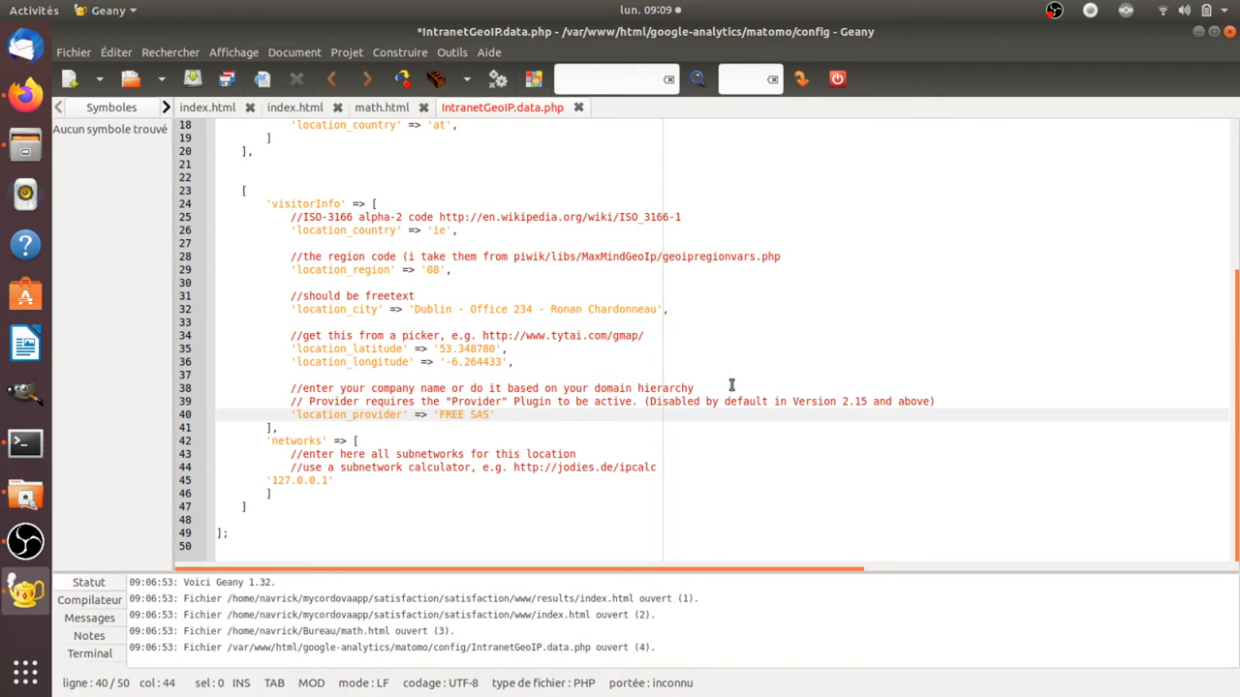
key("ctrl+s")
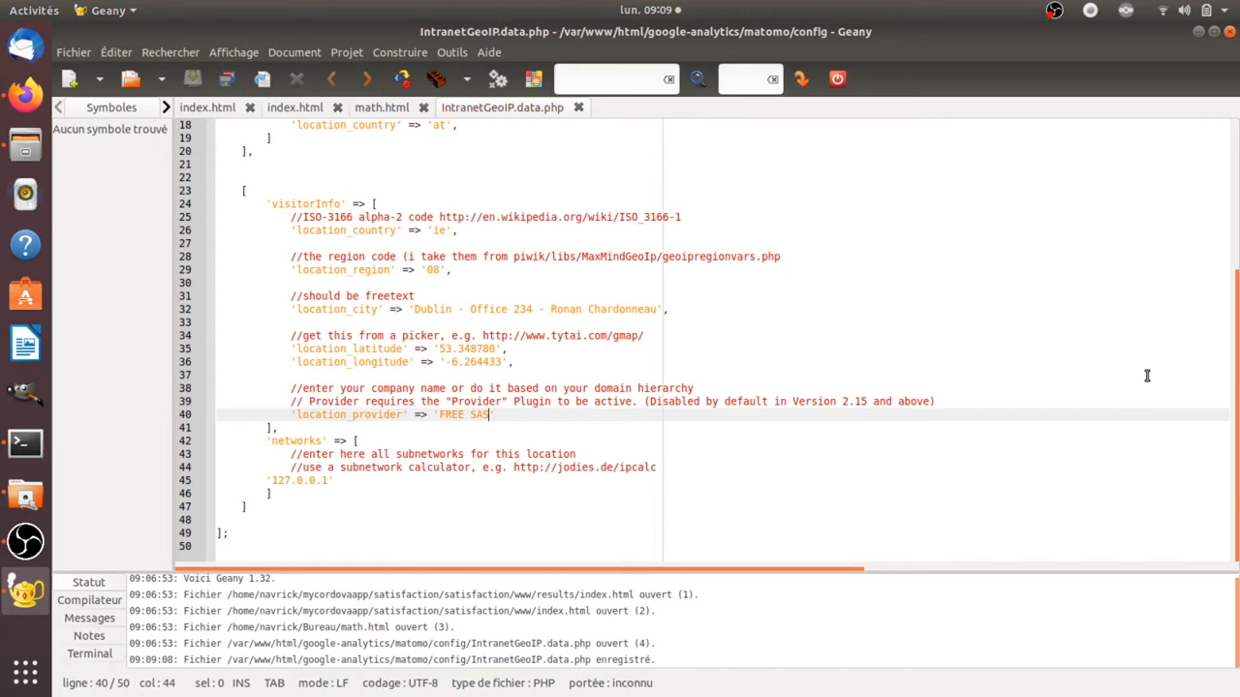
scroll("up", 3)
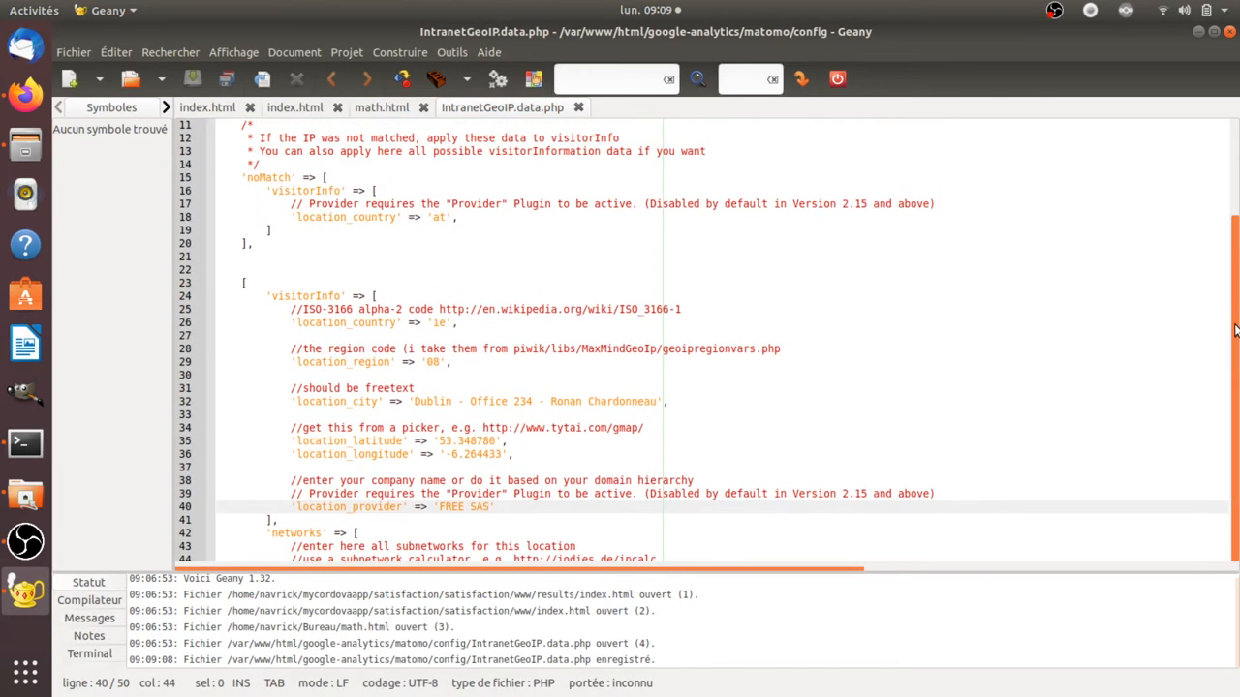
scroll("up", 3)
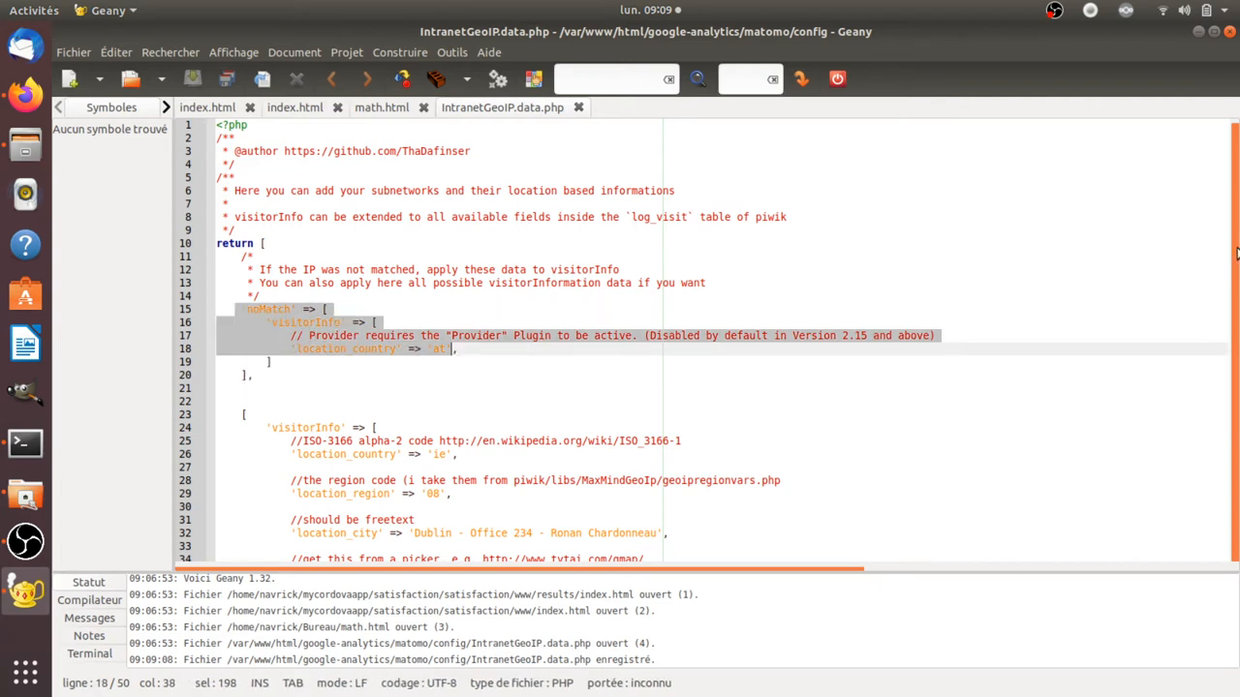
scroll("down", 3)
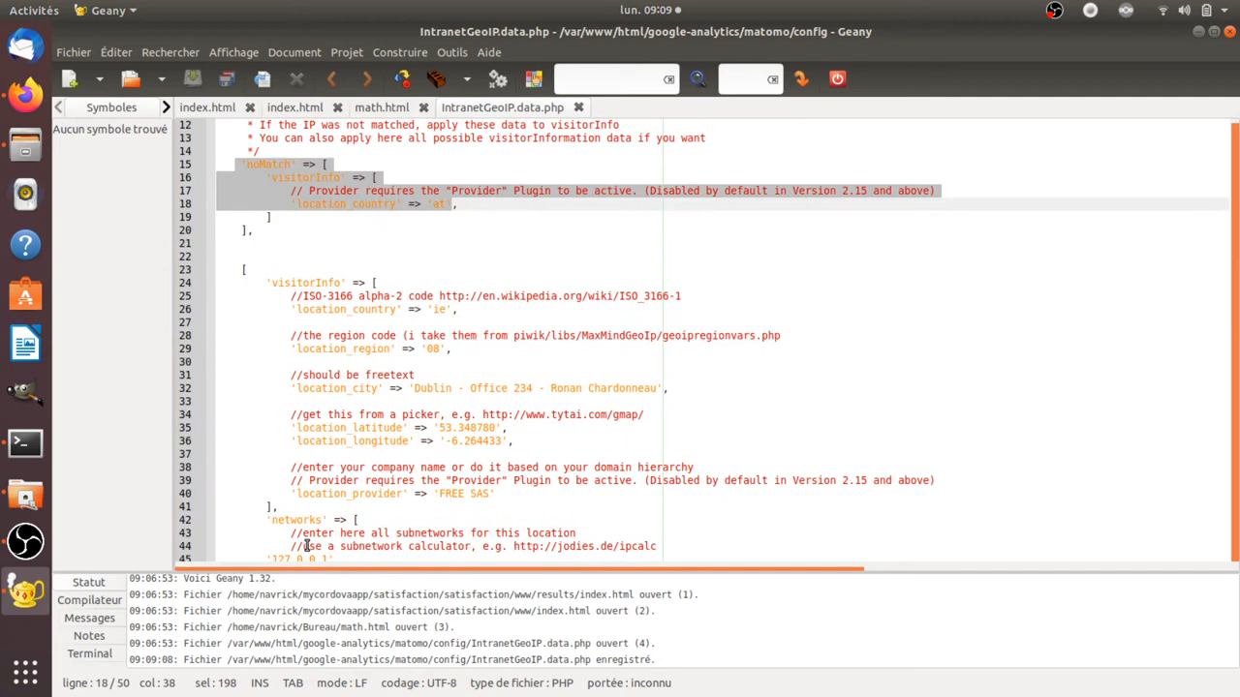
mouse_move(308, 204)
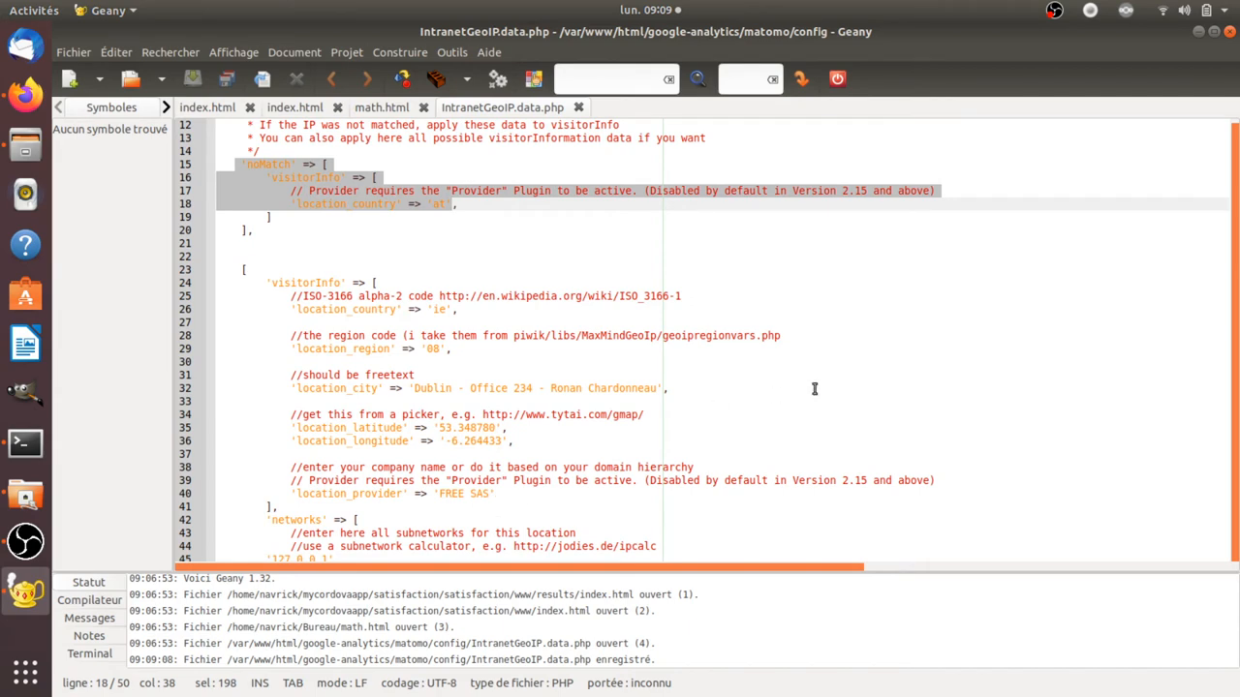
scroll("up", 3)
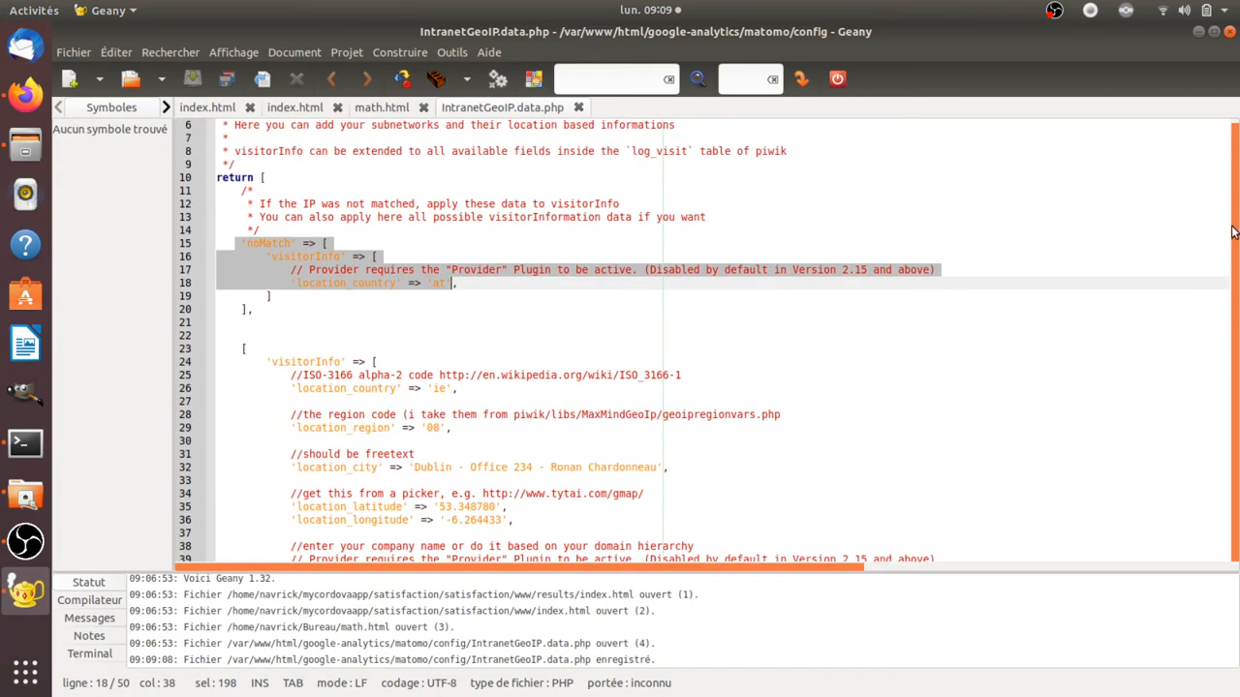
scroll("up", 3)
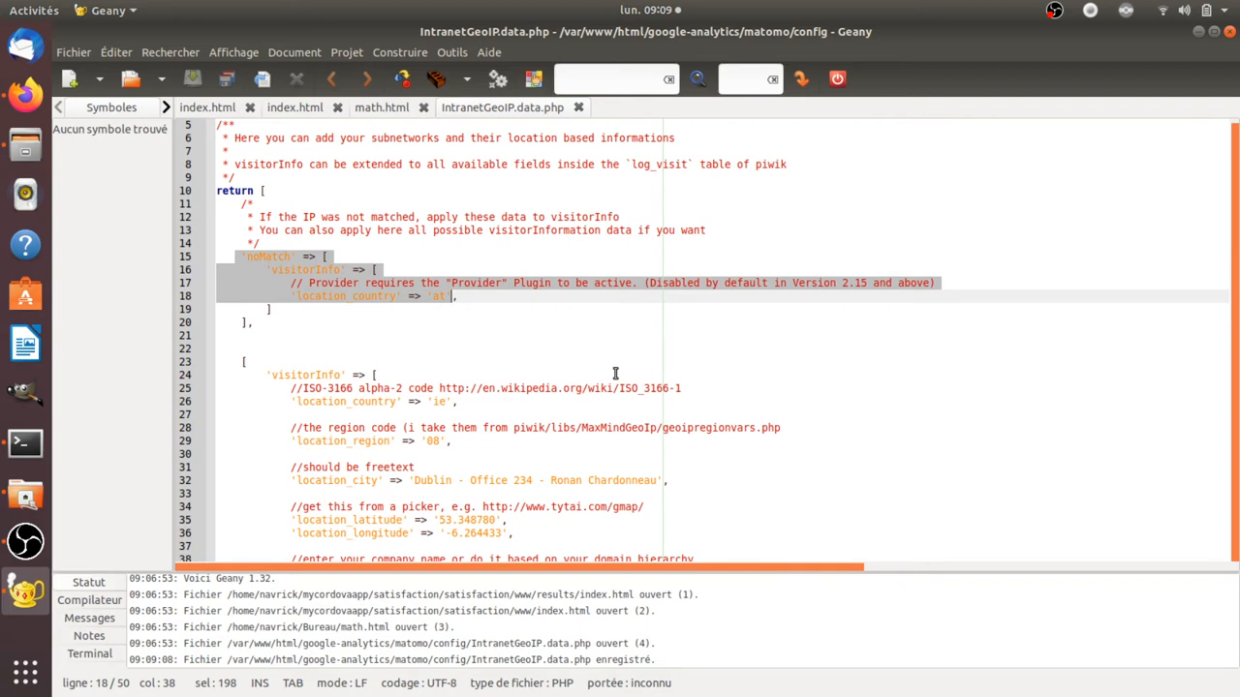
mouse_move(244, 348)
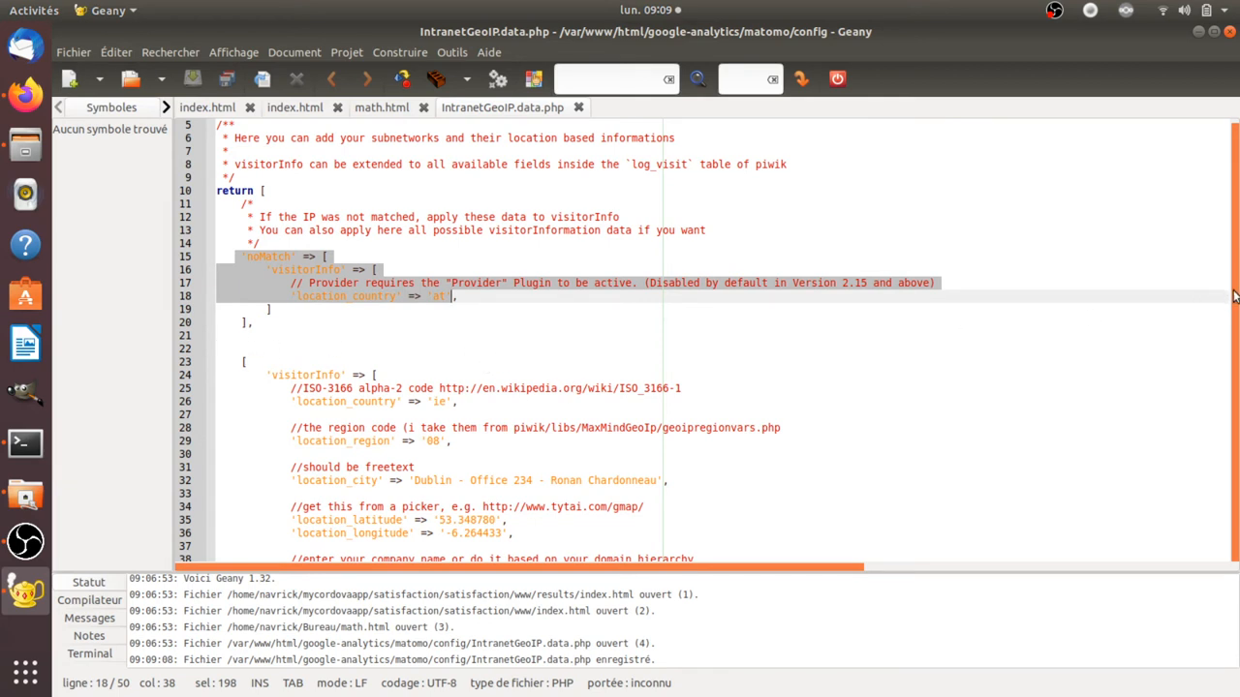
scroll("down", 3)
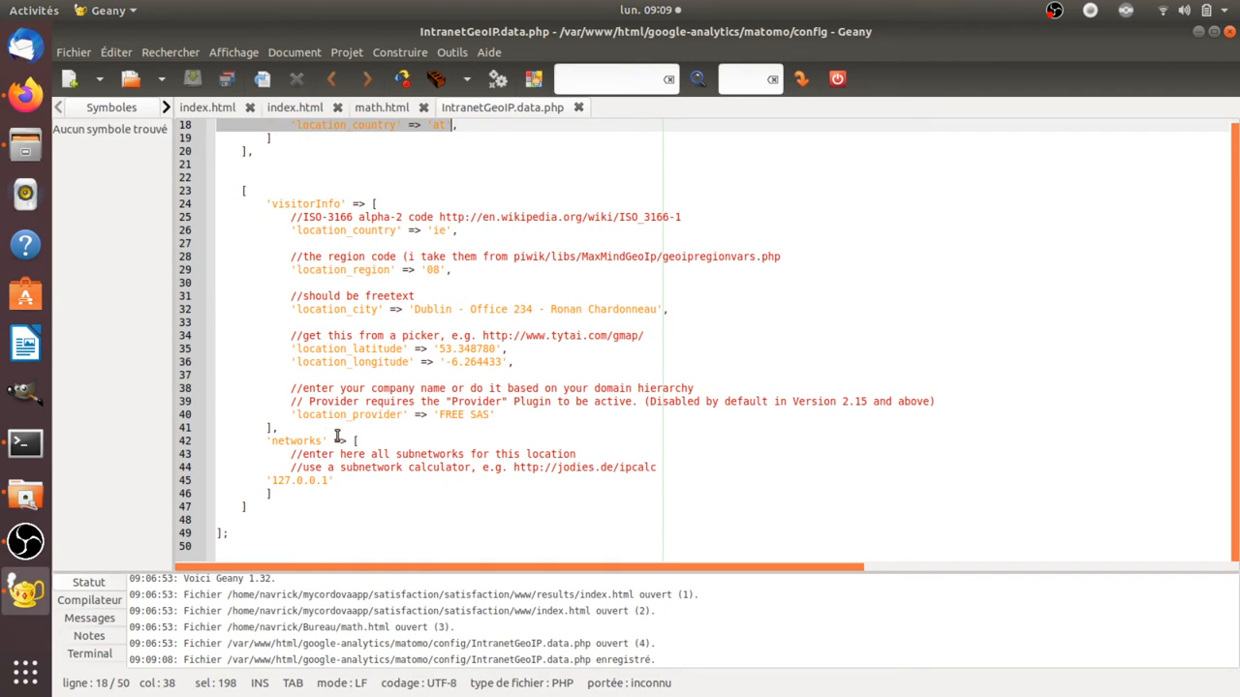
mouse_move(463, 384)
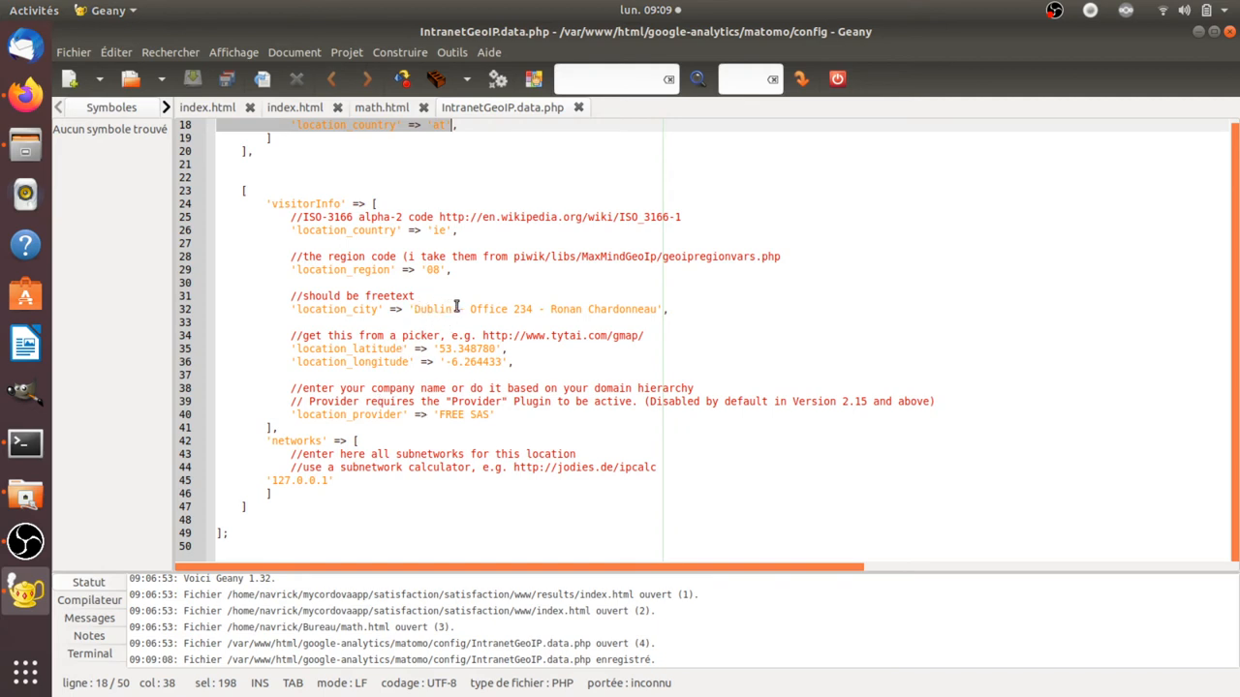
mouse_move(600, 300)
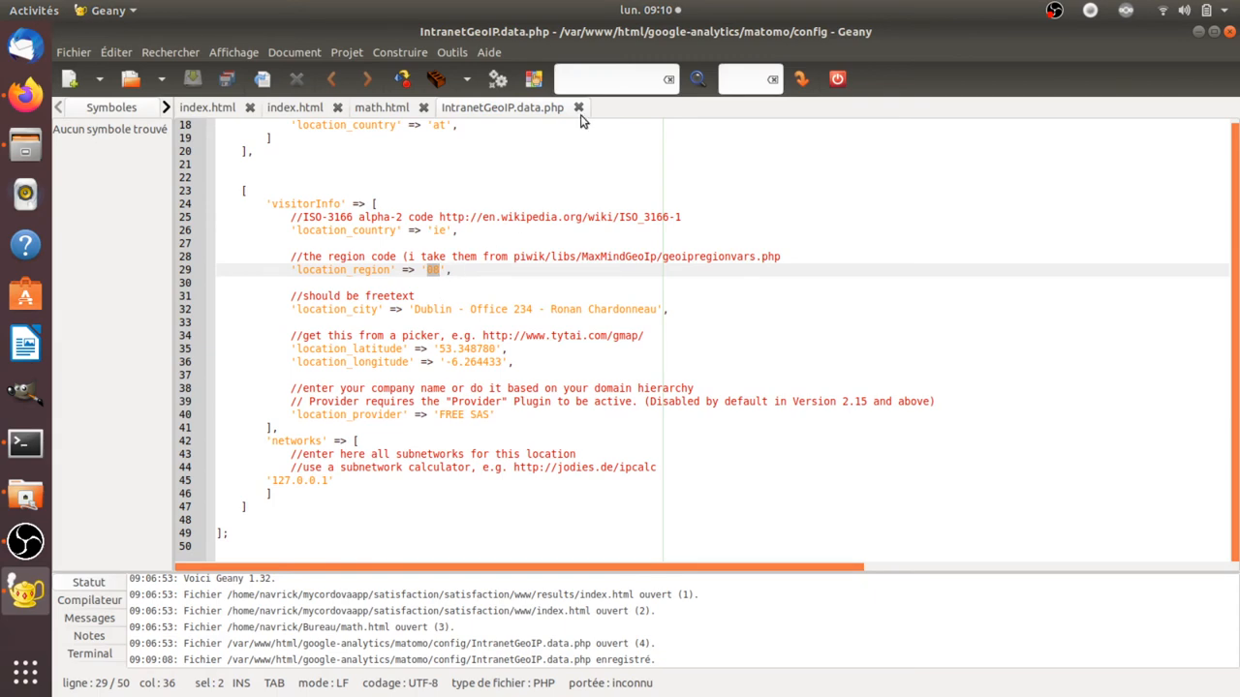
Visit the Hello world! post on the WordPress site and reload Matomo's Visits Log to see two actions.
left_click(577, 108)
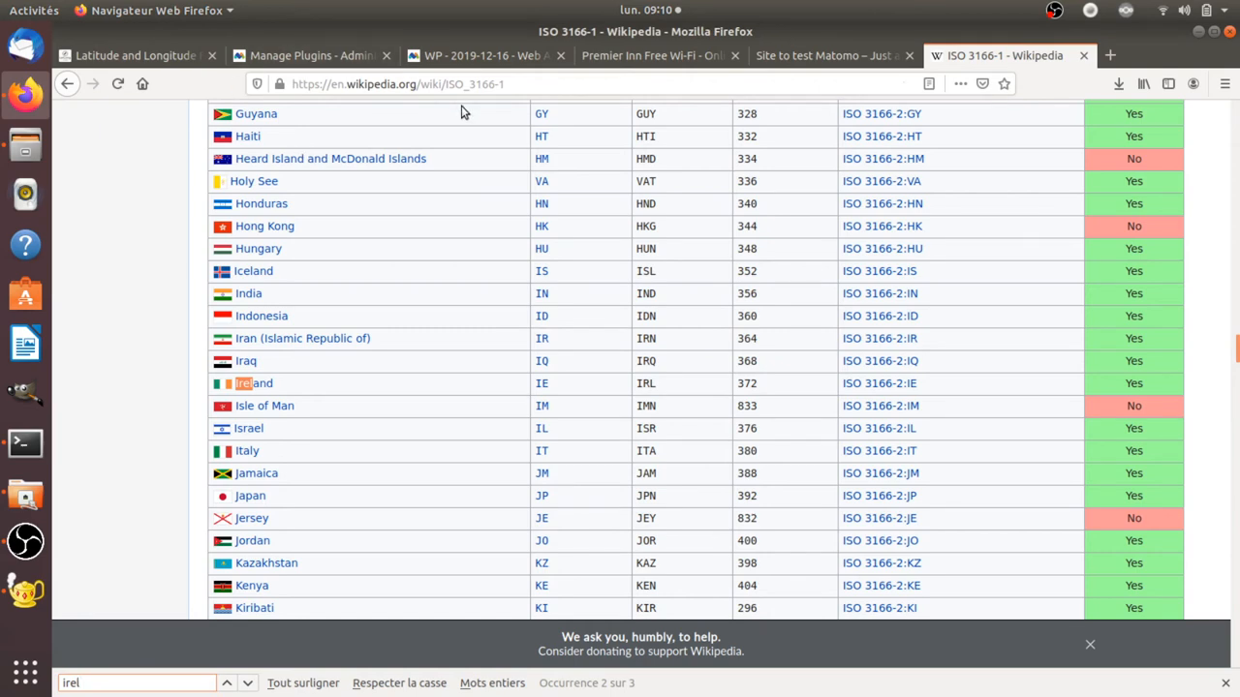
mouse_move(484, 54)
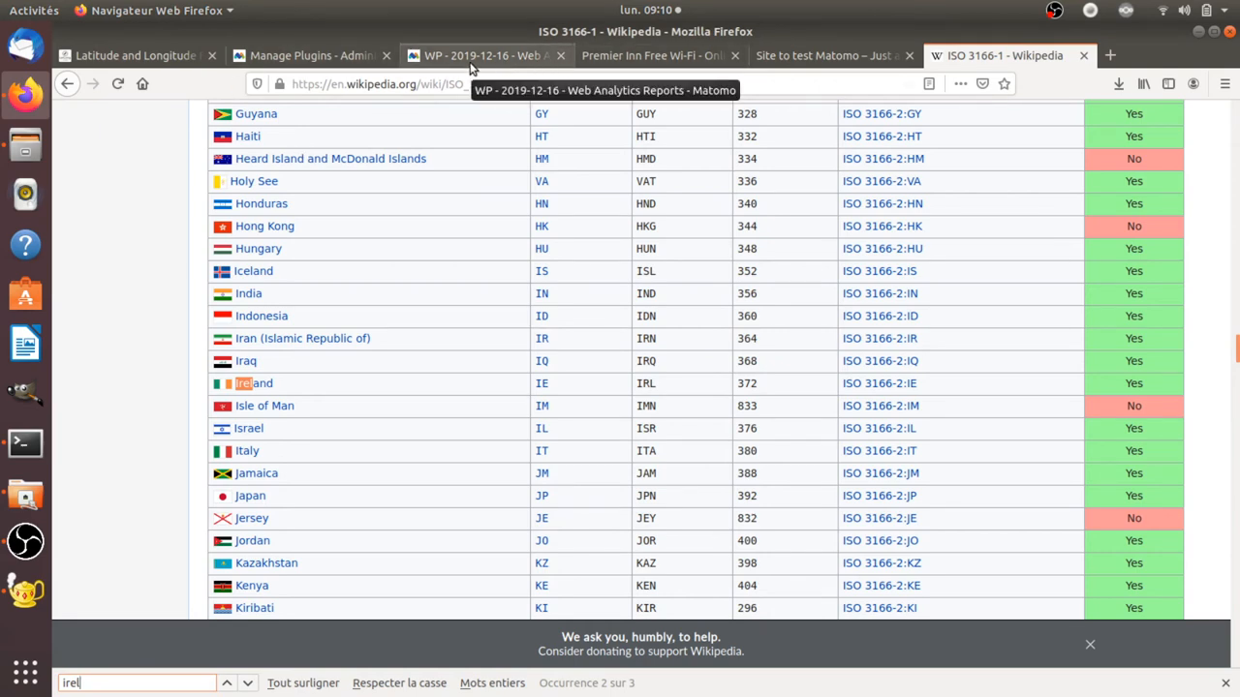
left_click(829, 55)
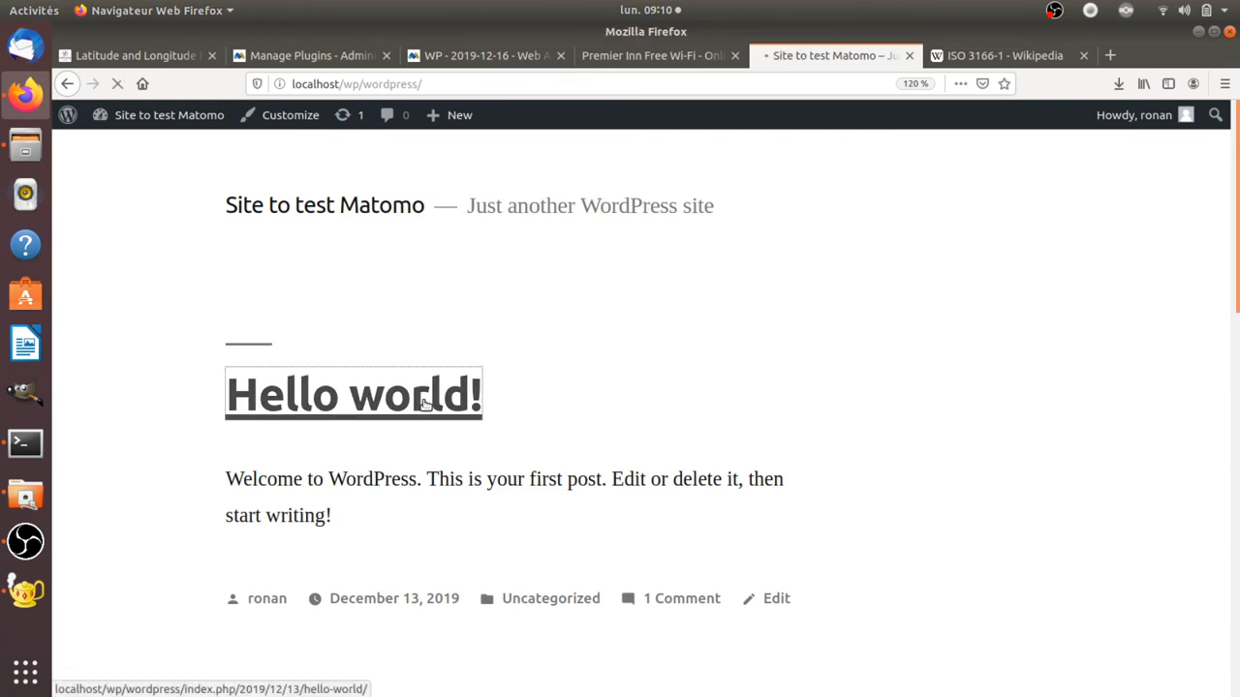
left_click(484, 54)
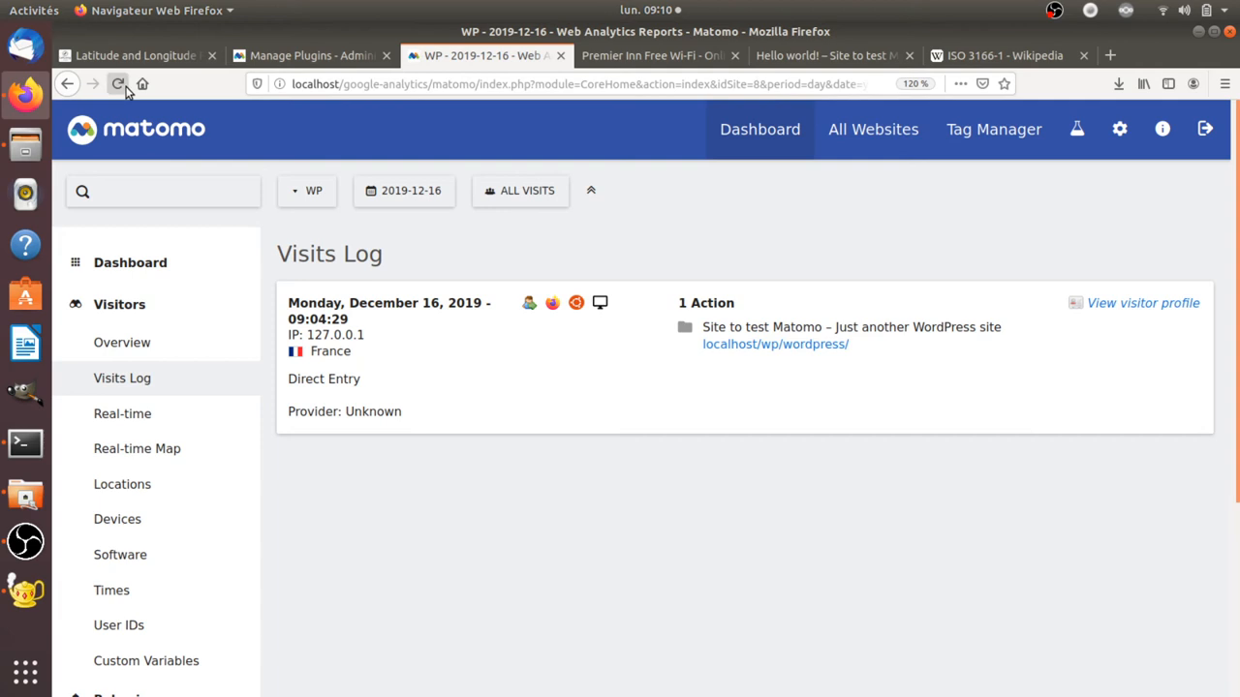
left_click(118, 83)
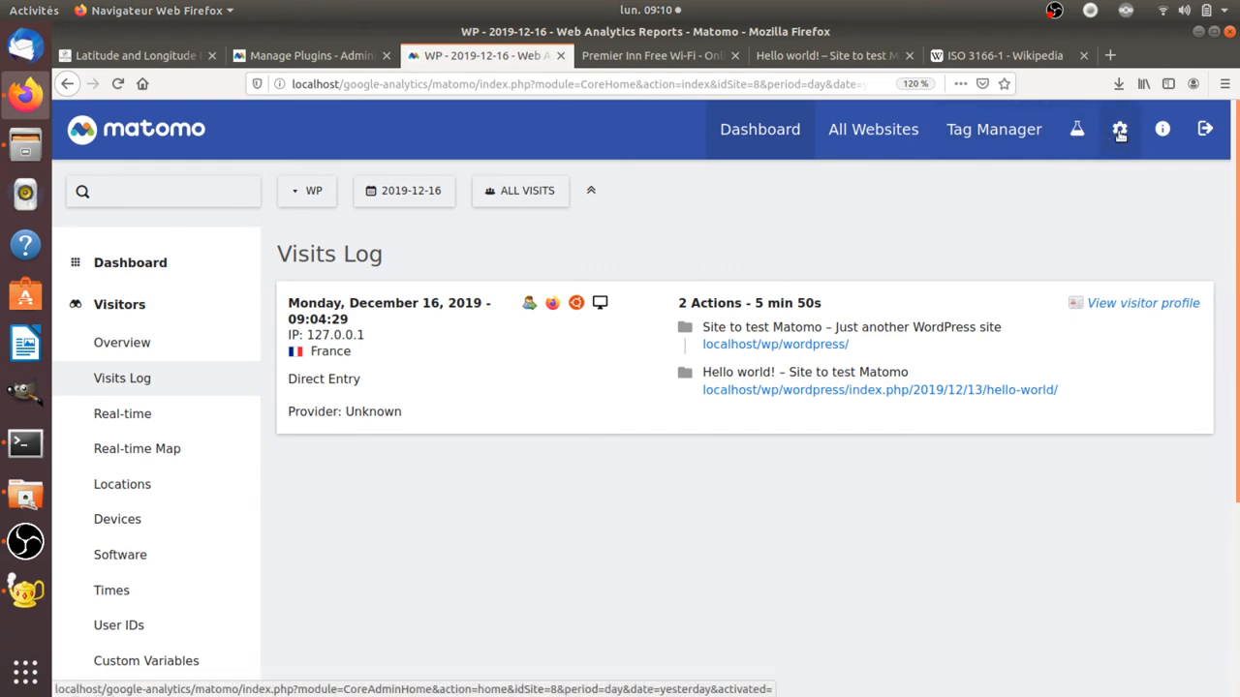
left_click(1120, 127)
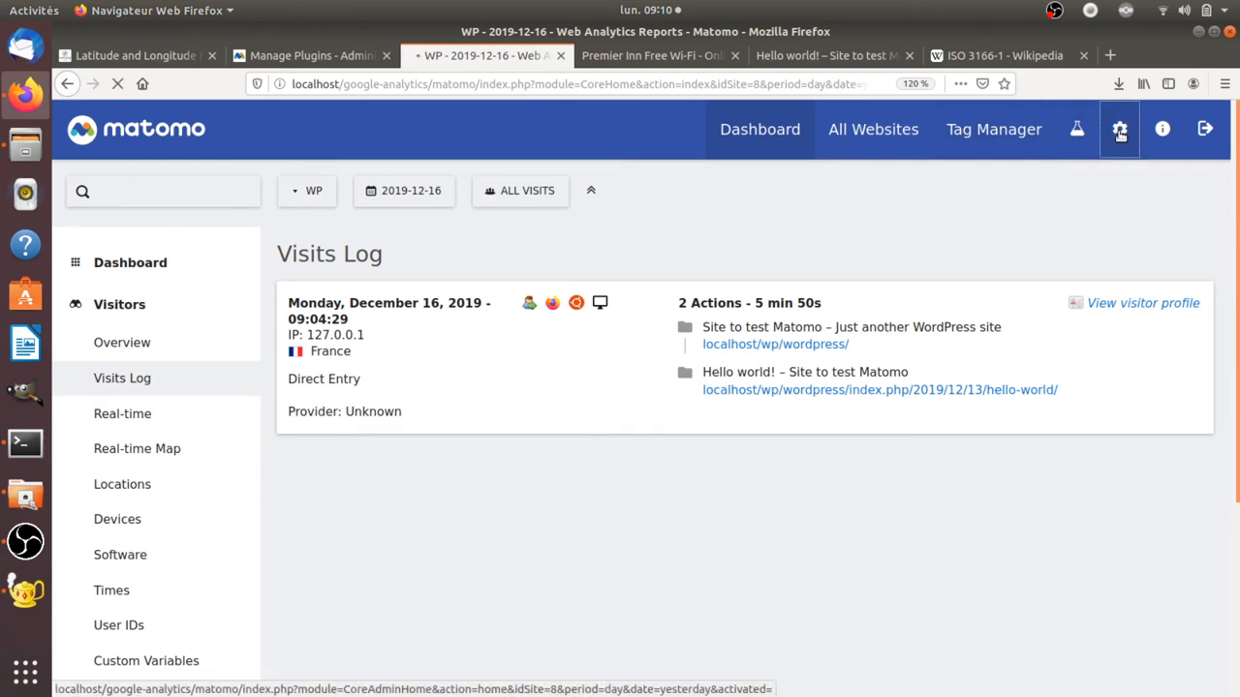
From Matomo administration, check the plugins and go to Privacy > GDPR Tools.
left_click(1120, 128)
type("intra")
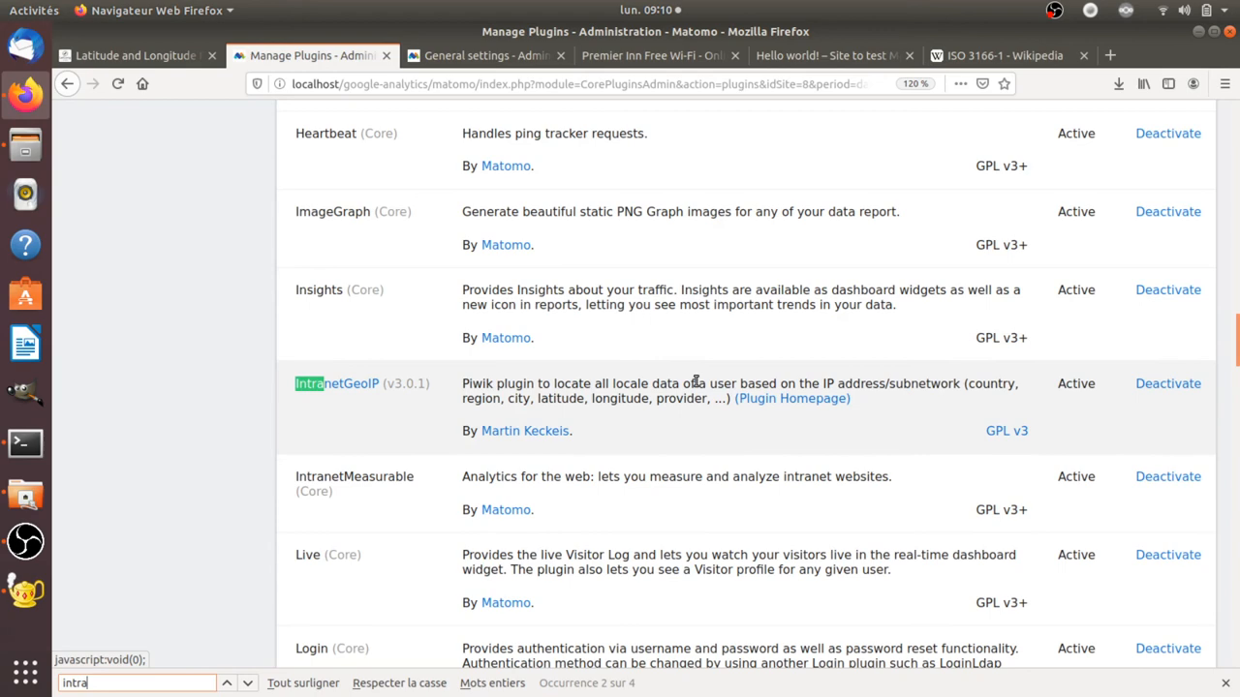
left_click(484, 54)
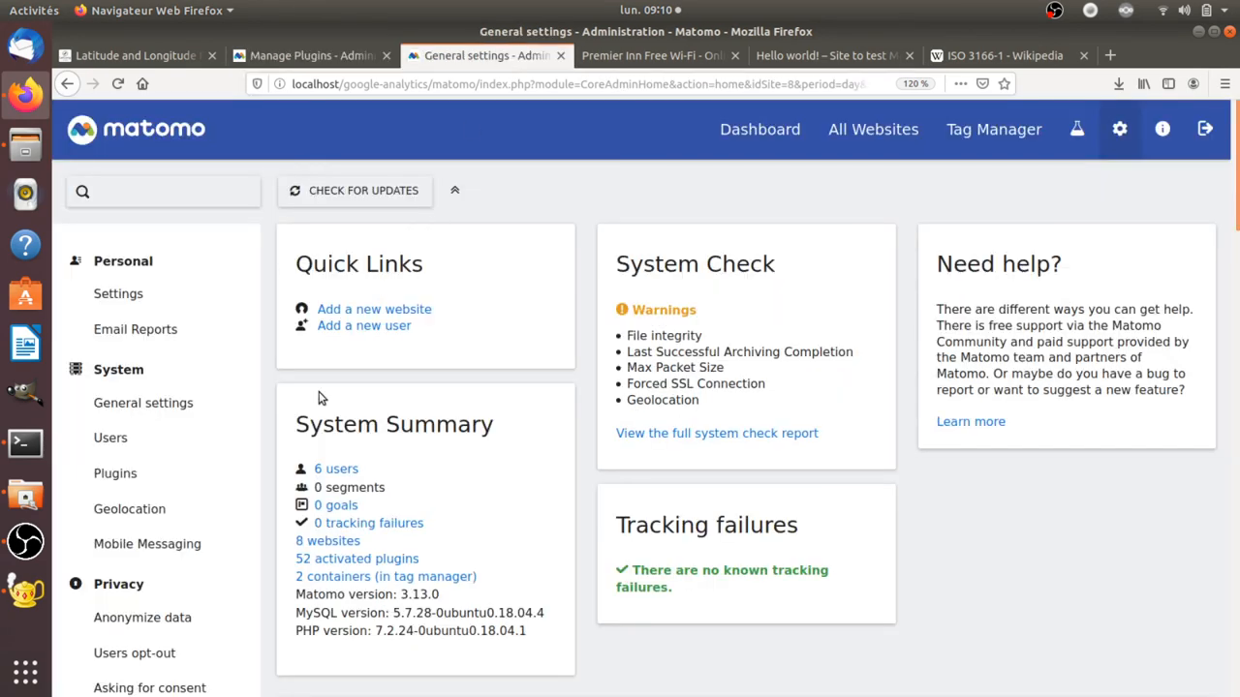
scroll("down", 3)
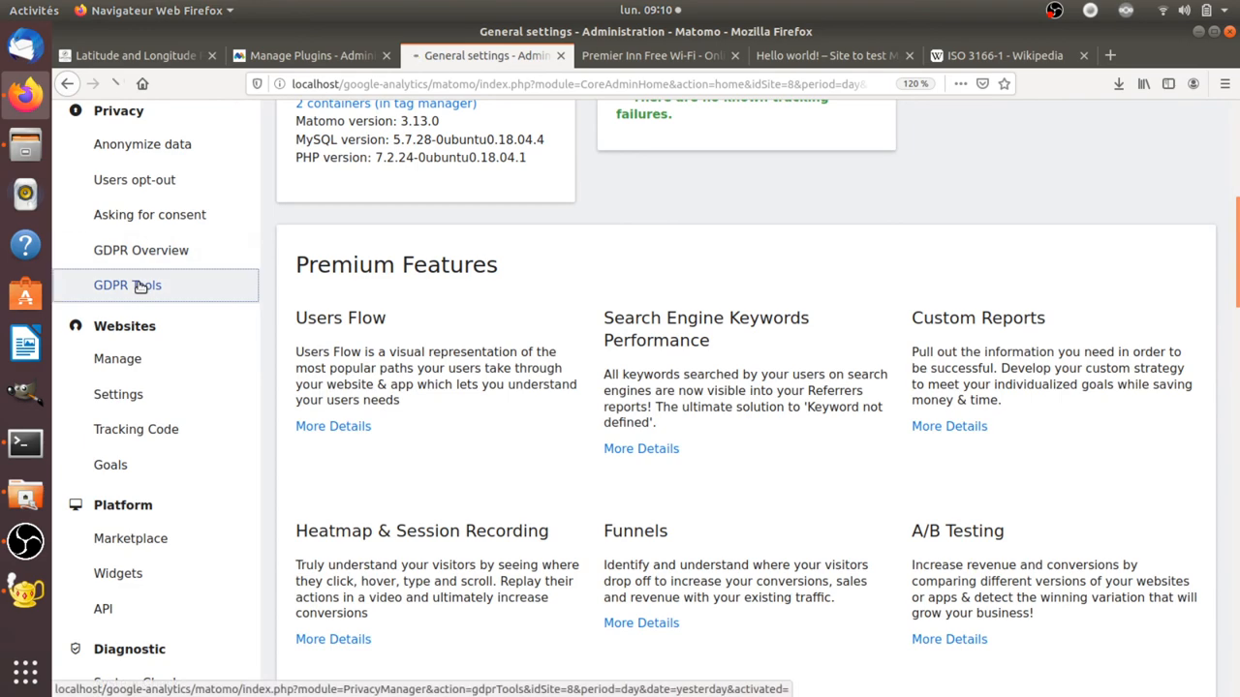
left_click(127, 285)
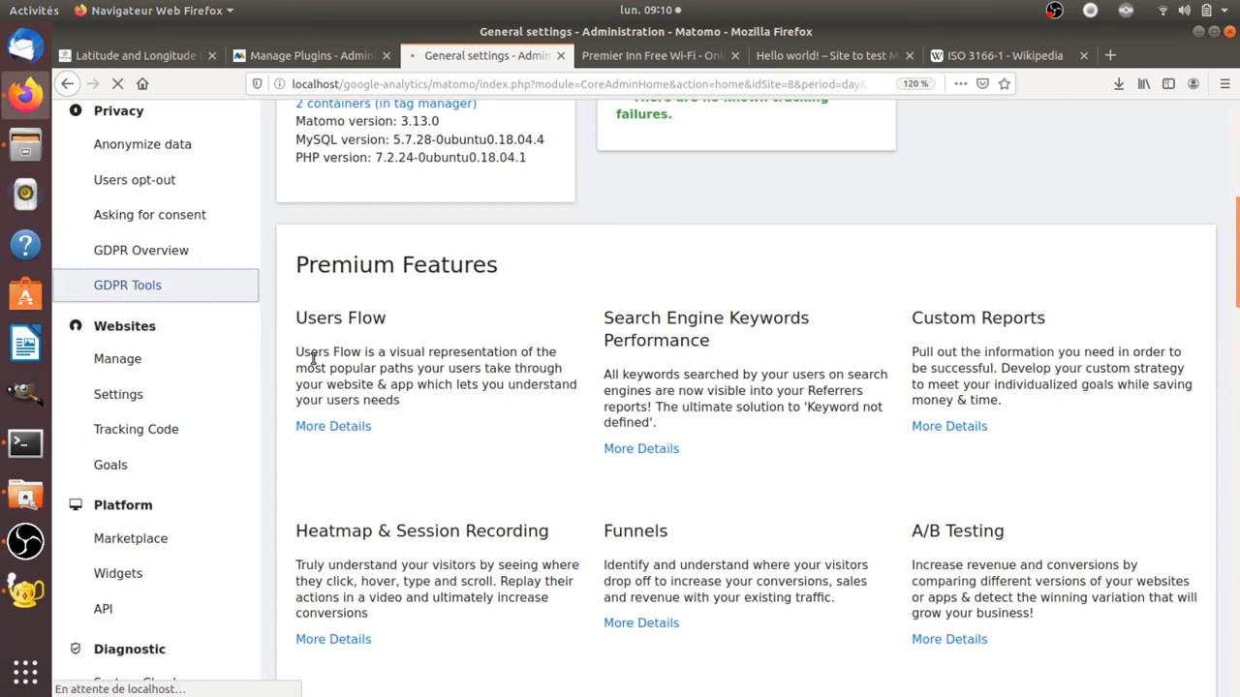
left_click(128, 285)
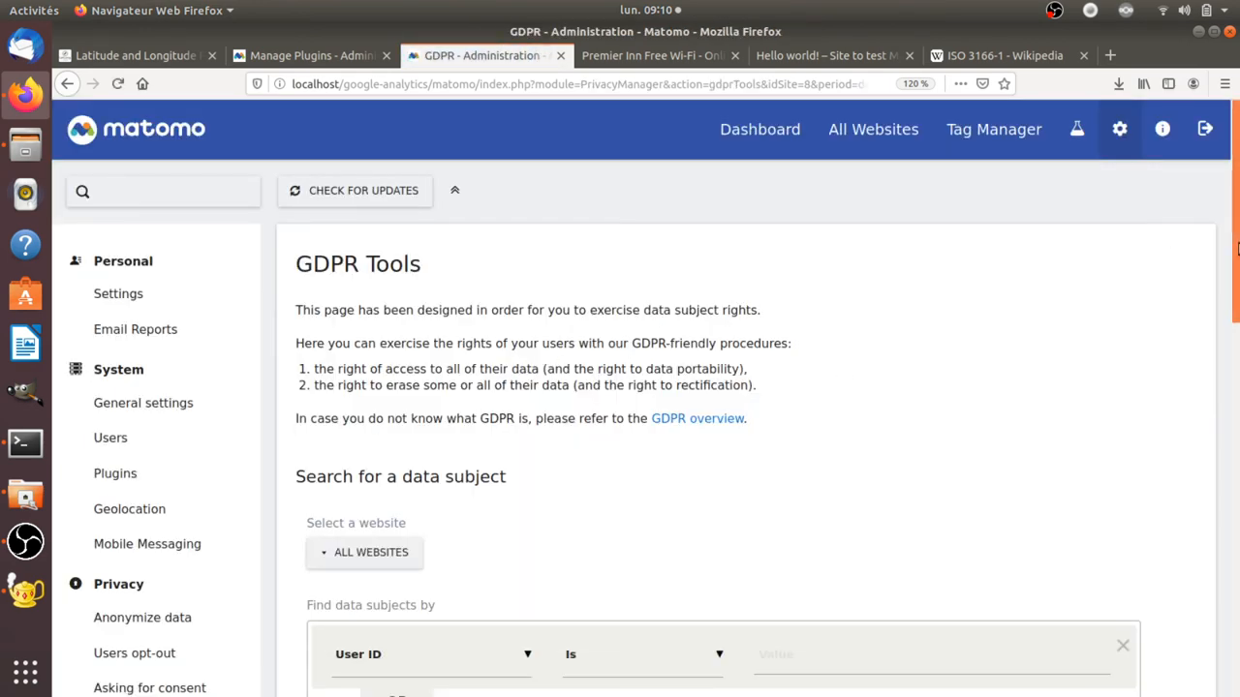
Search GDPR data subjects where Browser is Firefox.
left_click(430, 654)
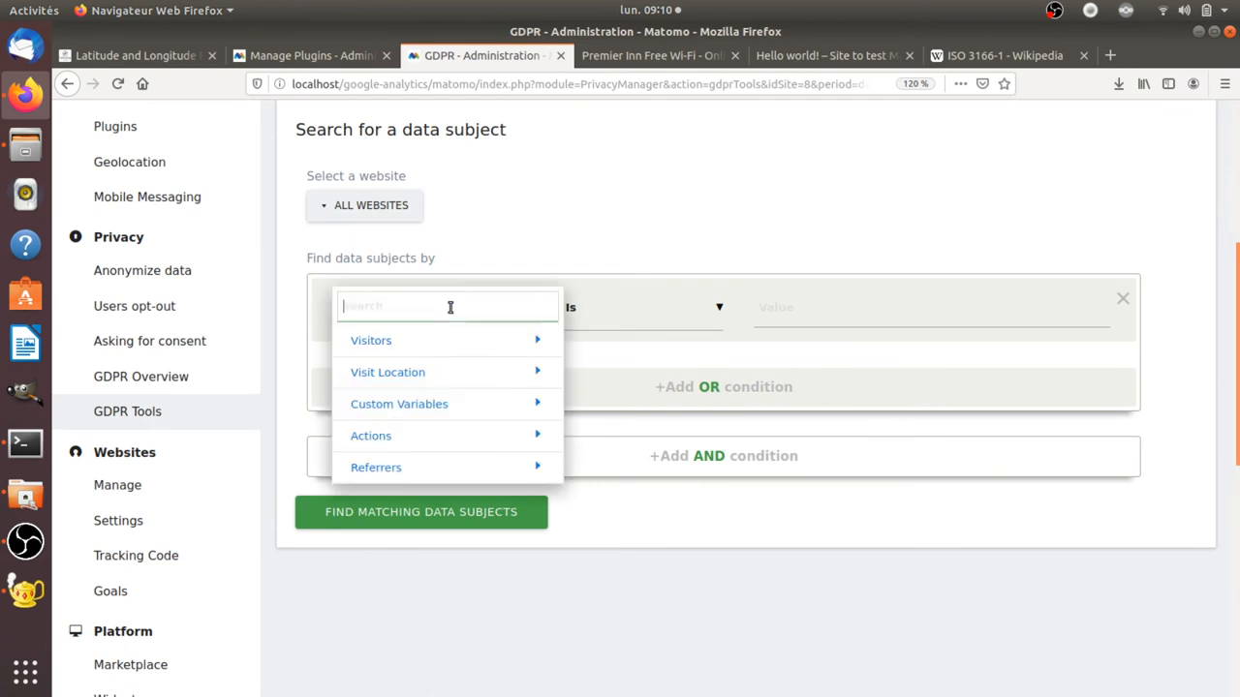
type("brow")
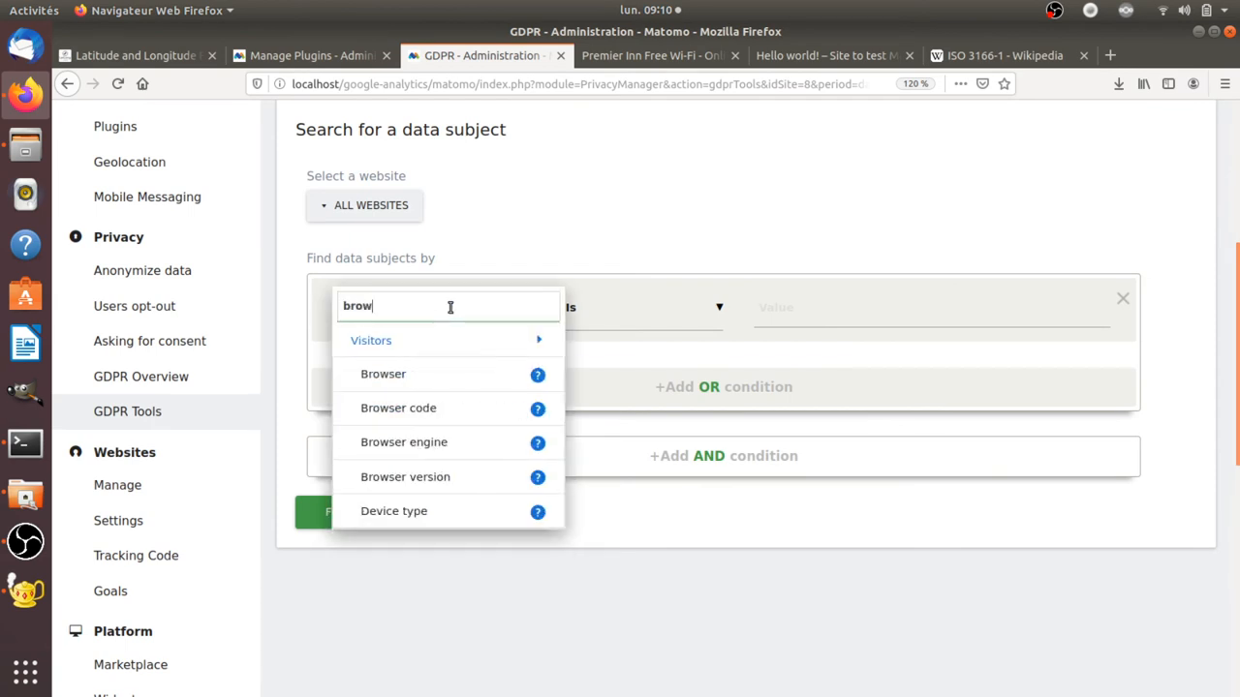
left_click(384, 374)
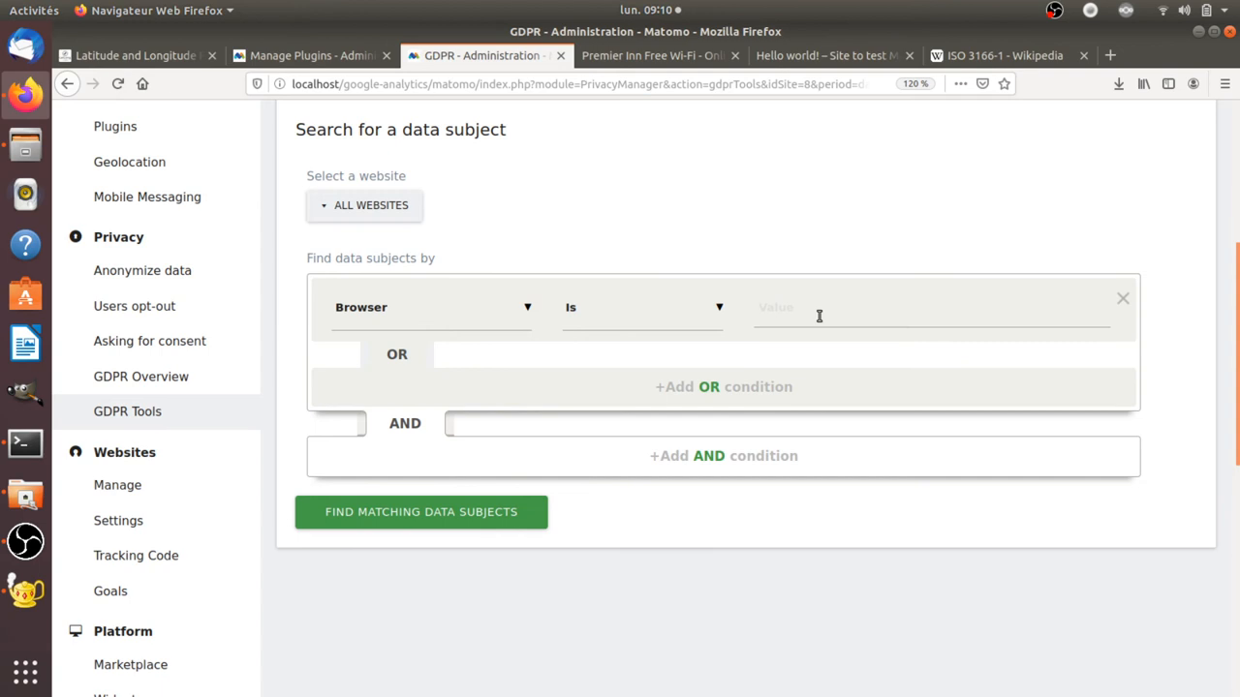
type("fir")
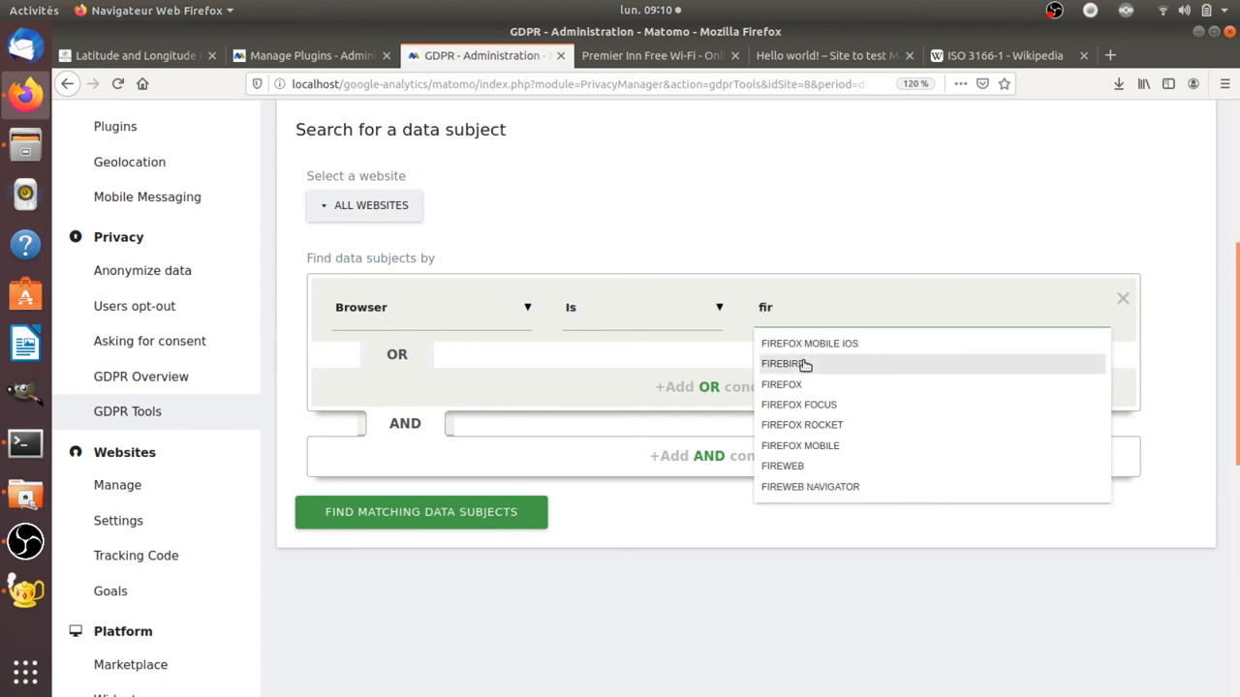
left_click(420, 511)
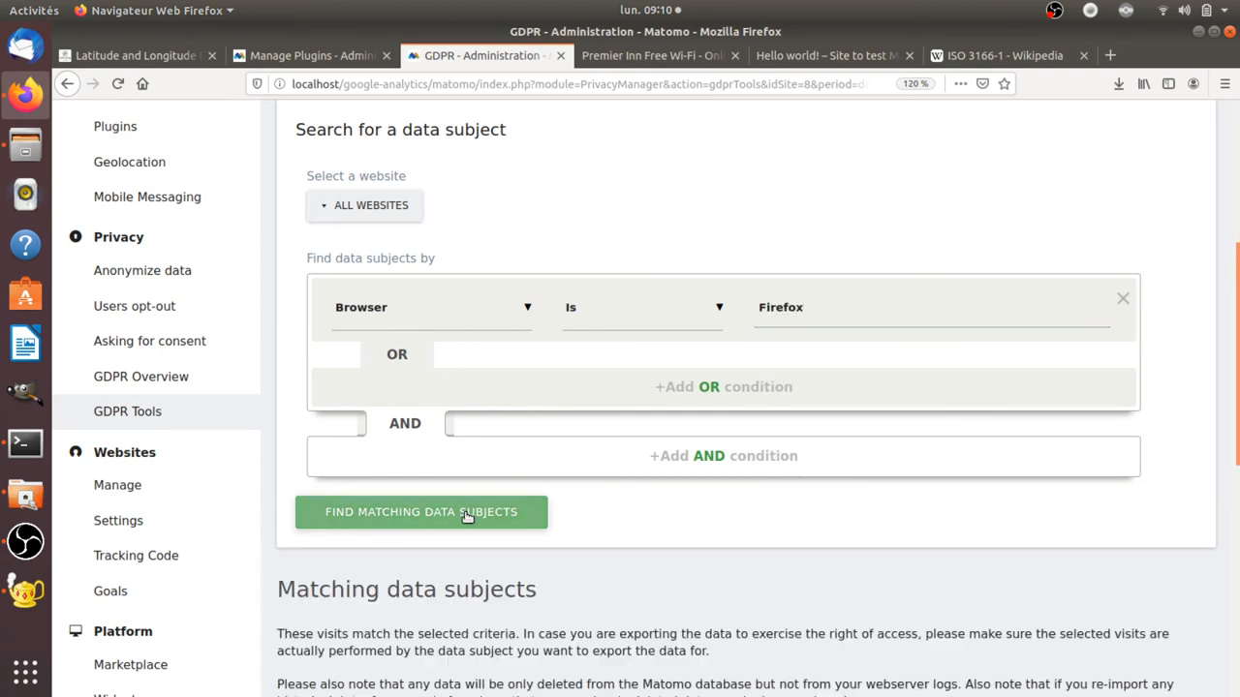
left_click(421, 511)
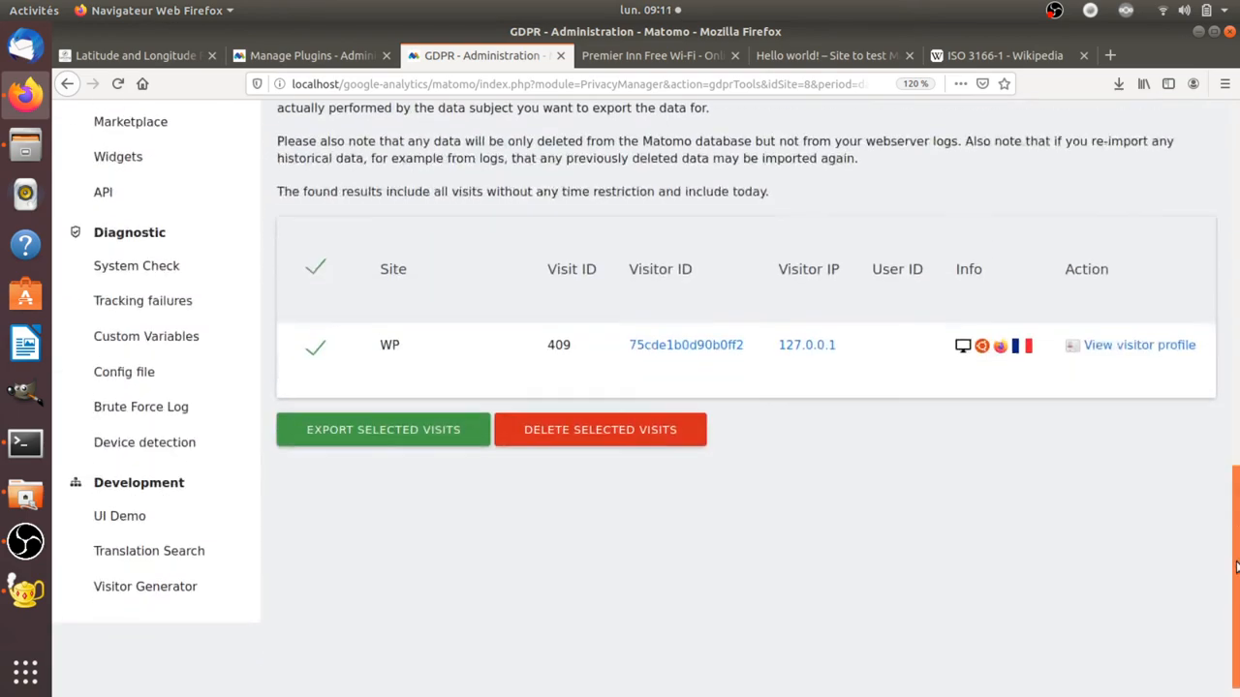
Delete the matching 127.0.0.1 visit and confirm the deletion.
left_click(601, 430)
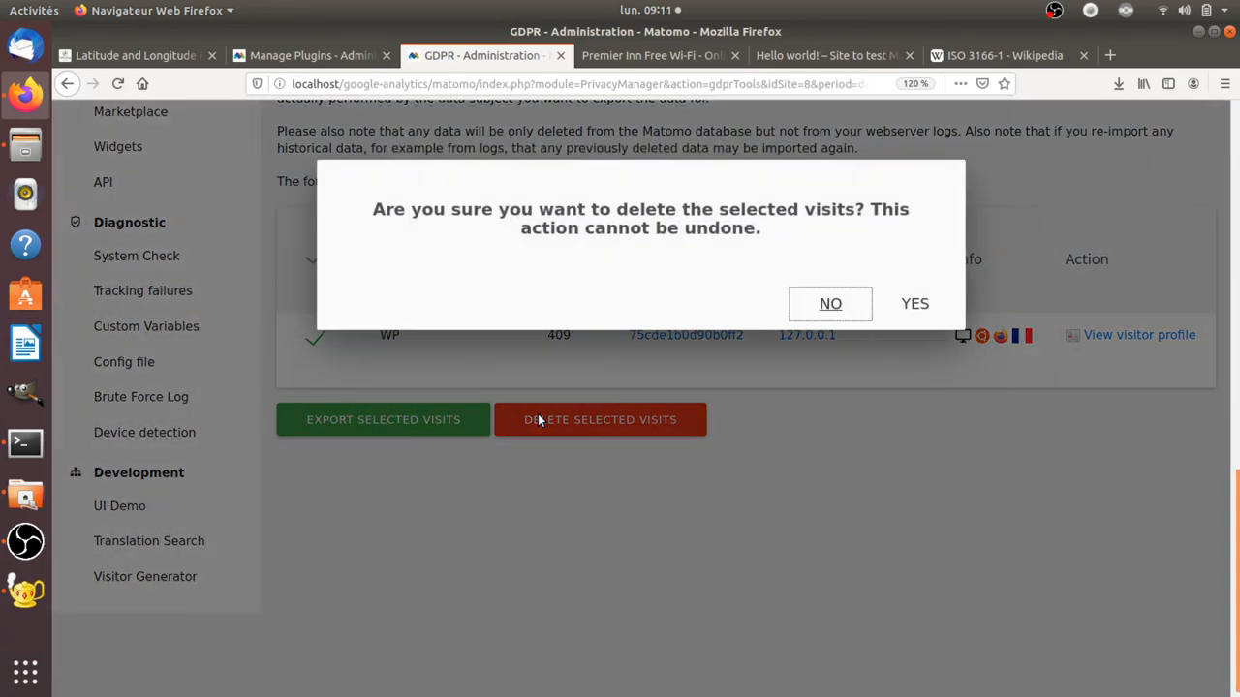
left_click(914, 302)
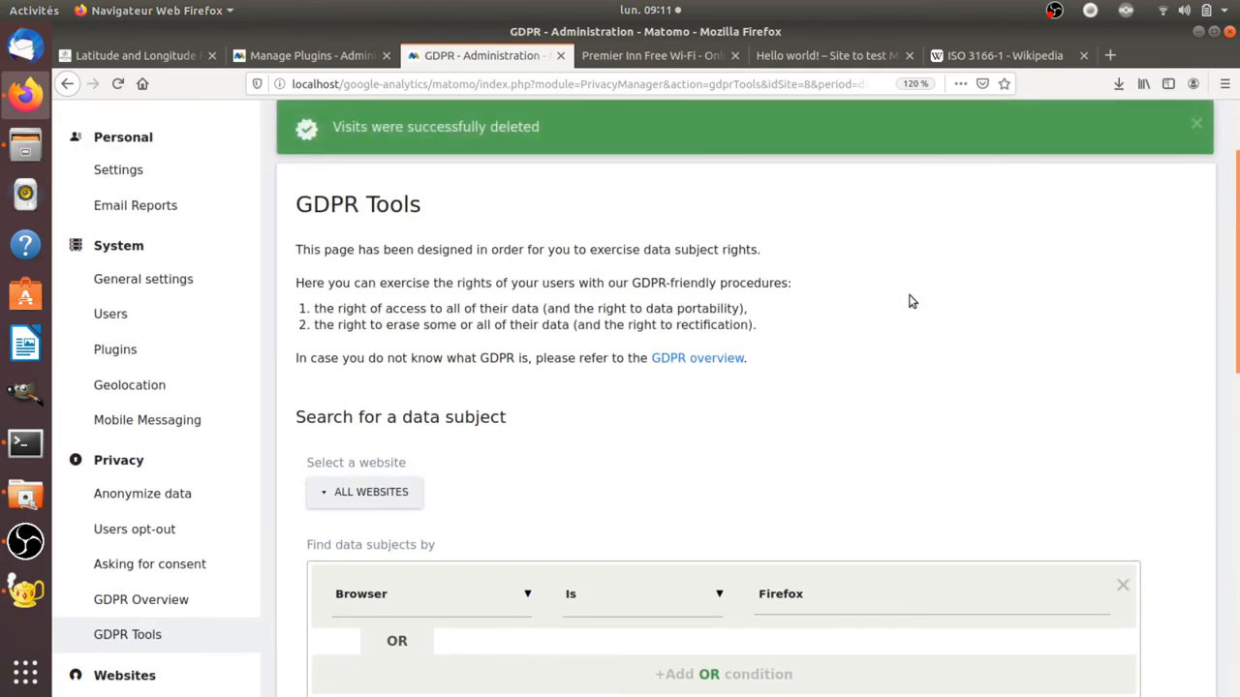
mouse_move(1211, 228)
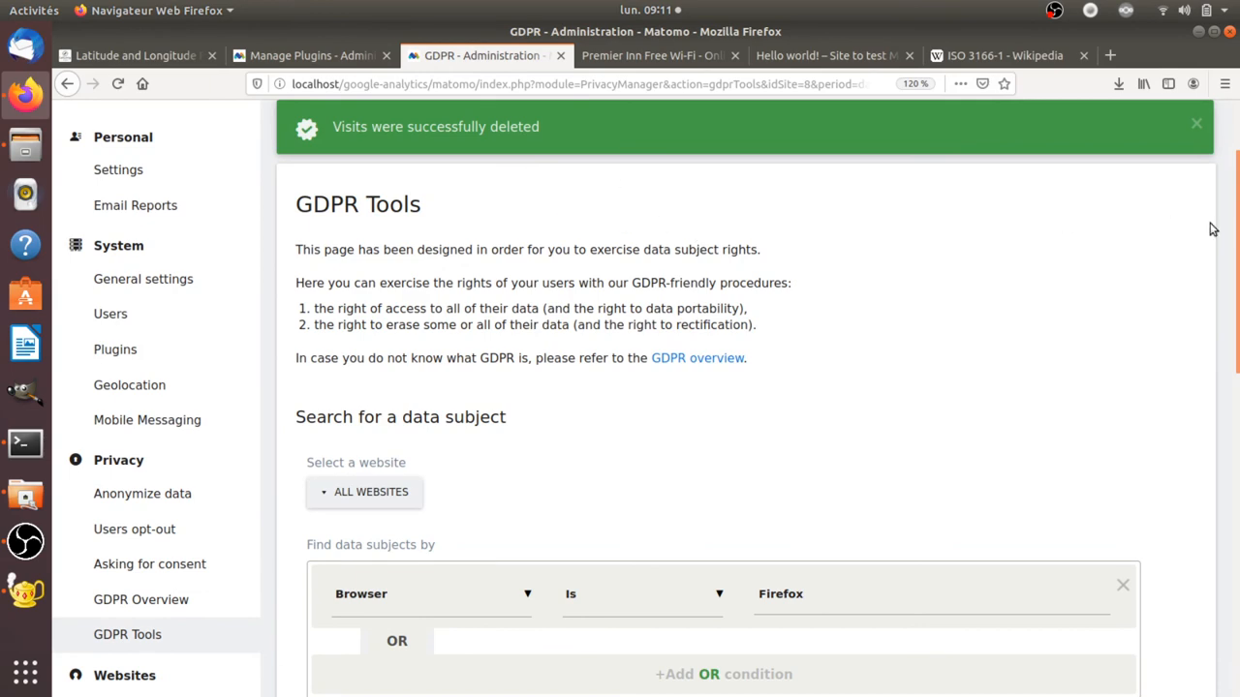
scroll("up", 3)
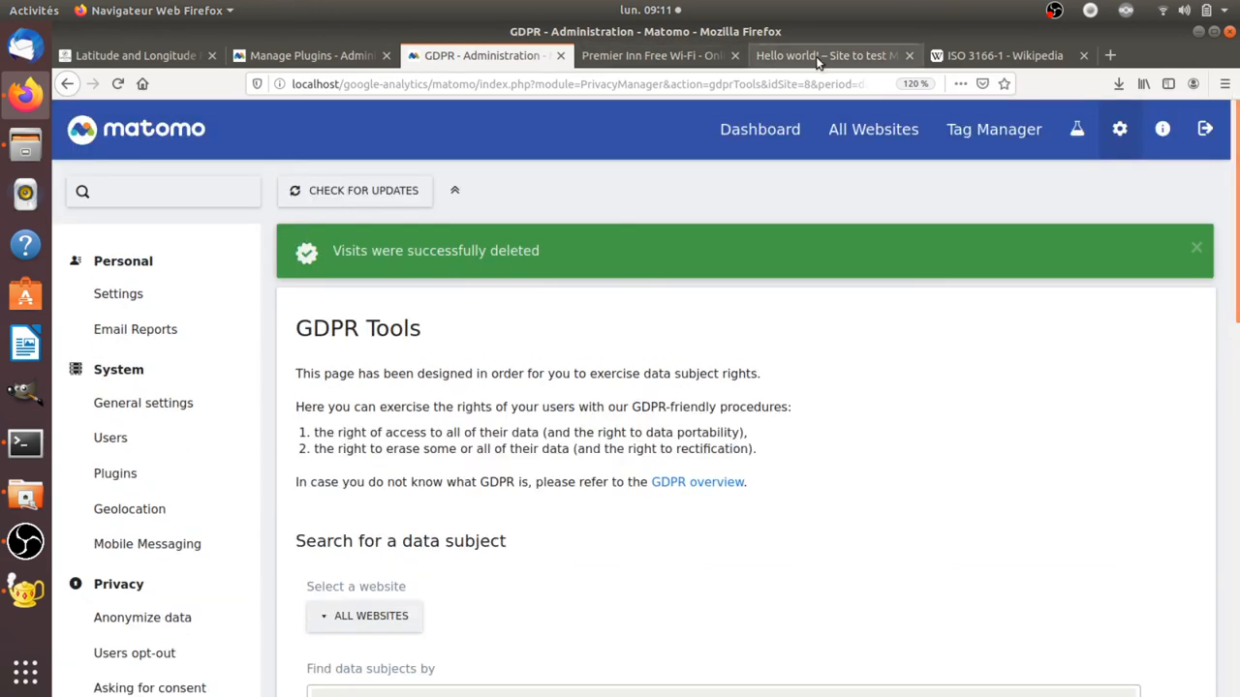
Browse the WordPress home page and Hello world post to record a fresh visit.
left_click(829, 54)
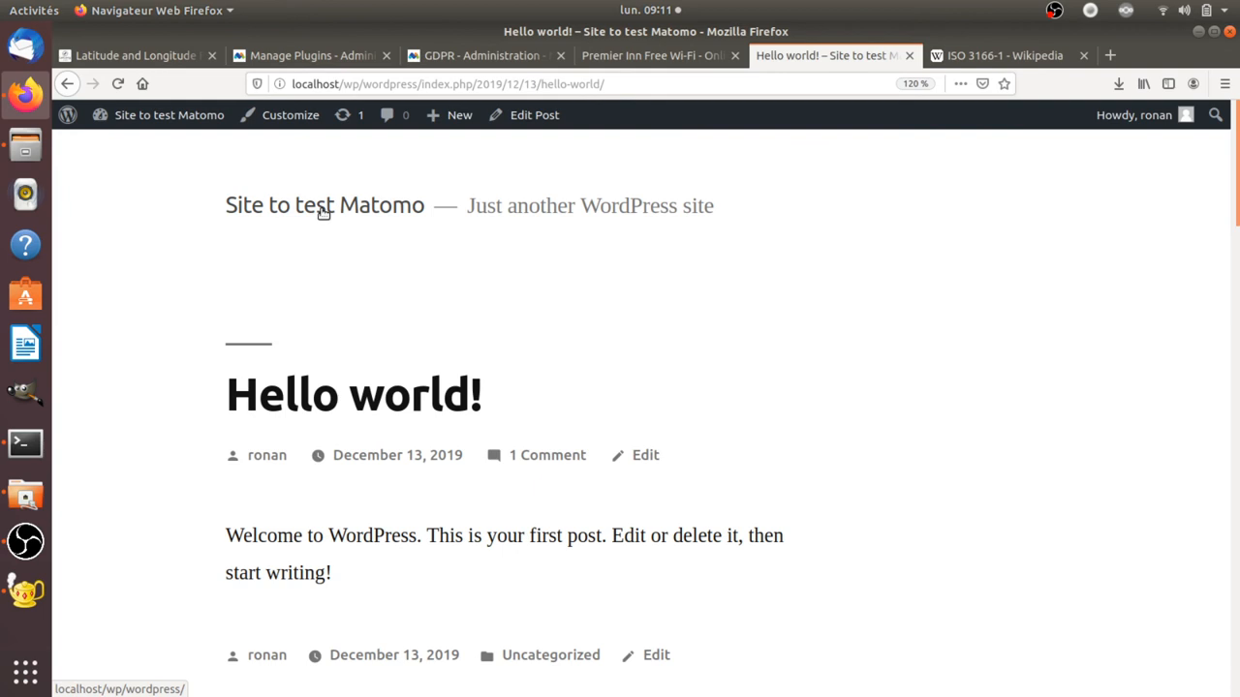
left_click(326, 205)
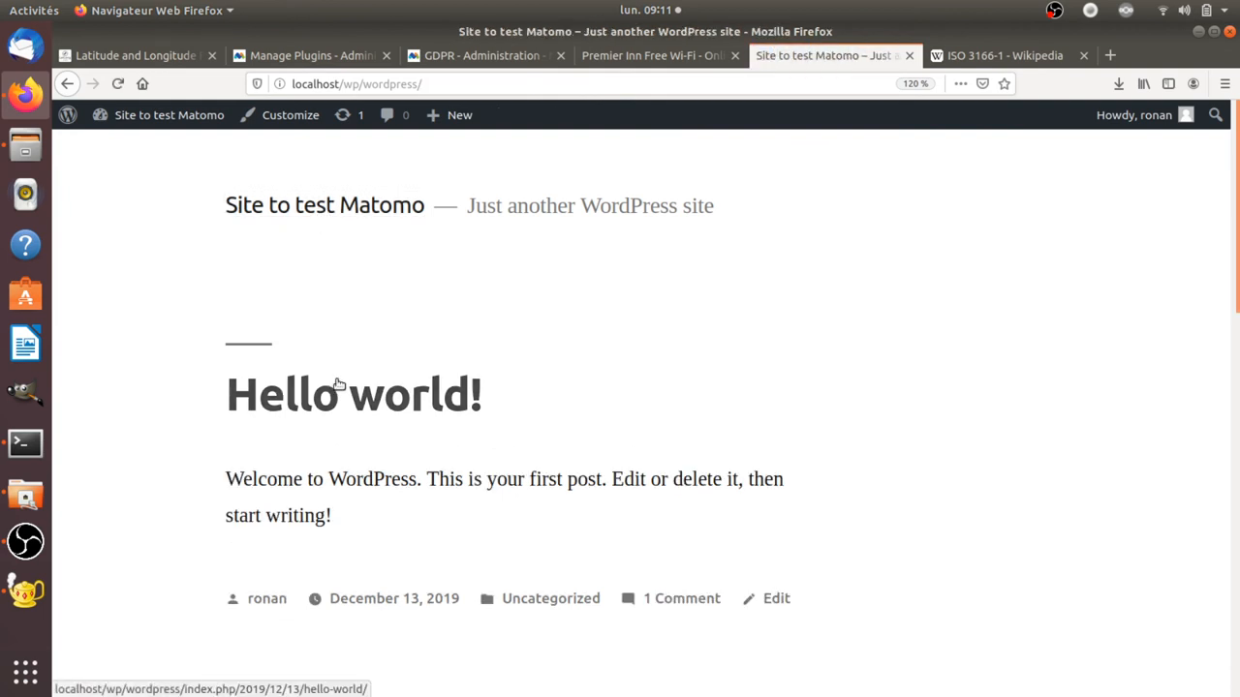
left_click(481, 54)
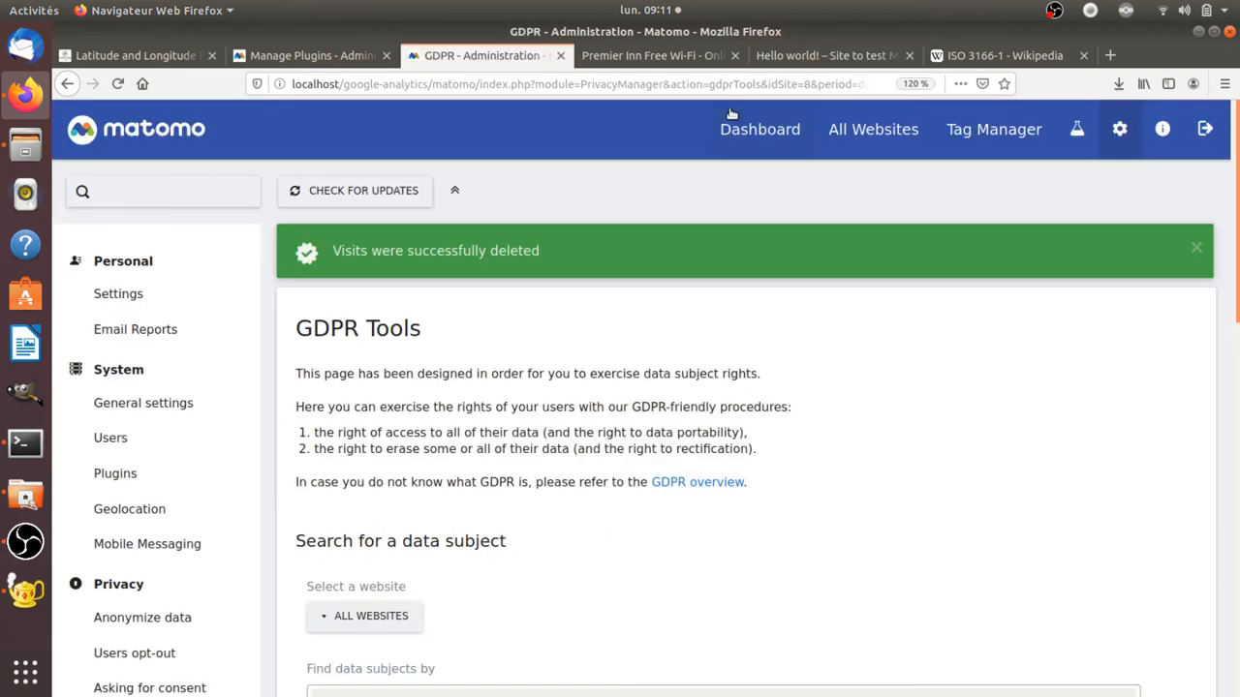
View the new 127.0.0.1 visit in Matomo's Visits Log, now located in Dublin - Office 234.
left_click(760, 128)
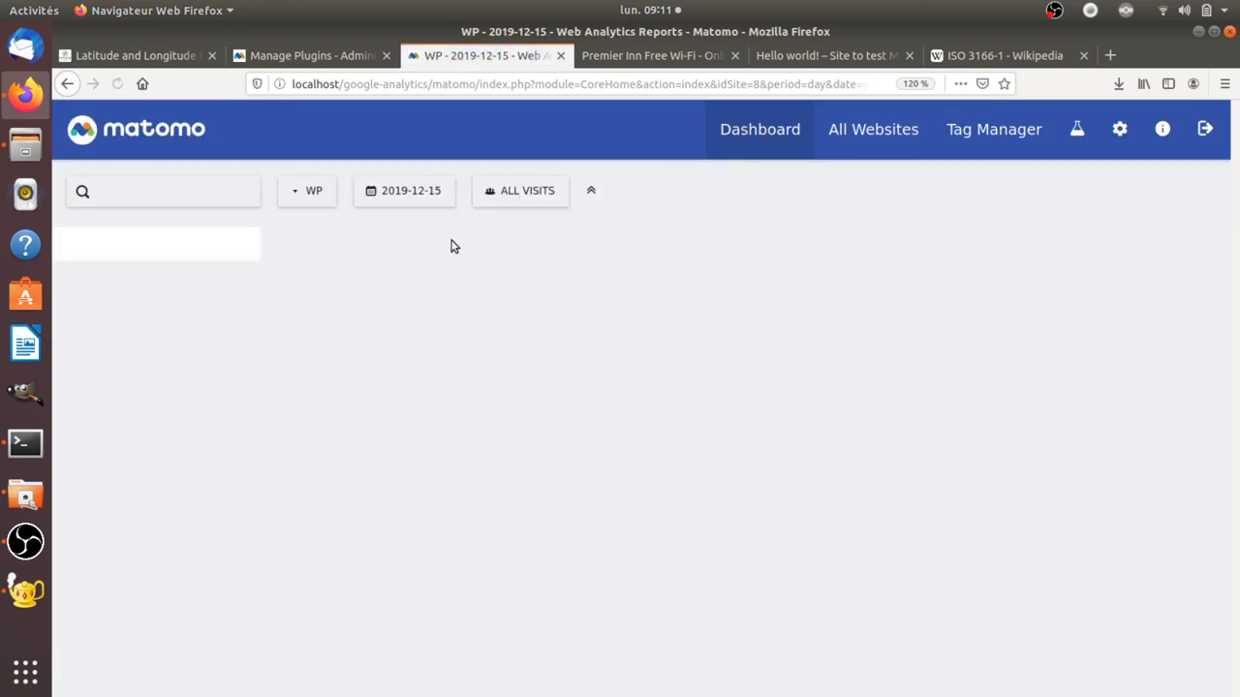
left_click(402, 190)
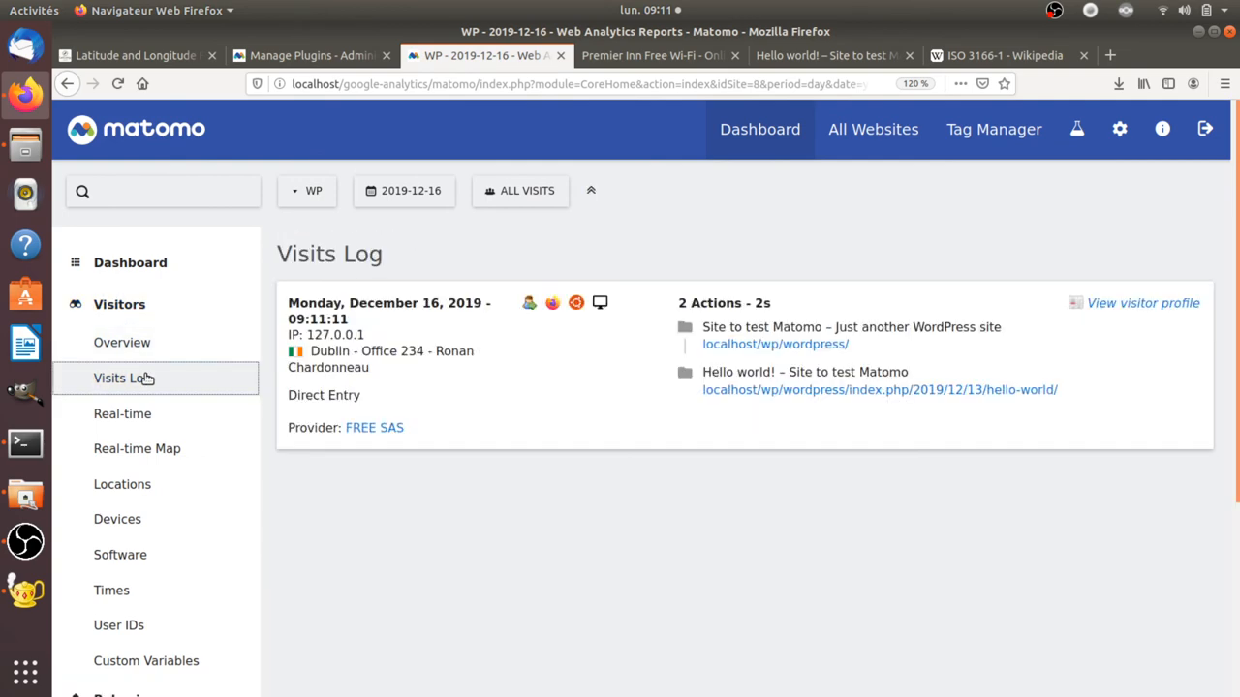
mouse_move(330, 358)
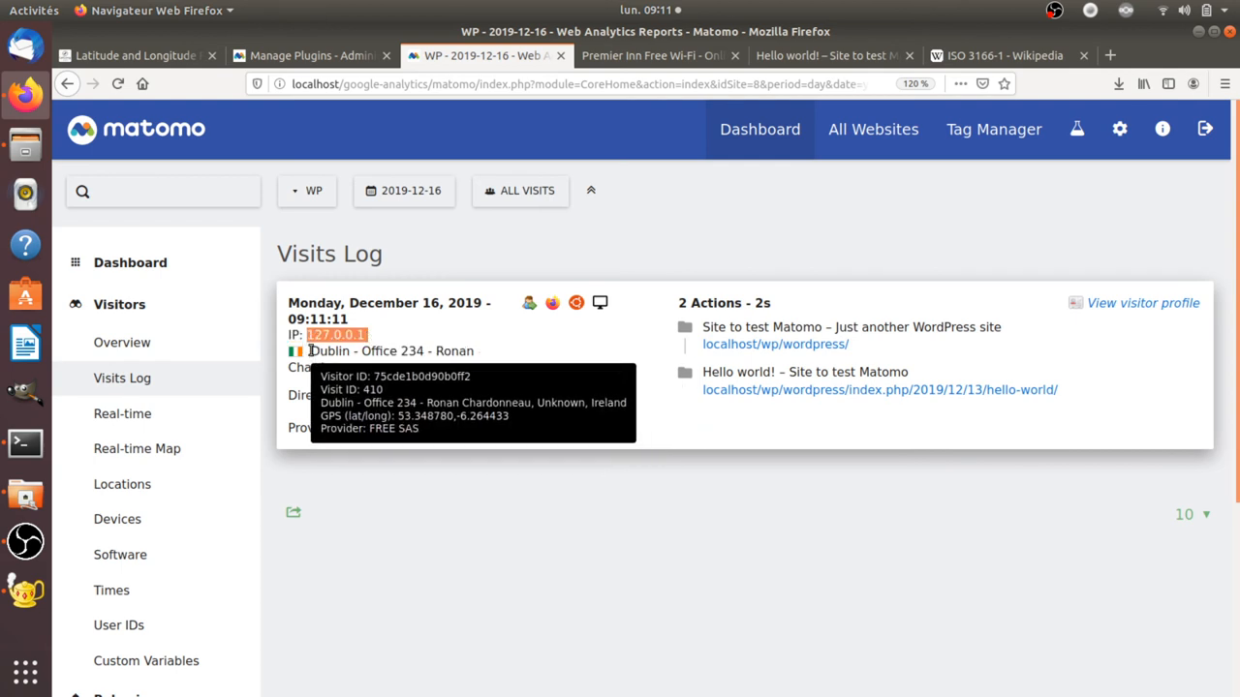
mouse_move(450, 350)
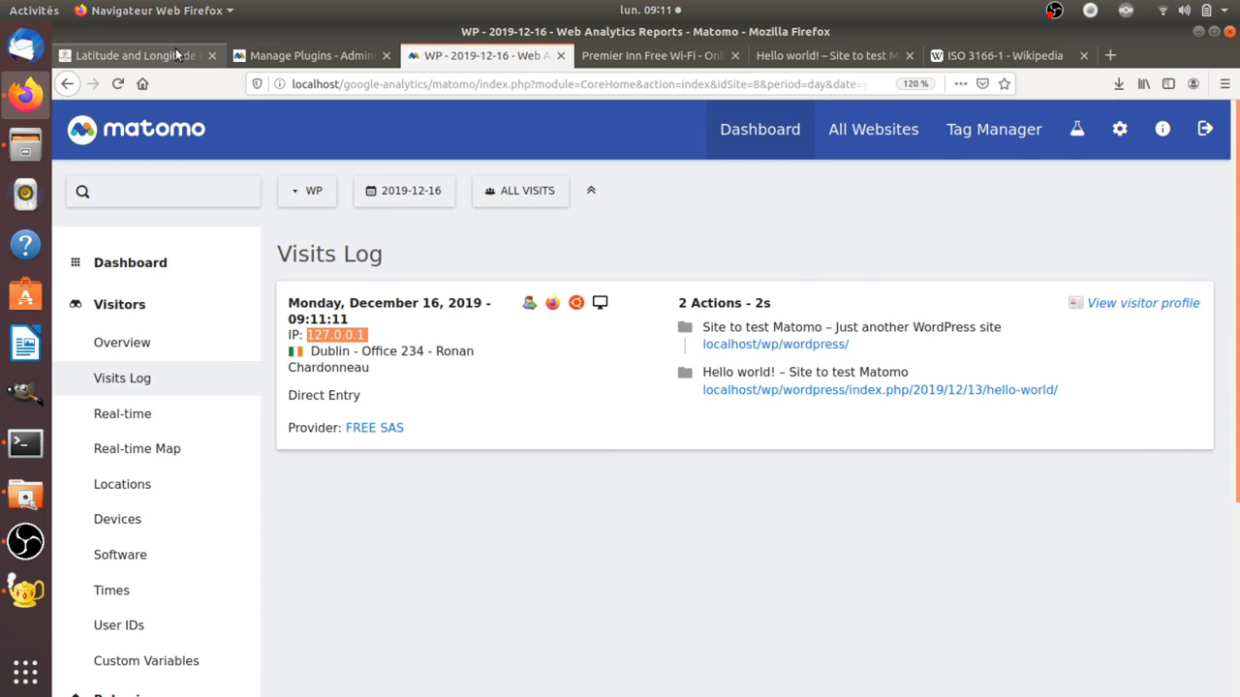
left_click(132, 55)
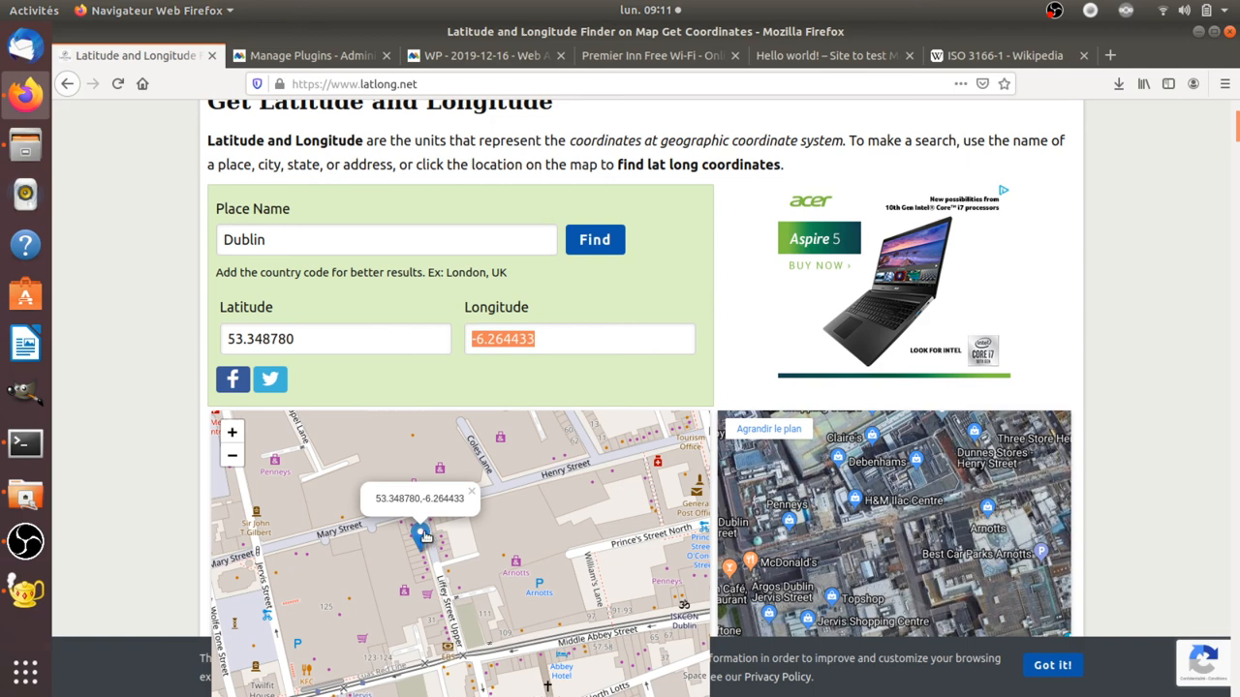
mouse_move(434, 149)
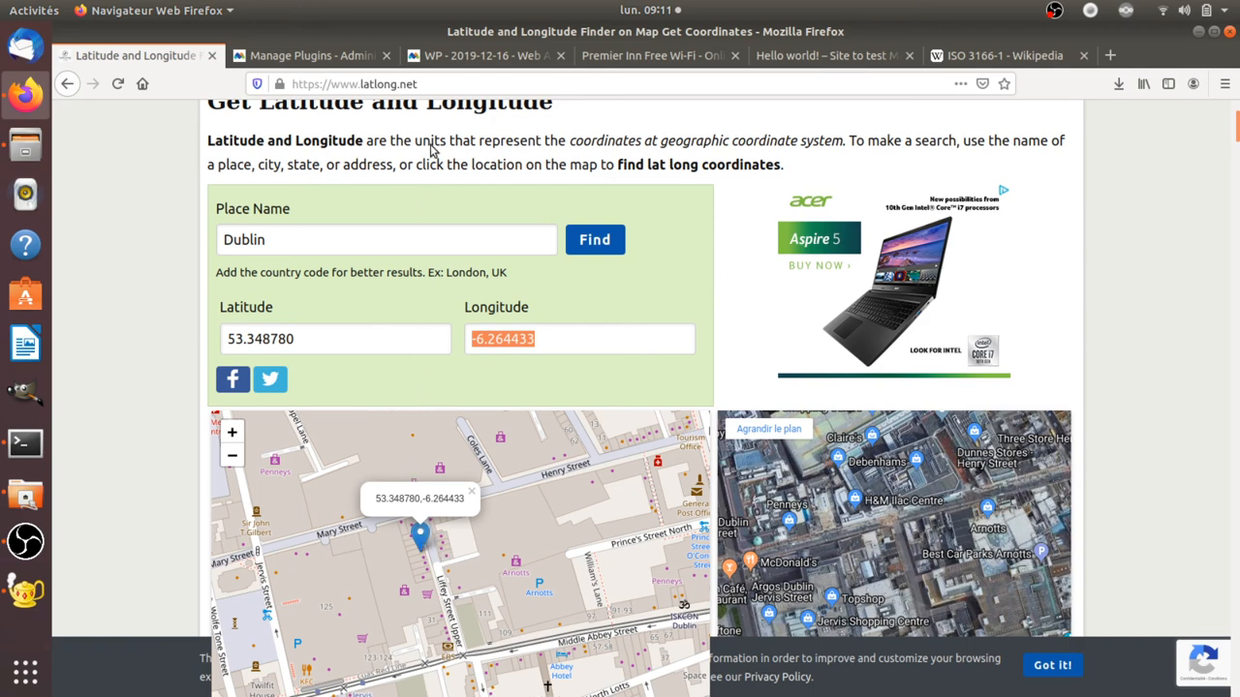
mouse_move(475, 54)
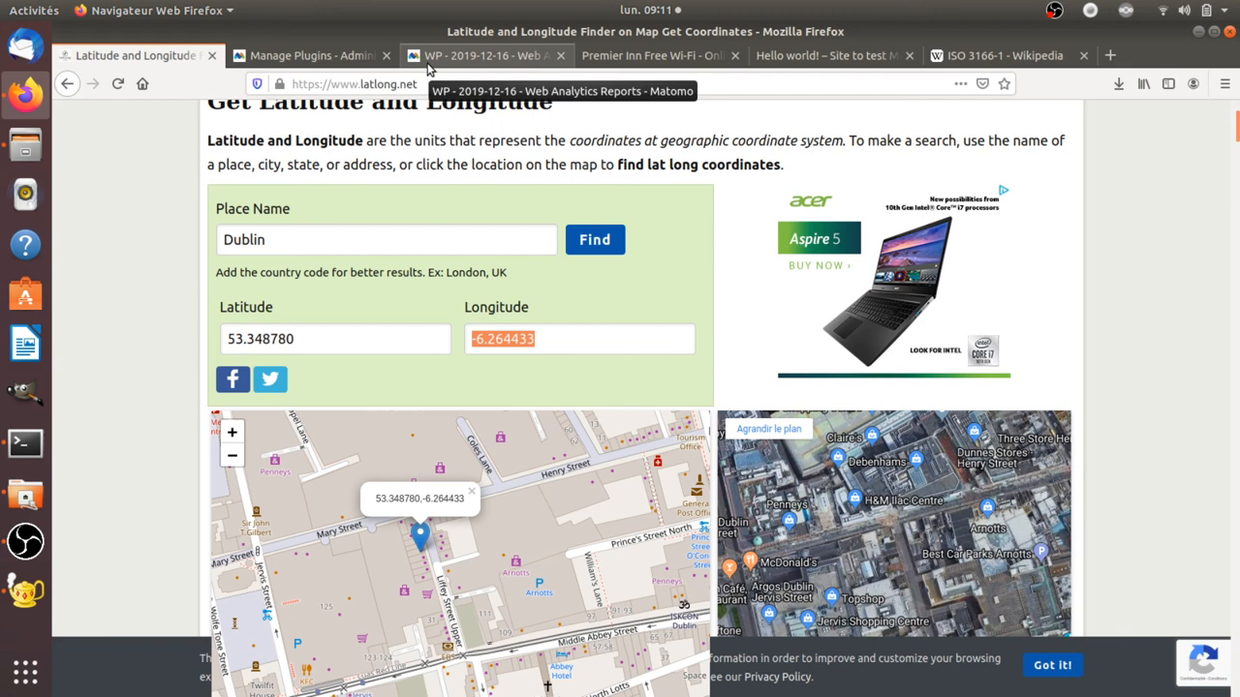
Return from latlong.net's Dublin coordinates to the Matomo Visits Log.
left_click(484, 54)
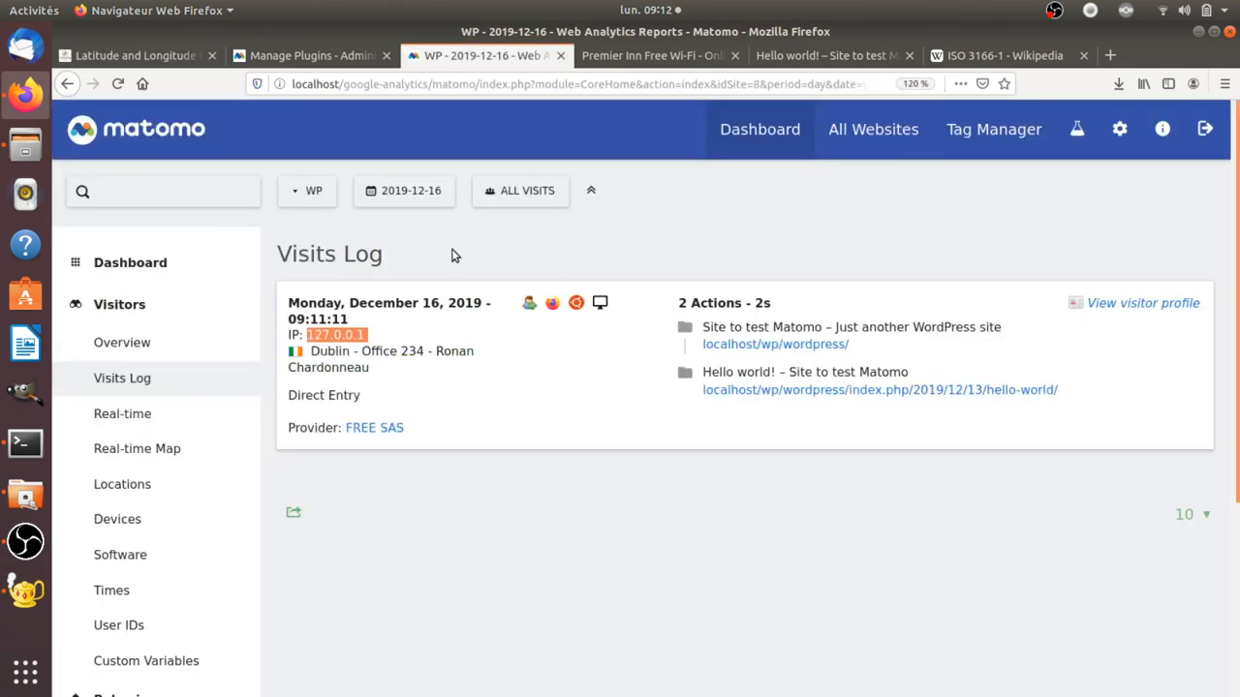
mouse_move(337, 333)
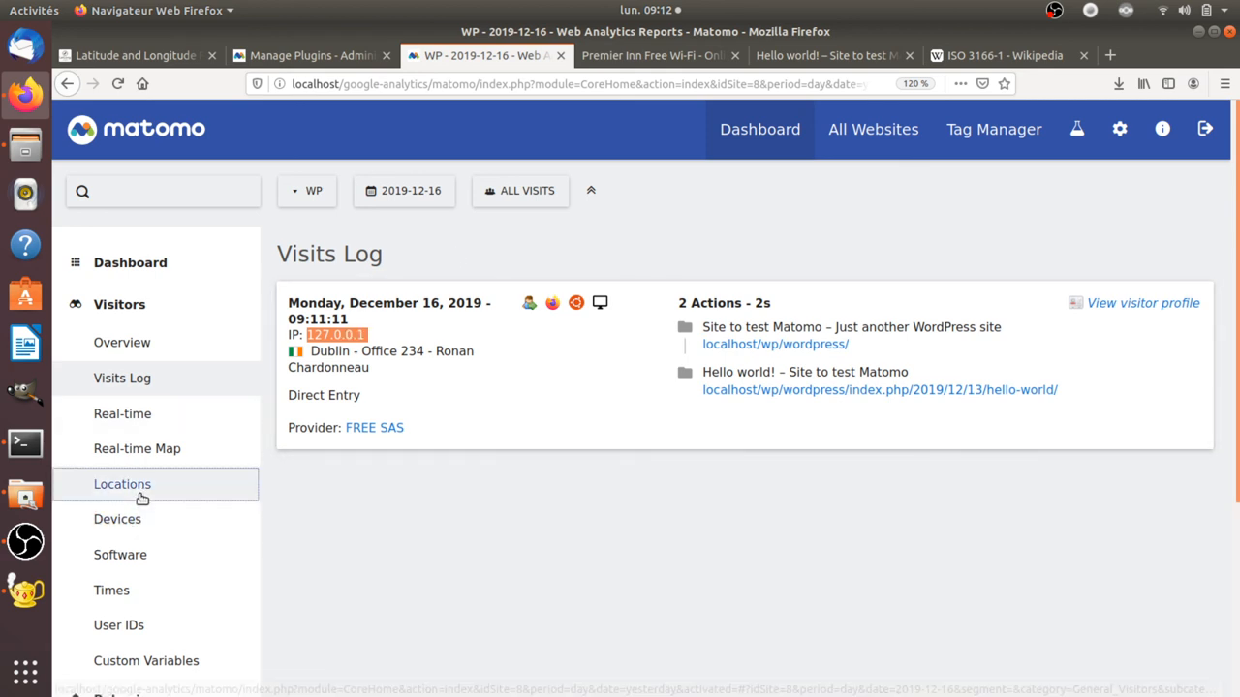
Show Visitors > Locations with Ireland and city Dublin - Office 234 in the City table.
left_click(122, 485)
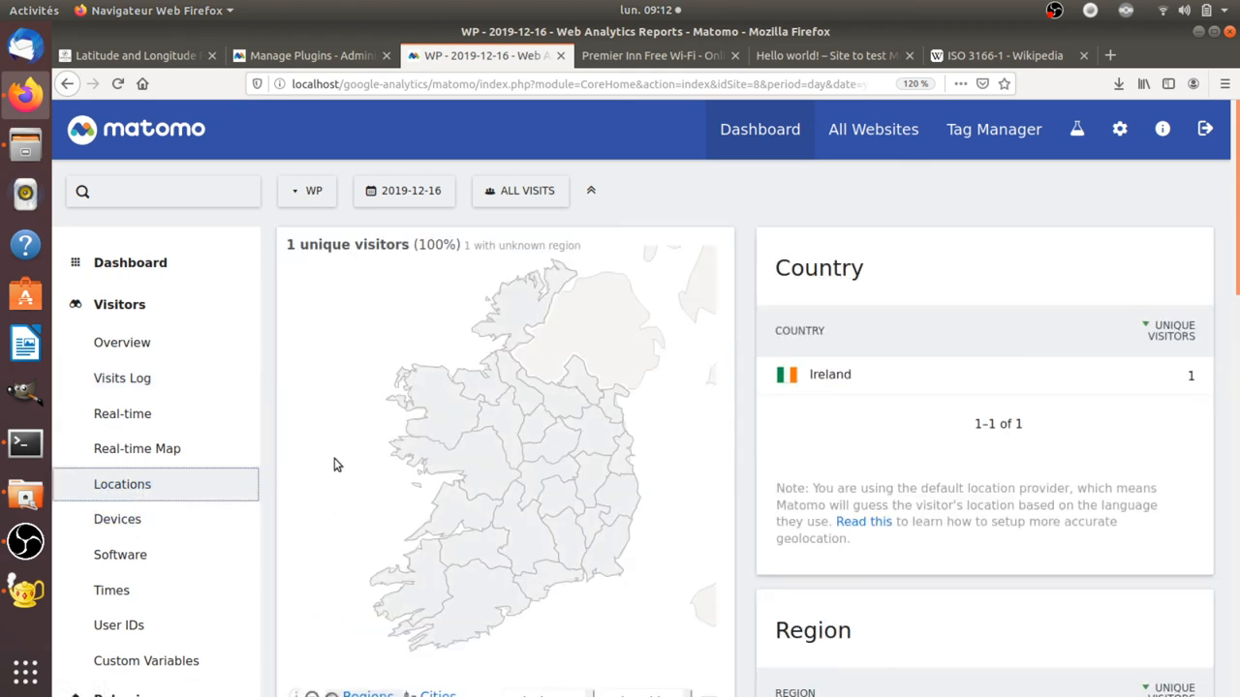
mouse_move(486, 573)
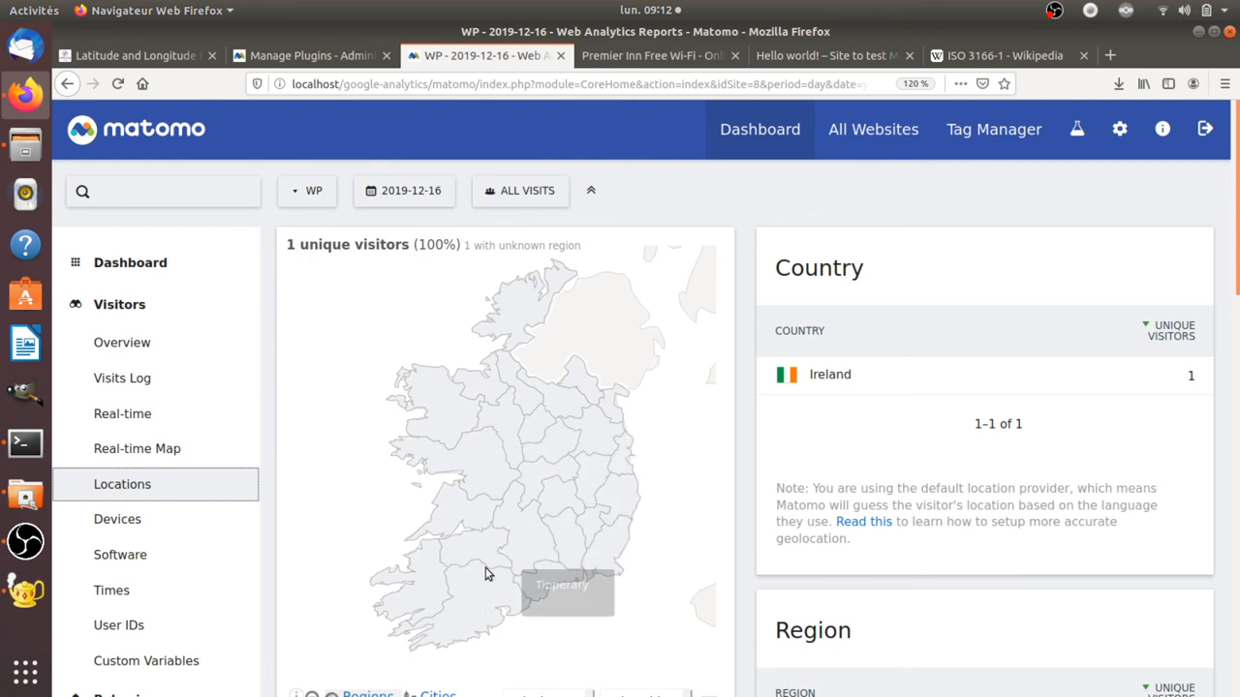
mouse_move(605, 480)
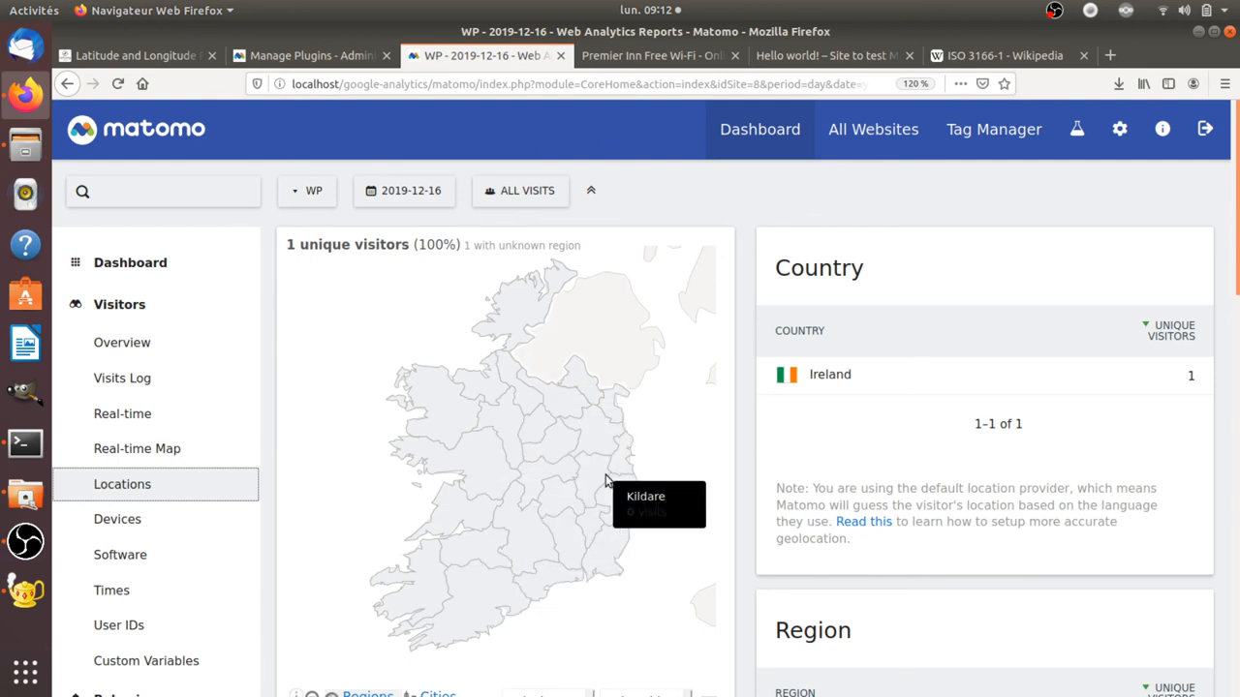
mouse_move(732, 457)
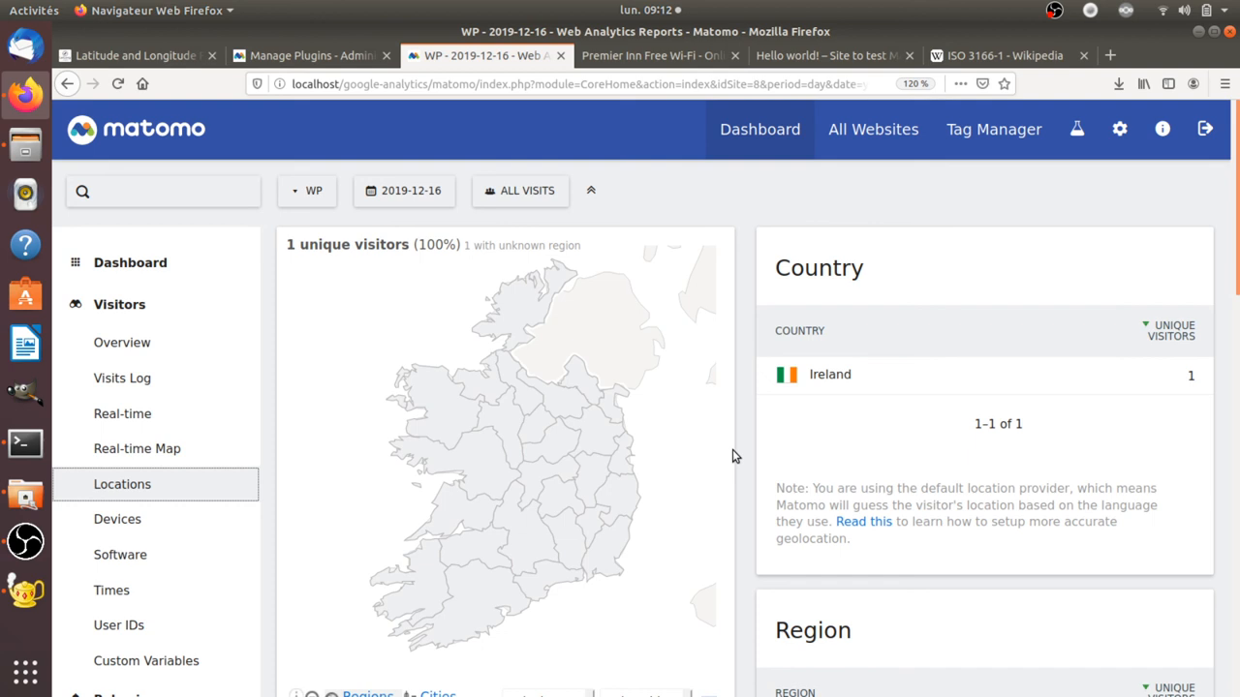
mouse_move(504, 565)
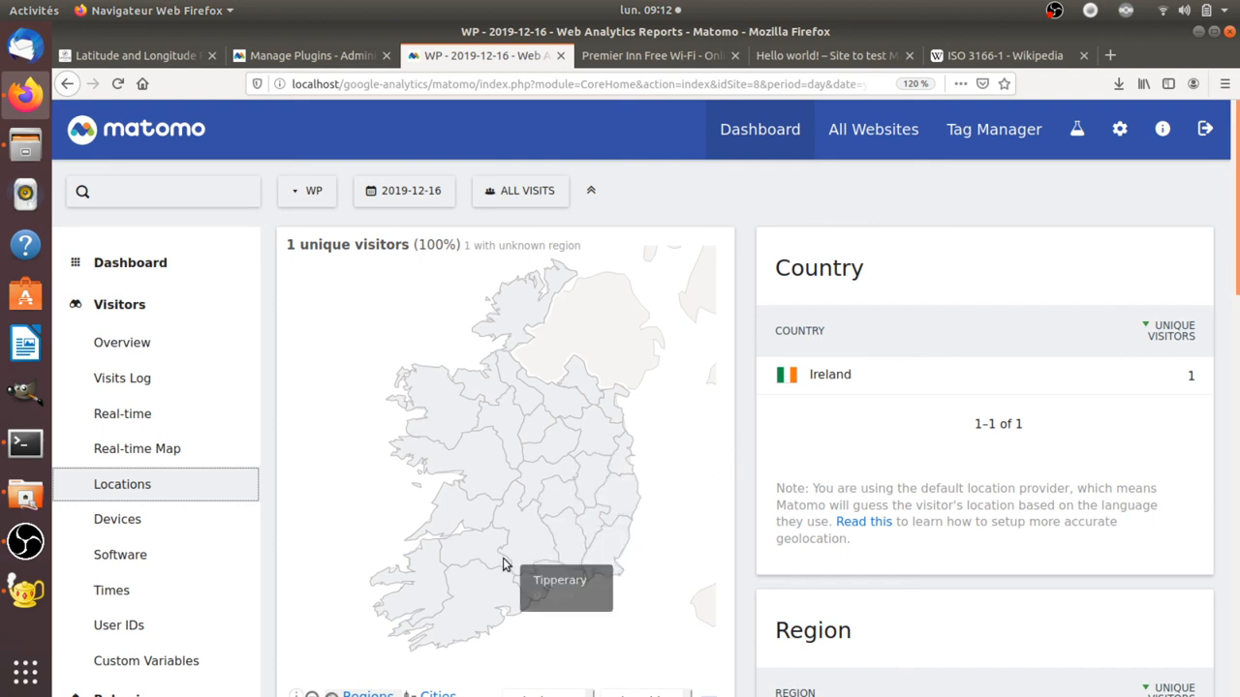
mouse_move(759, 474)
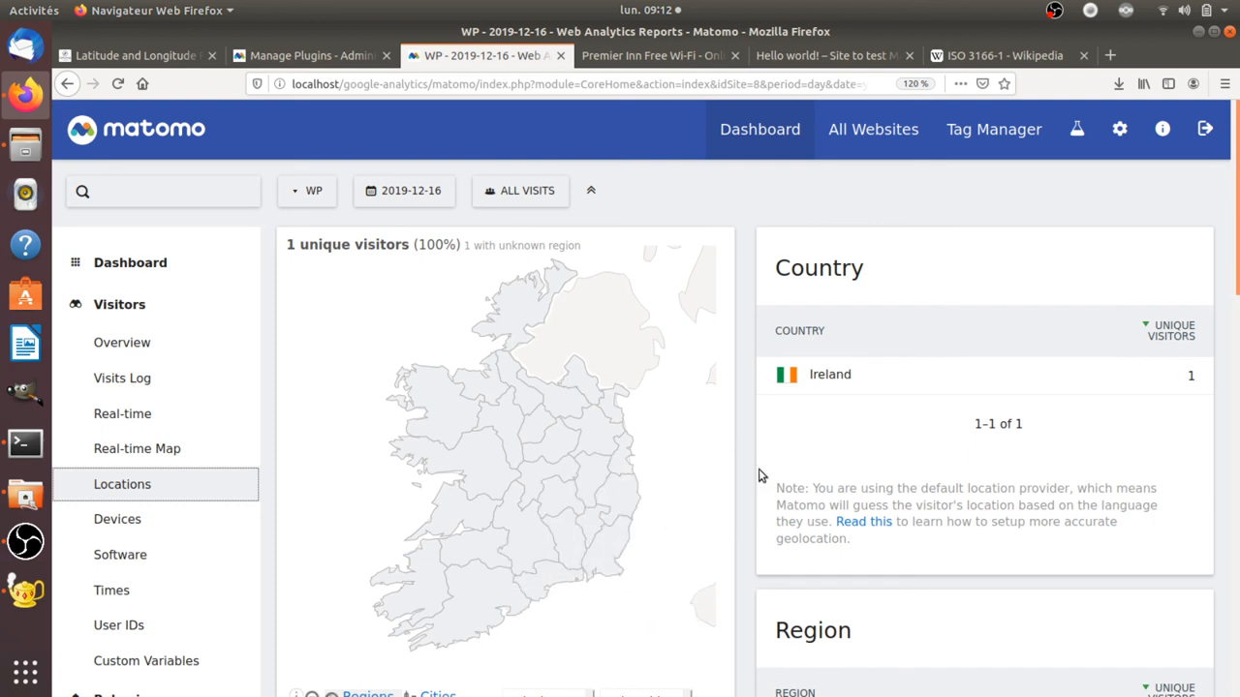
scroll("down", 3)
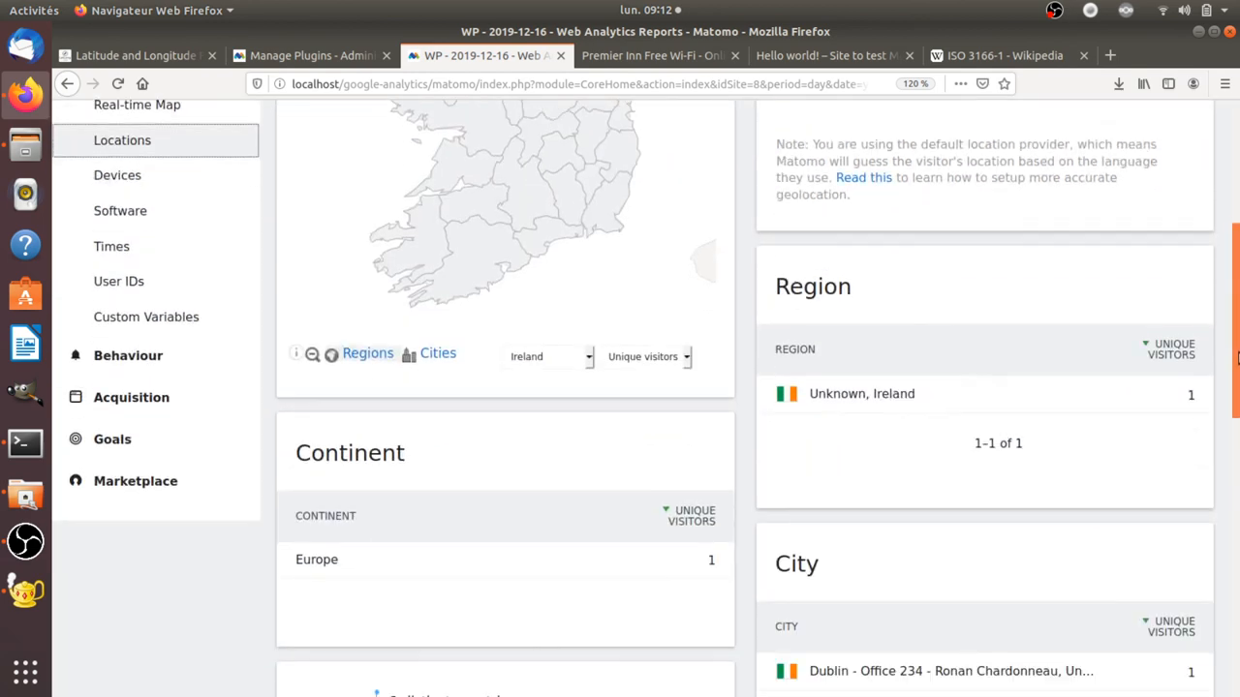
scroll("down", 3)
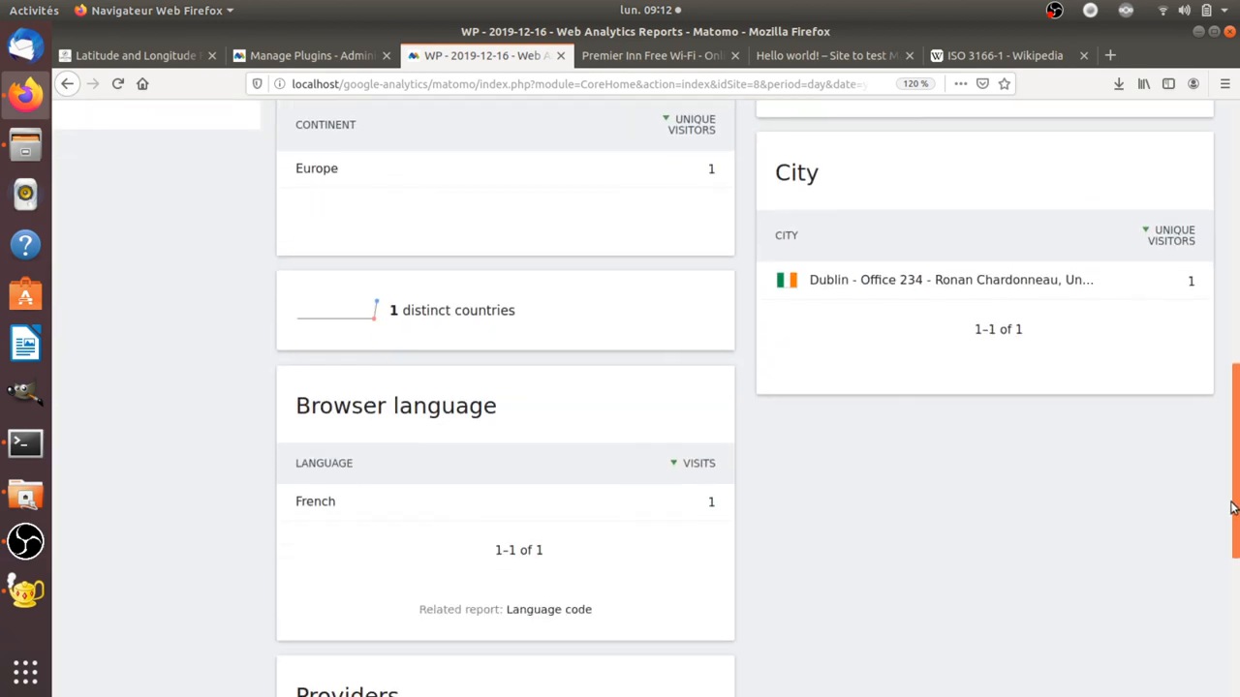
scroll("down", 3)
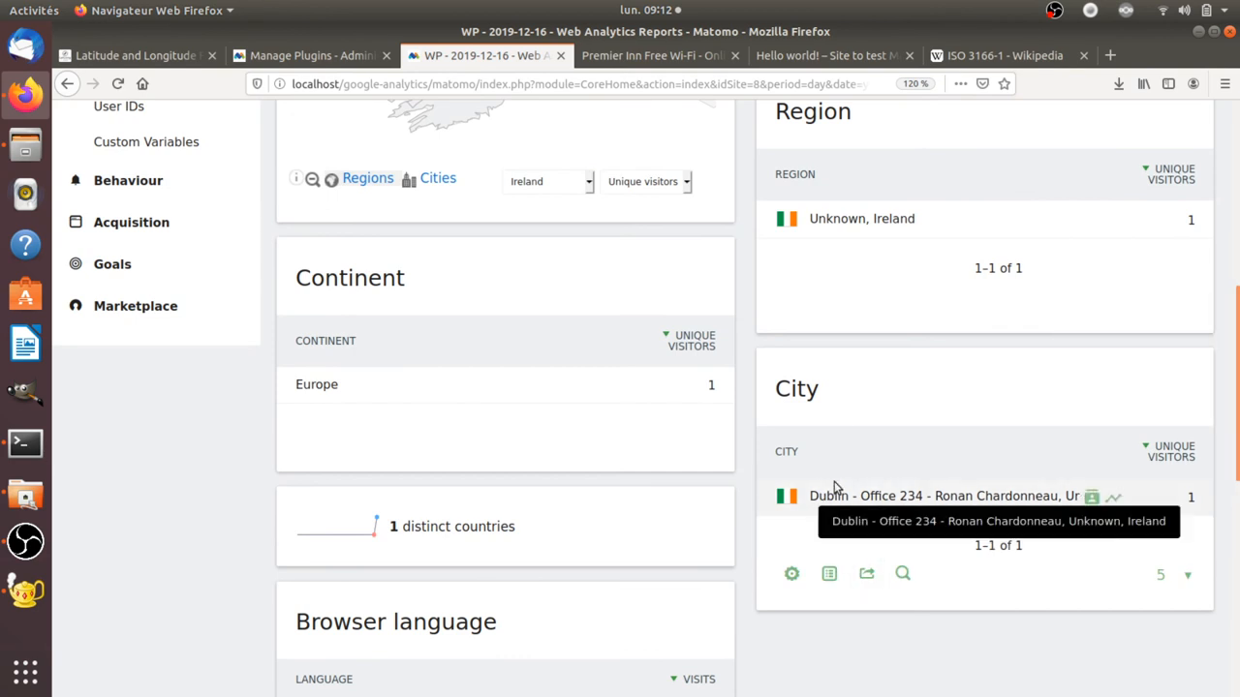
mouse_move(813, 500)
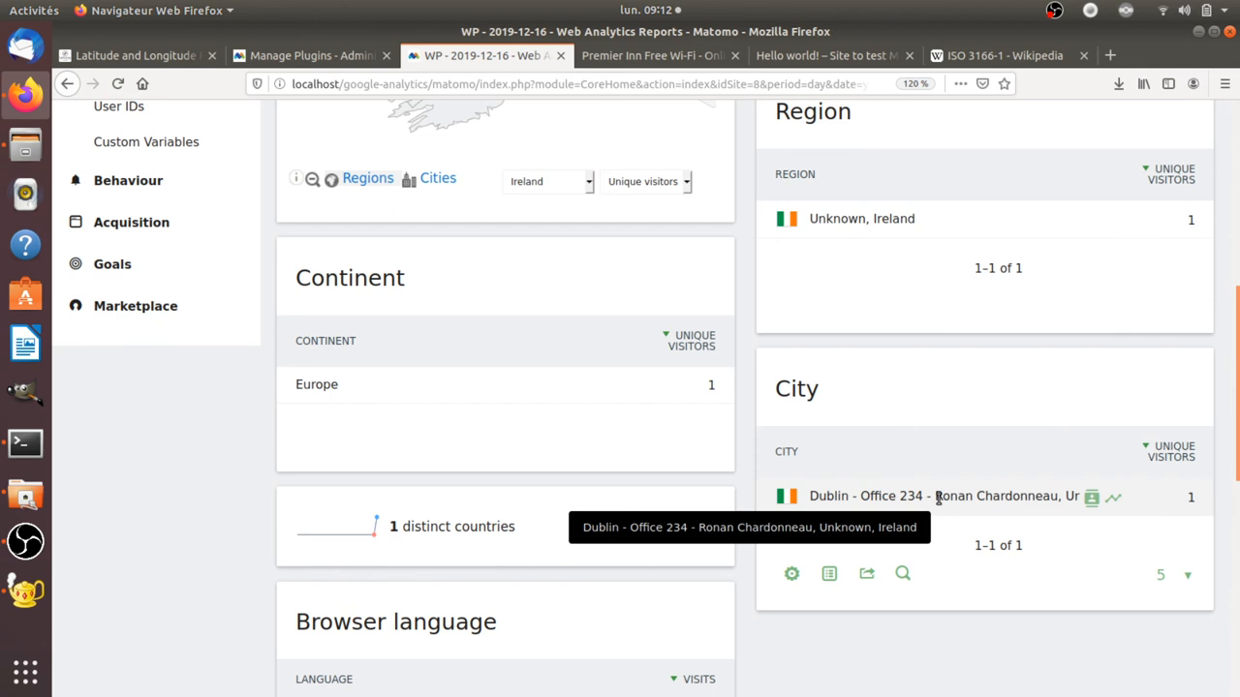
mouse_move(881, 508)
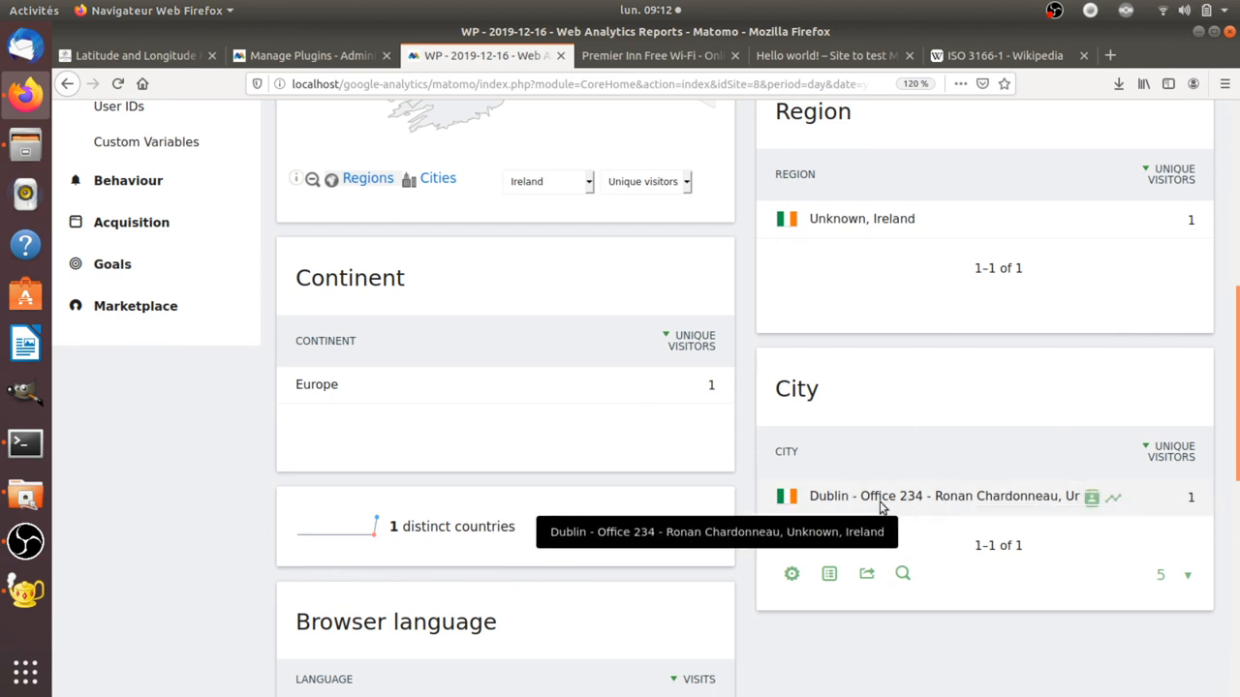